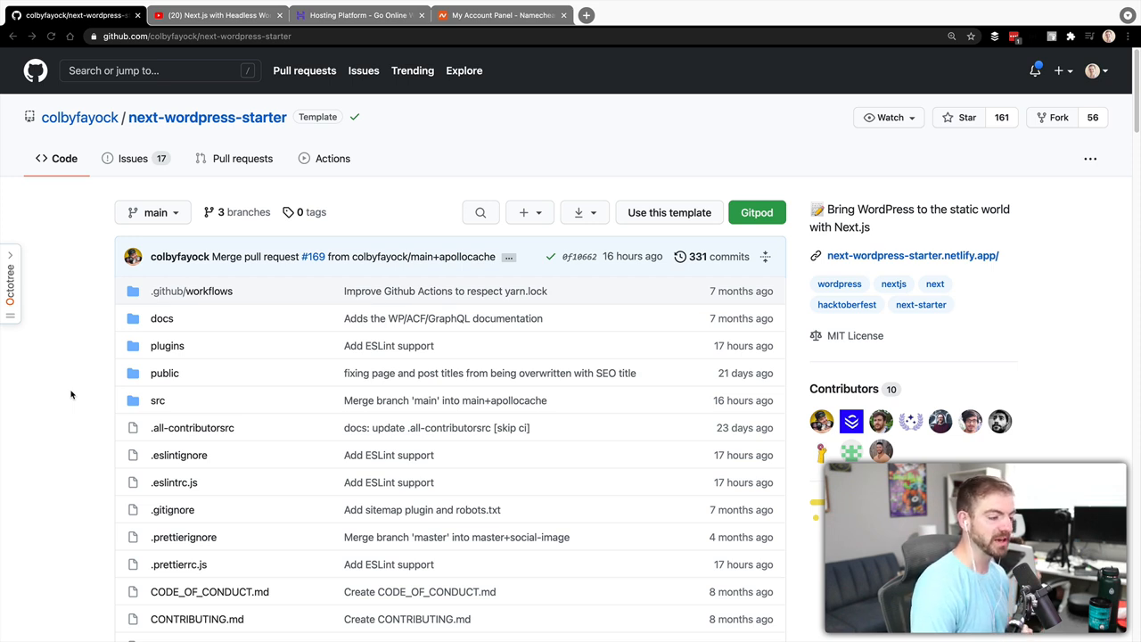
# In Terminal, go to Code/delete_me and git clone the next-wordpress-starter repository.
pyautogui.scroll(-3)
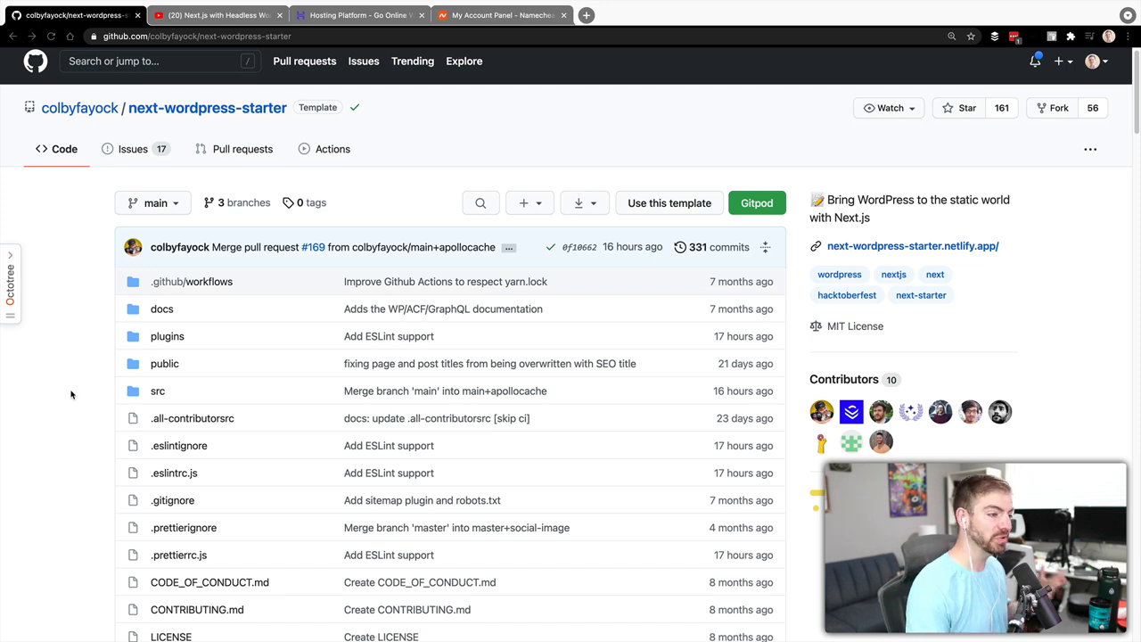
pyautogui.scroll(-3)
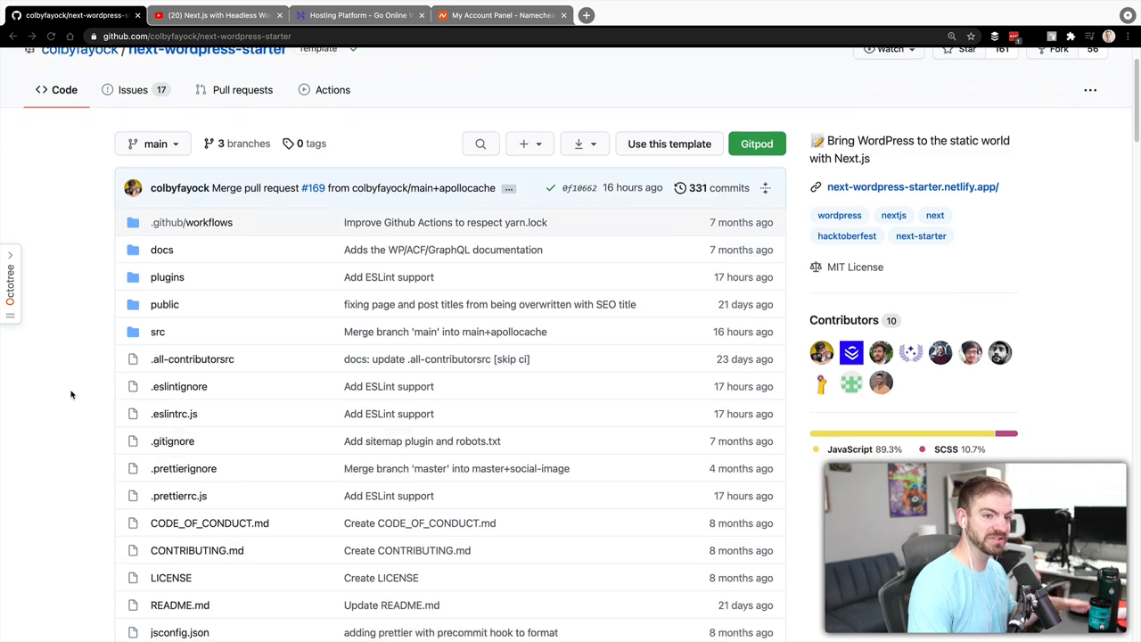
pyautogui.scroll(-3)
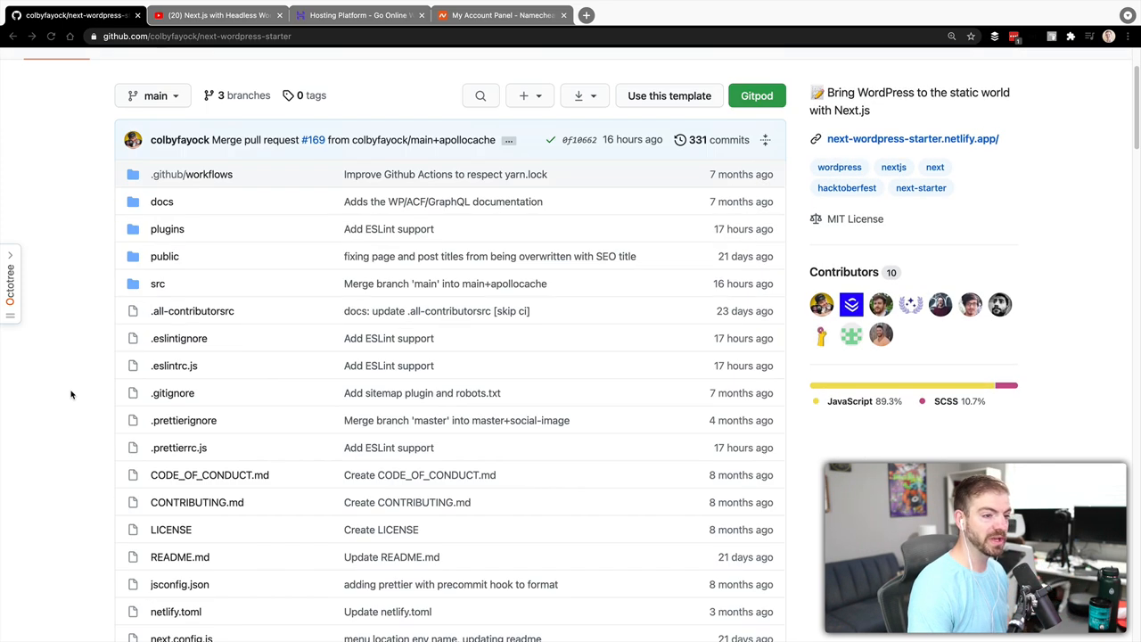
pyautogui.click(579, 212)
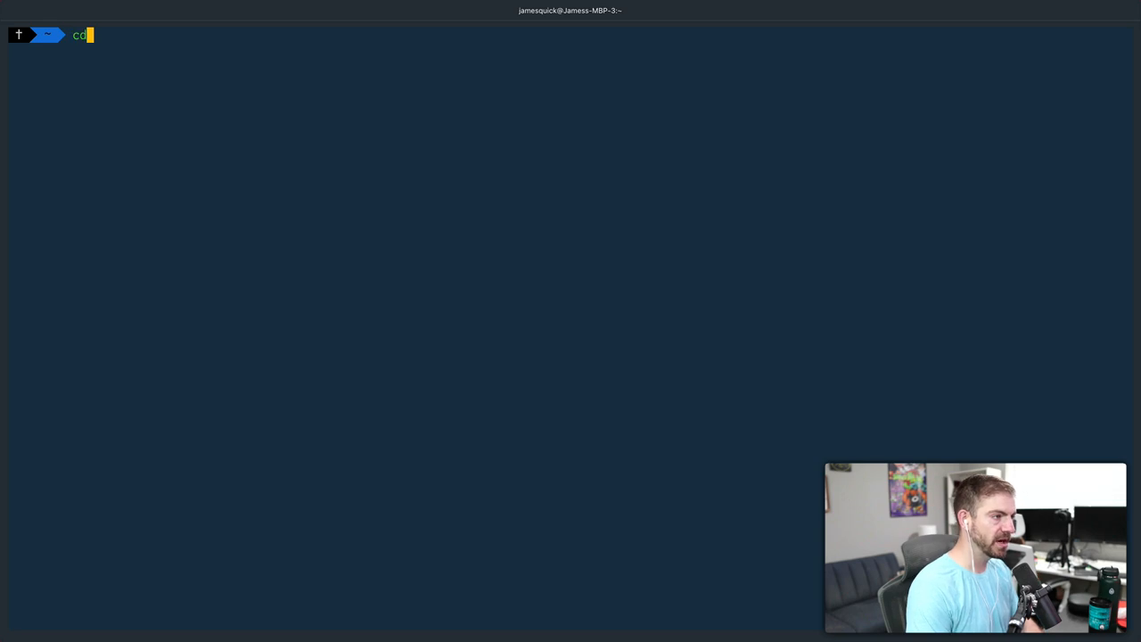
pyautogui.write('Code/delete_me')
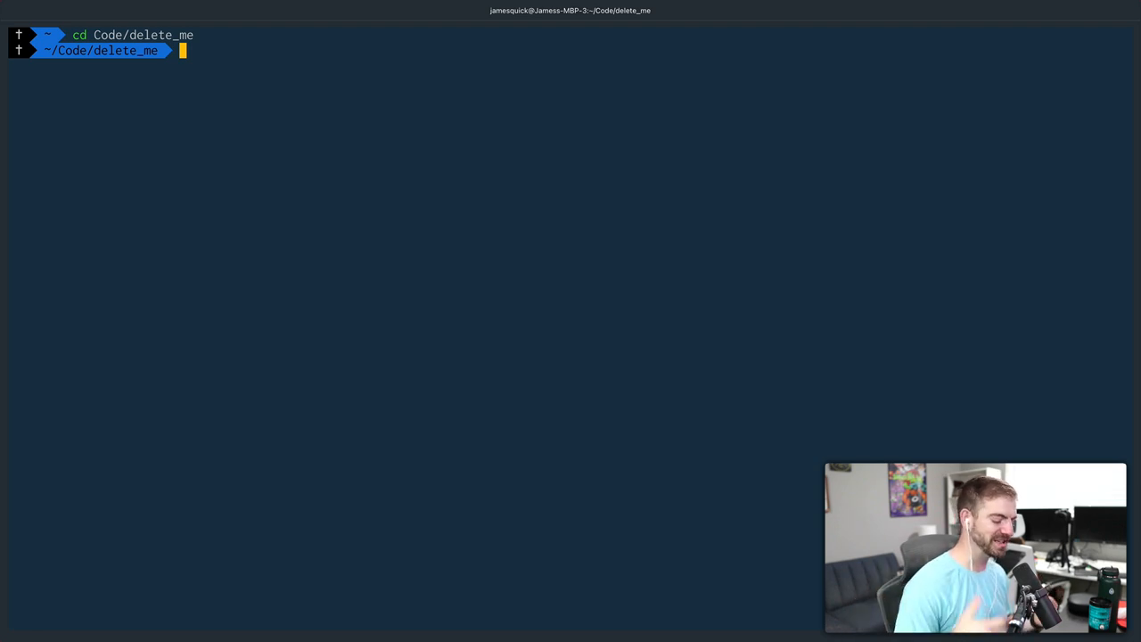
pyautogui.write('git clone https://github.com/colbyfayock/next-wordpress-starter.git')
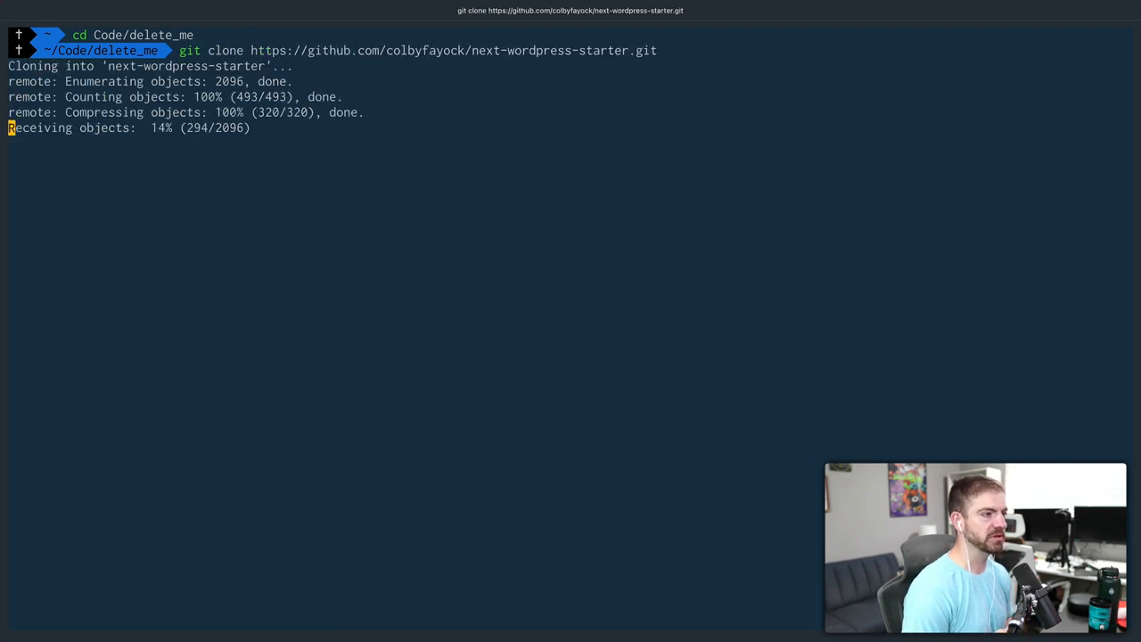
# Open the cloned next-wordpress-starter project in VS Code with code next-wordpress-starter.
pyautogui.write('c')
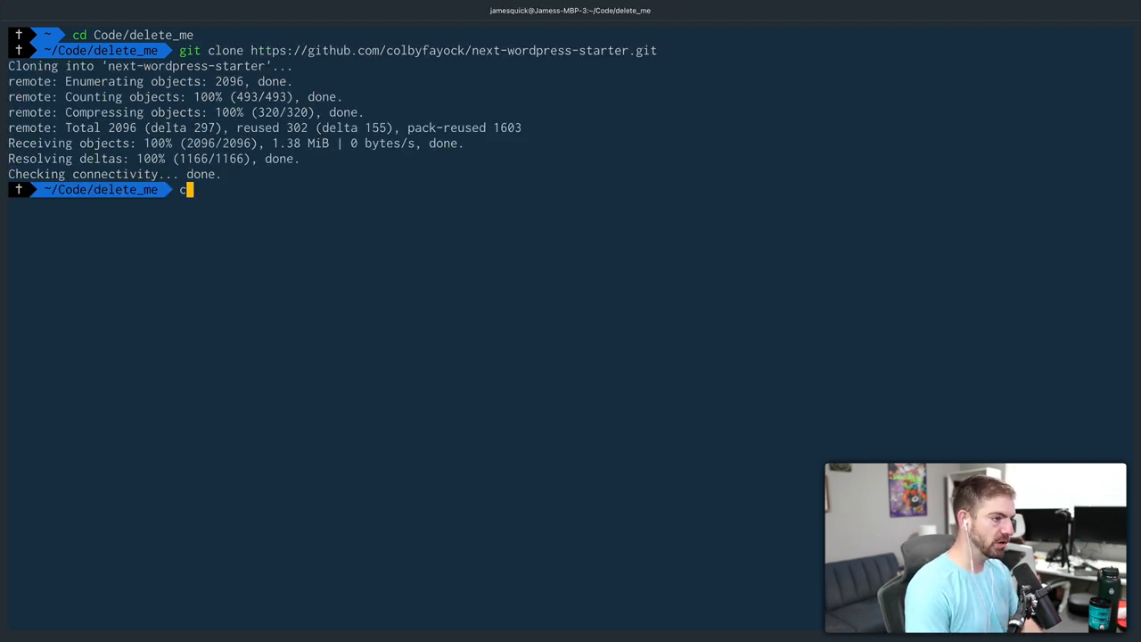
pyautogui.write('ode next-wordpress-starter')
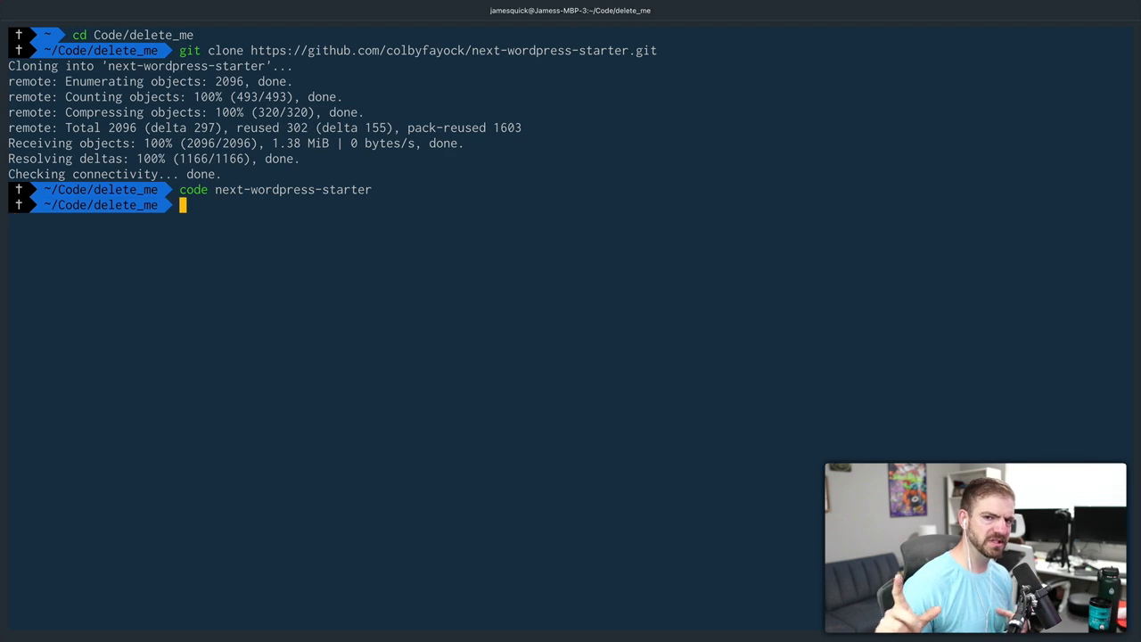
pyautogui.press('enter')
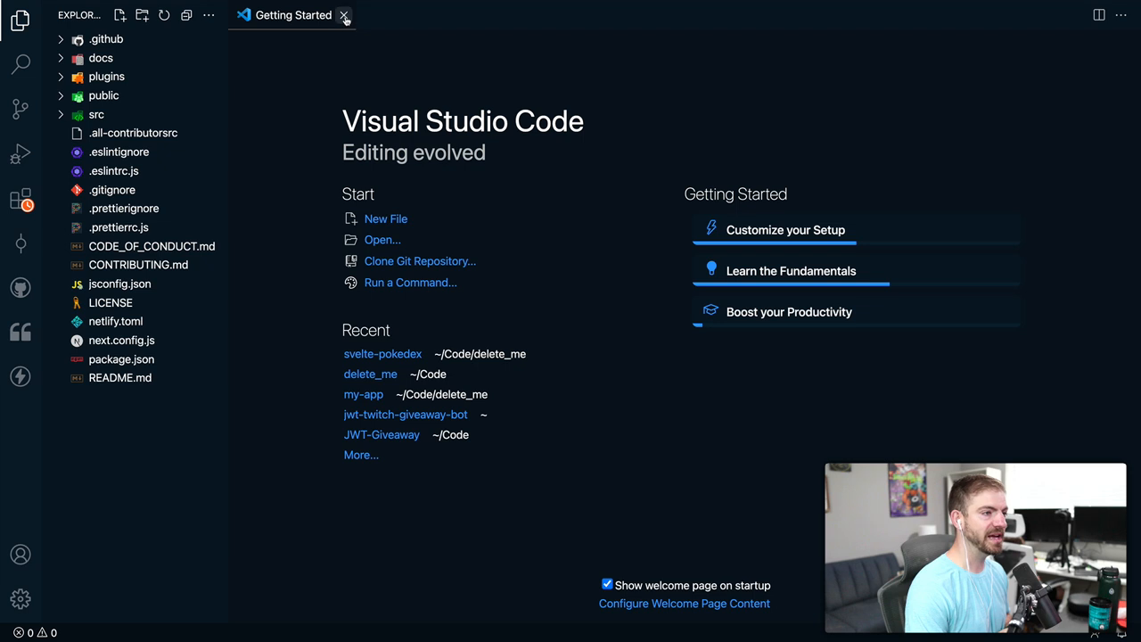
# Close the welcome page and read through package.json's scripts and dependencies.
pyautogui.click(345, 15)
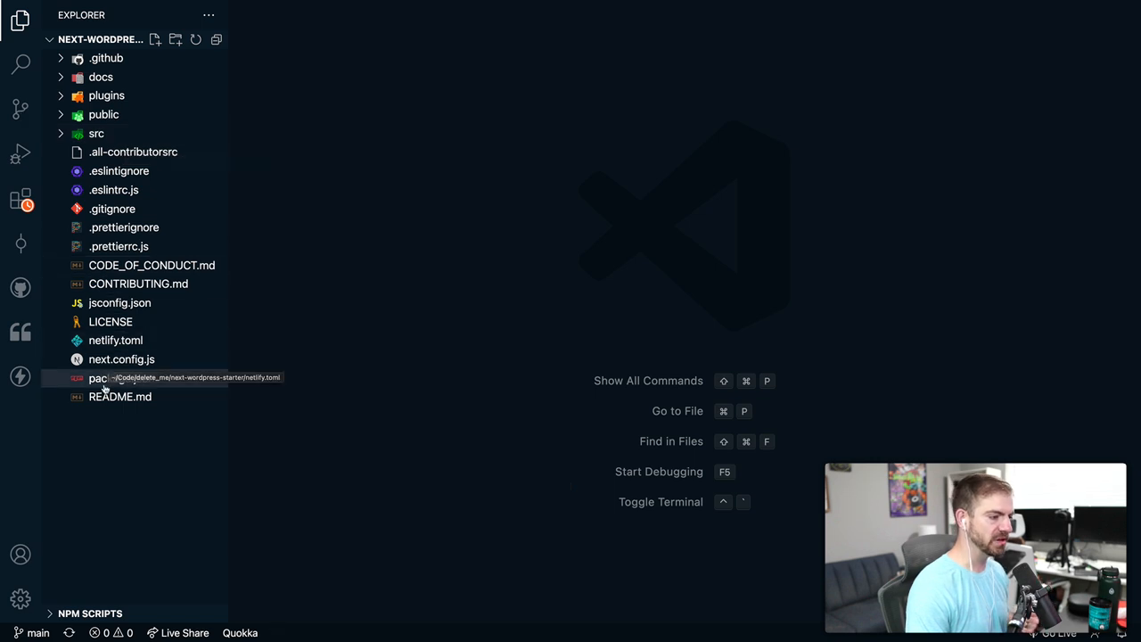
pyautogui.click(99, 378)
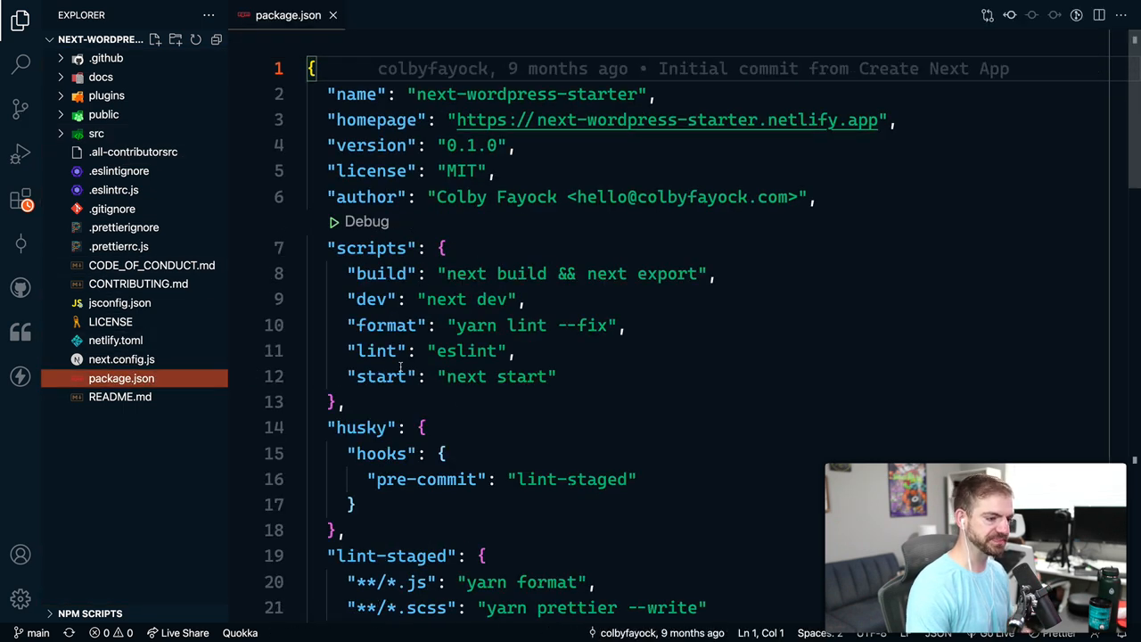
pyautogui.scroll(-3)
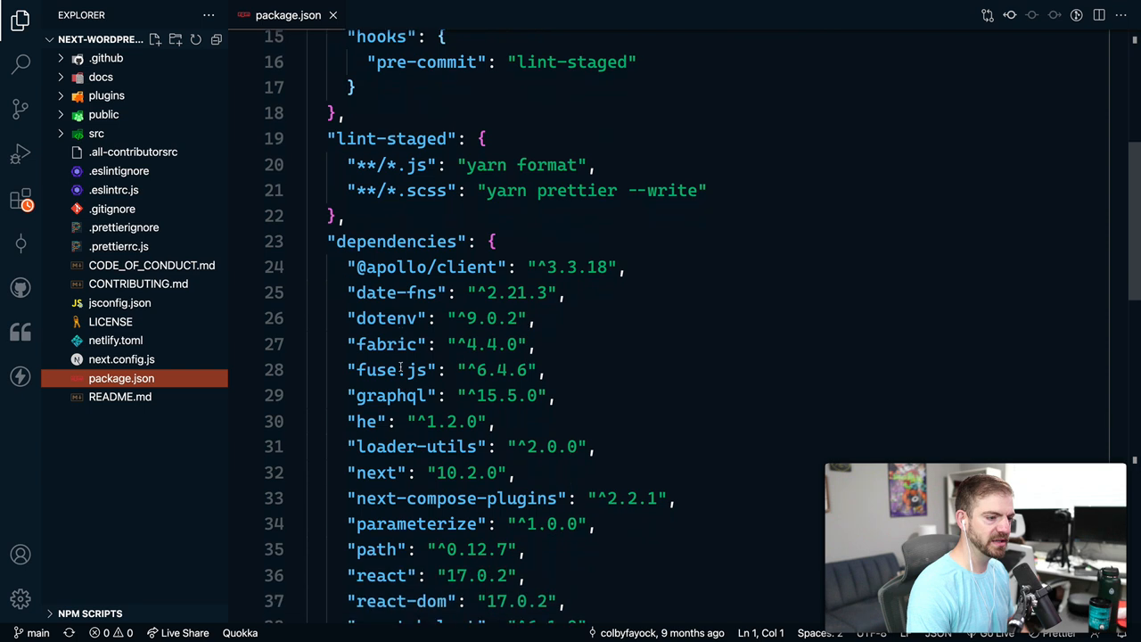
pyautogui.scroll(-3)
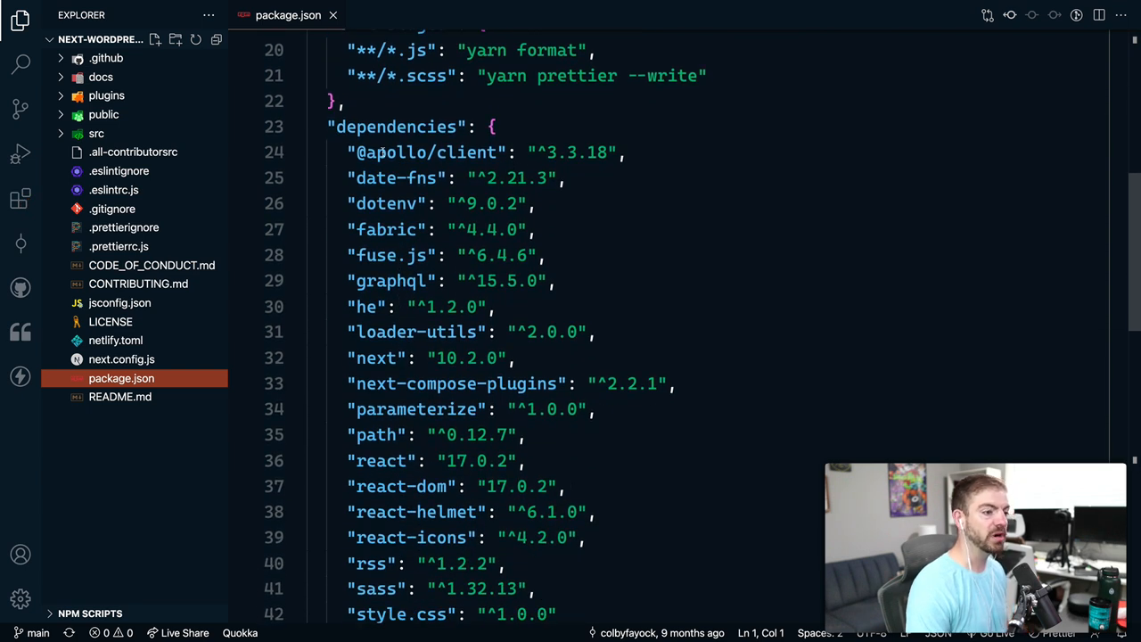
pyautogui.moveTo(426, 151)
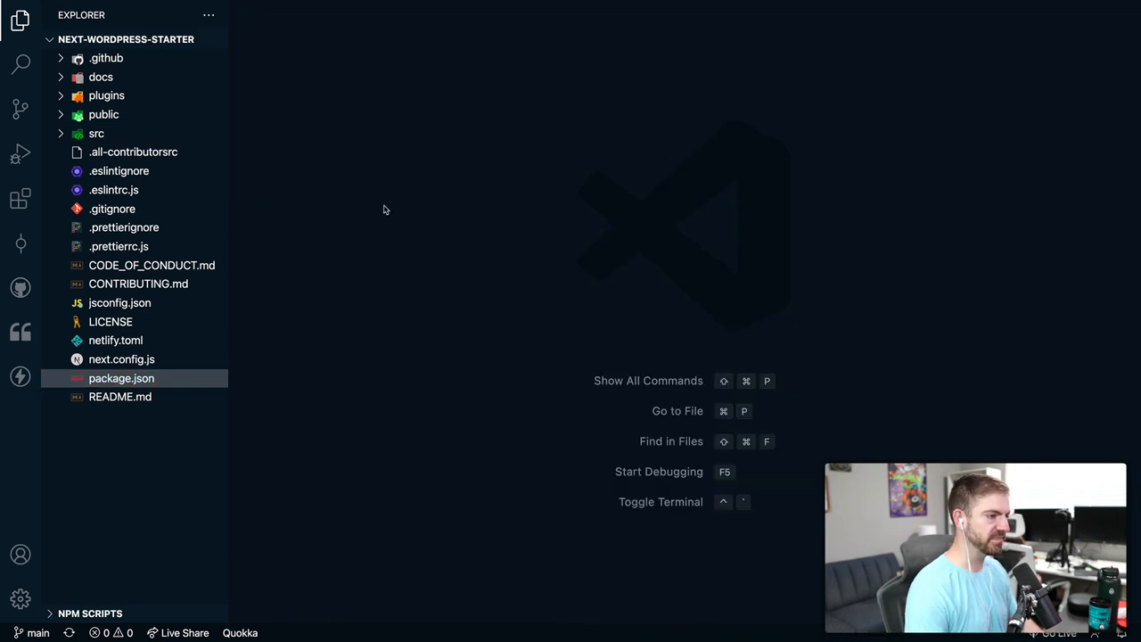
pyautogui.moveTo(113, 208)
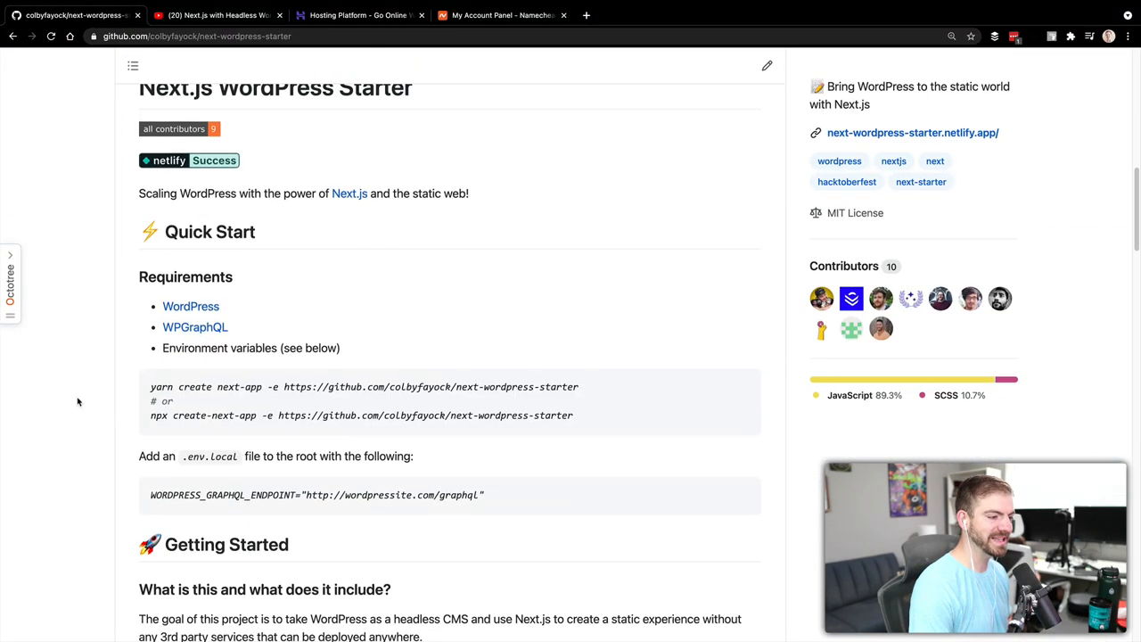
pyautogui.scroll(-3)
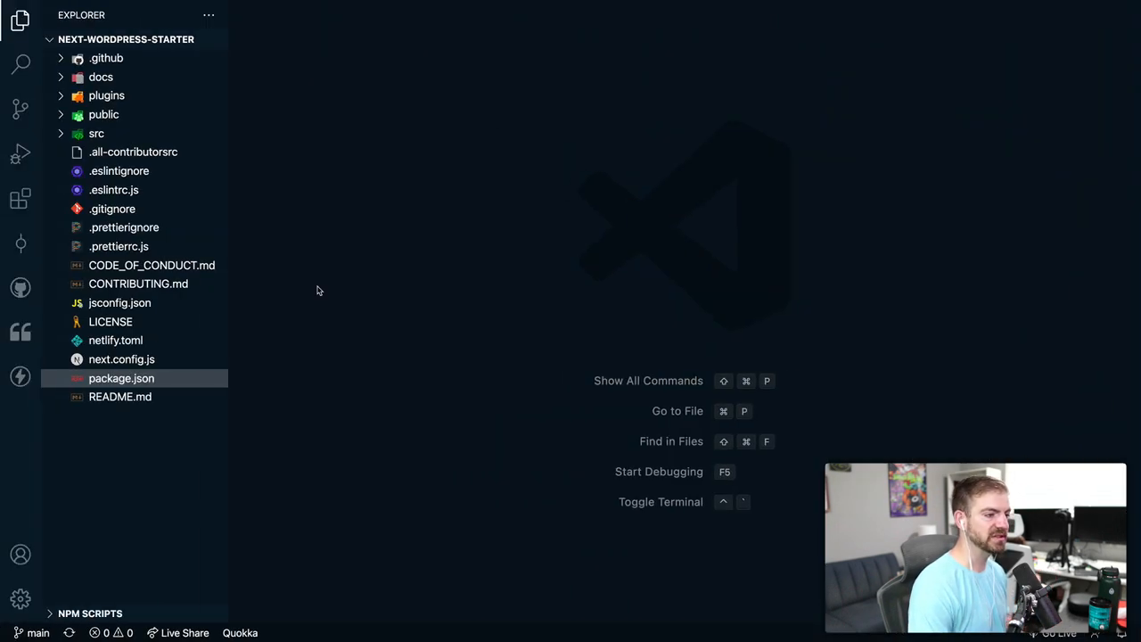
# Create .env.local at the project root with an empty WORDPRESS_GRAPHQL_ENDPOINT= line.
pyautogui.click(154, 39)
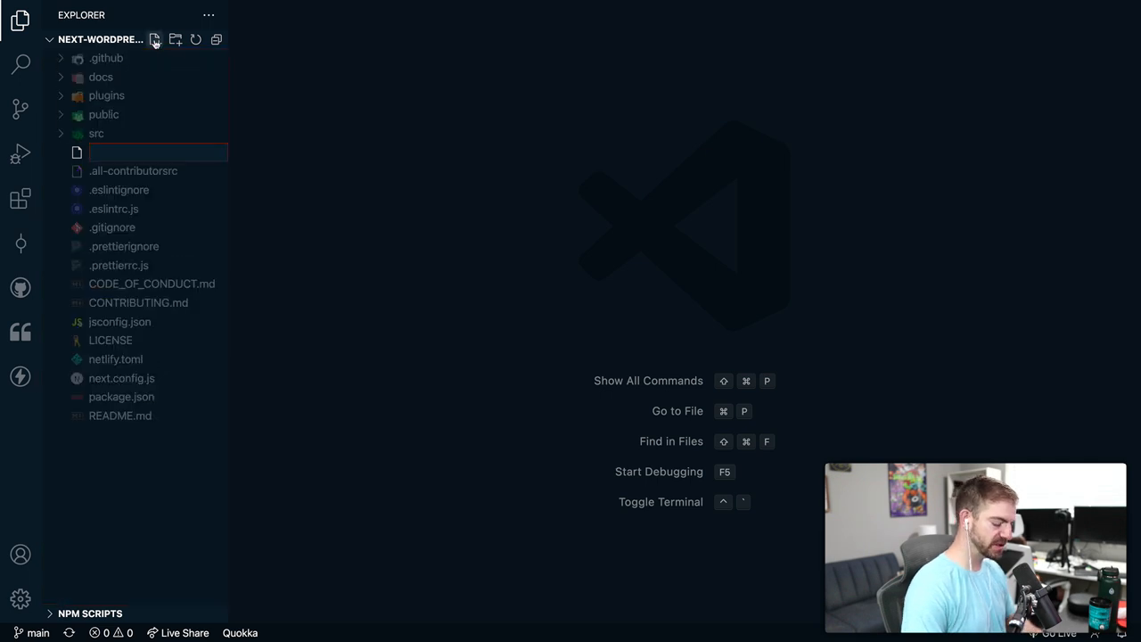
pyautogui.write('.env.local')
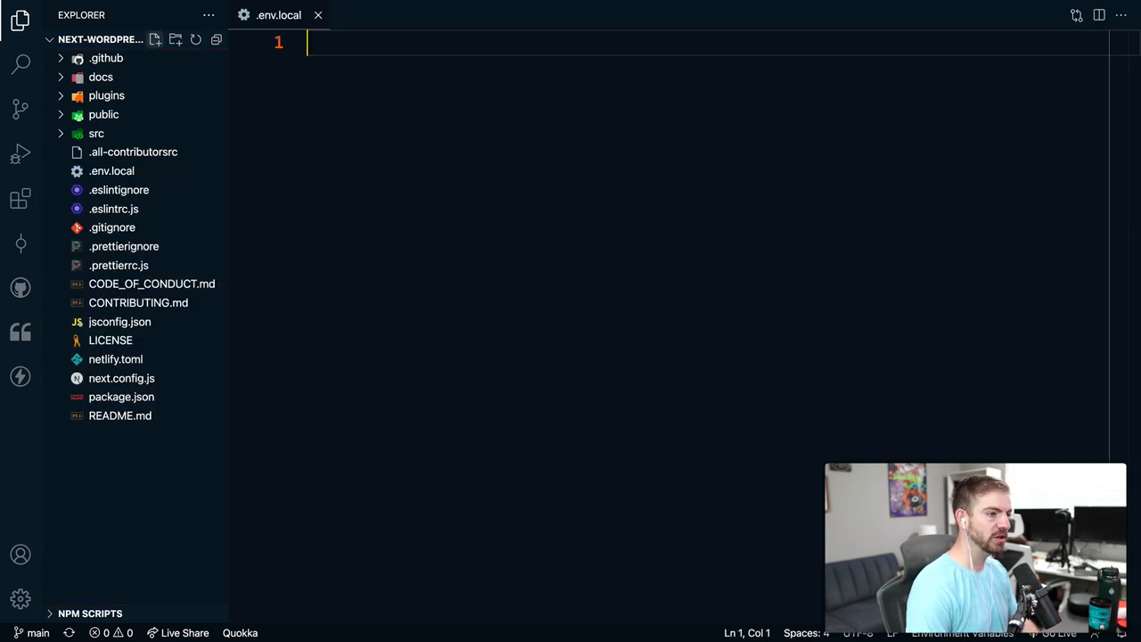
pyautogui.write('WORDPRESS_GRAPHQL_ENDPOINT=')
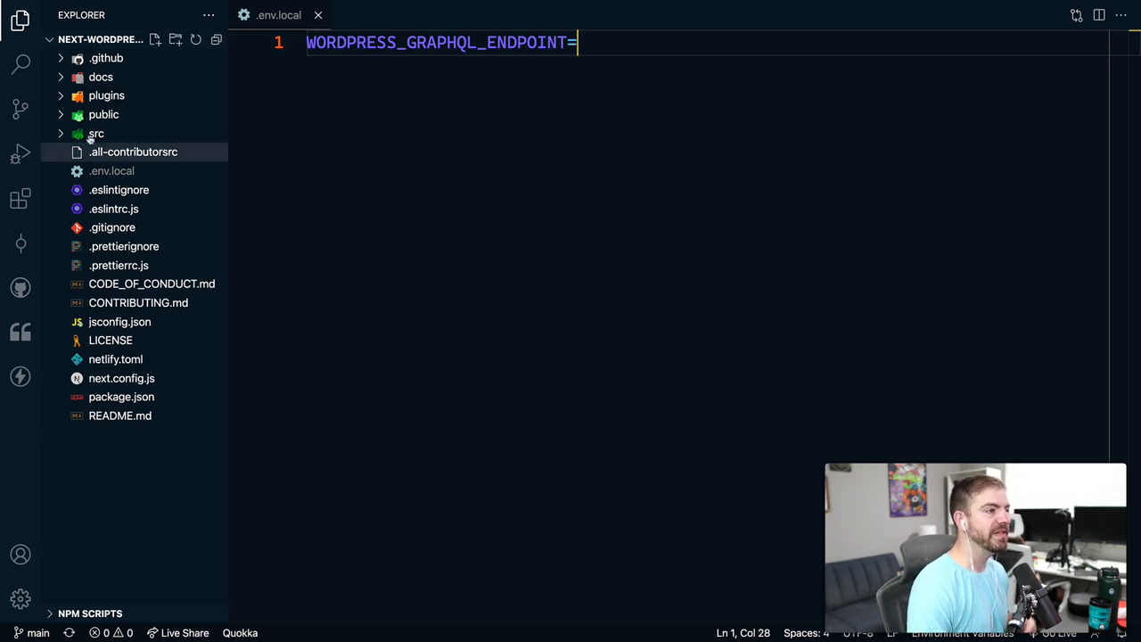
# Expand src/pages and look at the posts.js listing page.
pyautogui.click(95, 132)
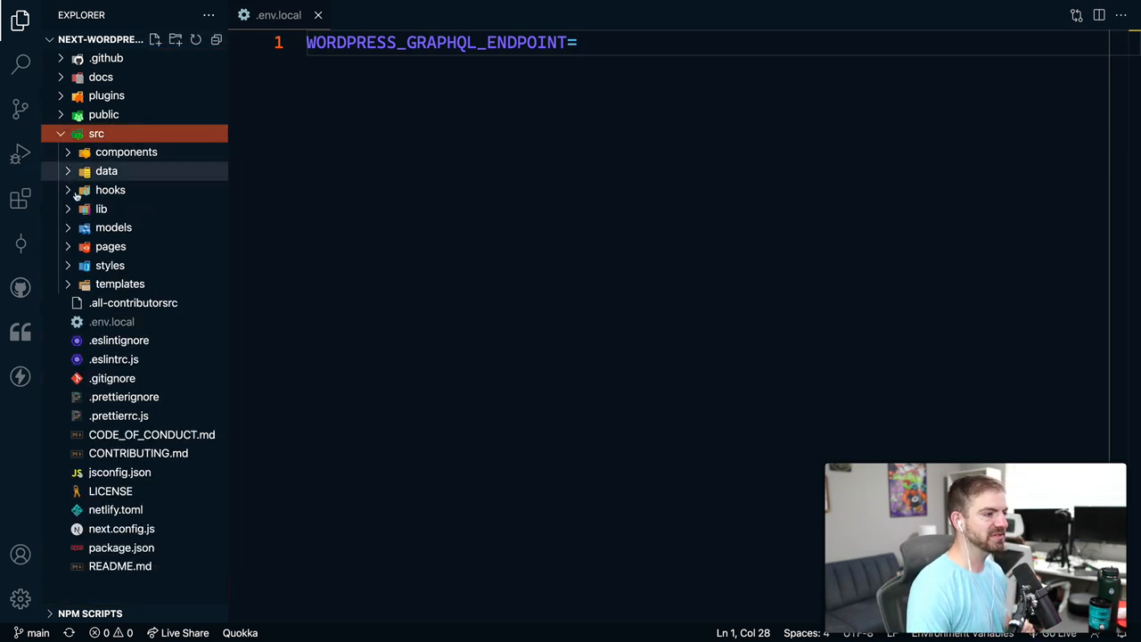
pyautogui.click(111, 246)
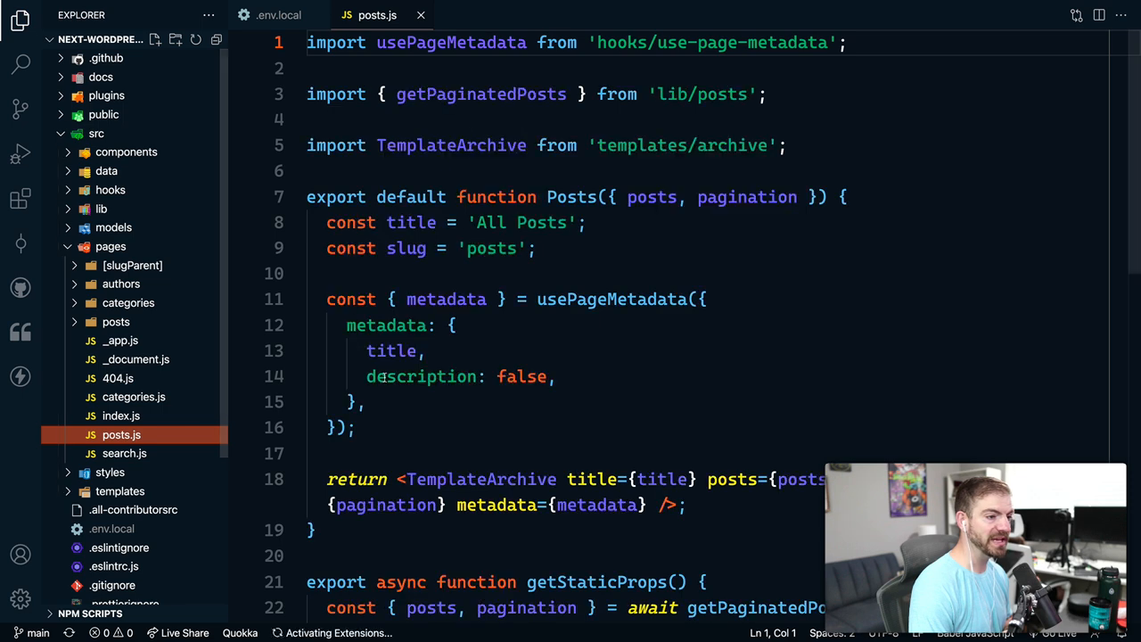
pyautogui.scroll(-3)
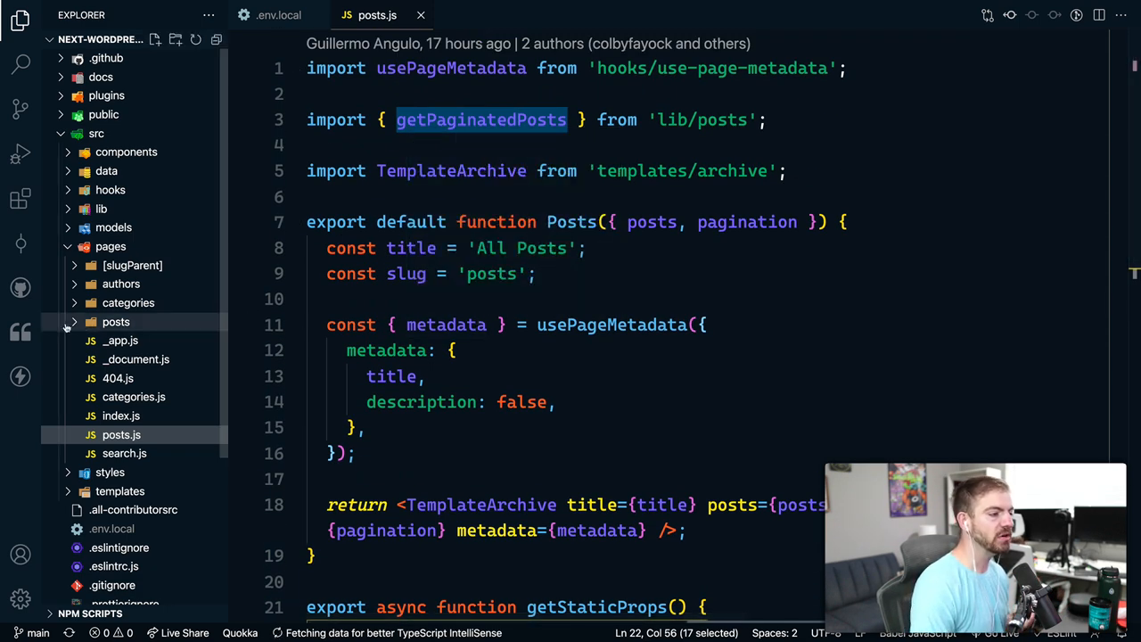
# Read through posts/[slug].js, then return to the .env.local tab.
pyautogui.click(115, 321)
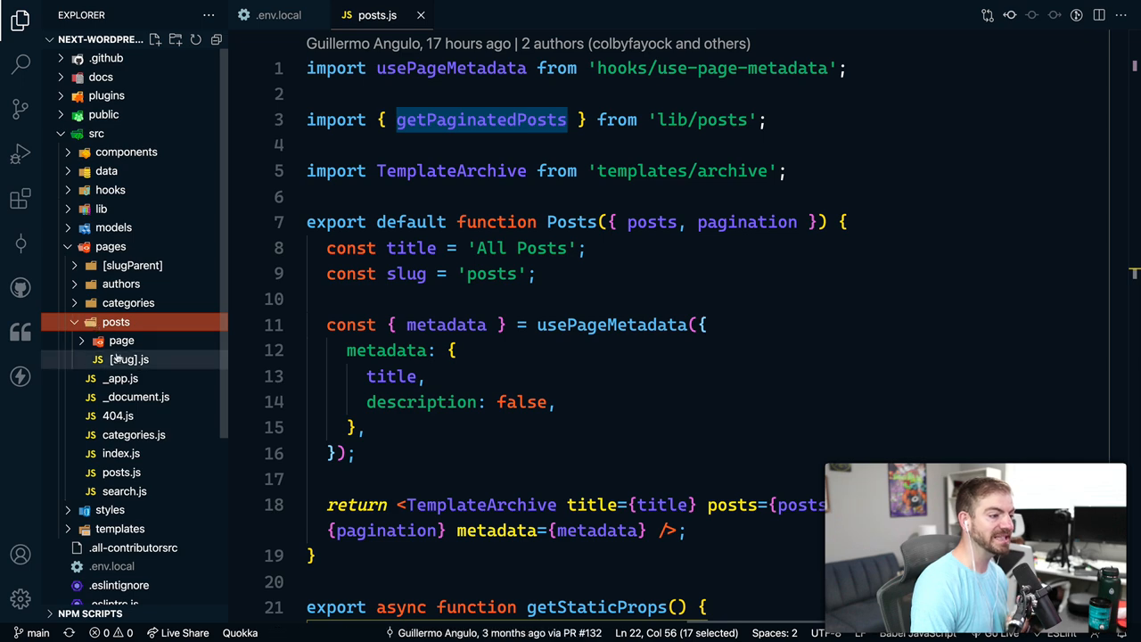
pyautogui.click(127, 358)
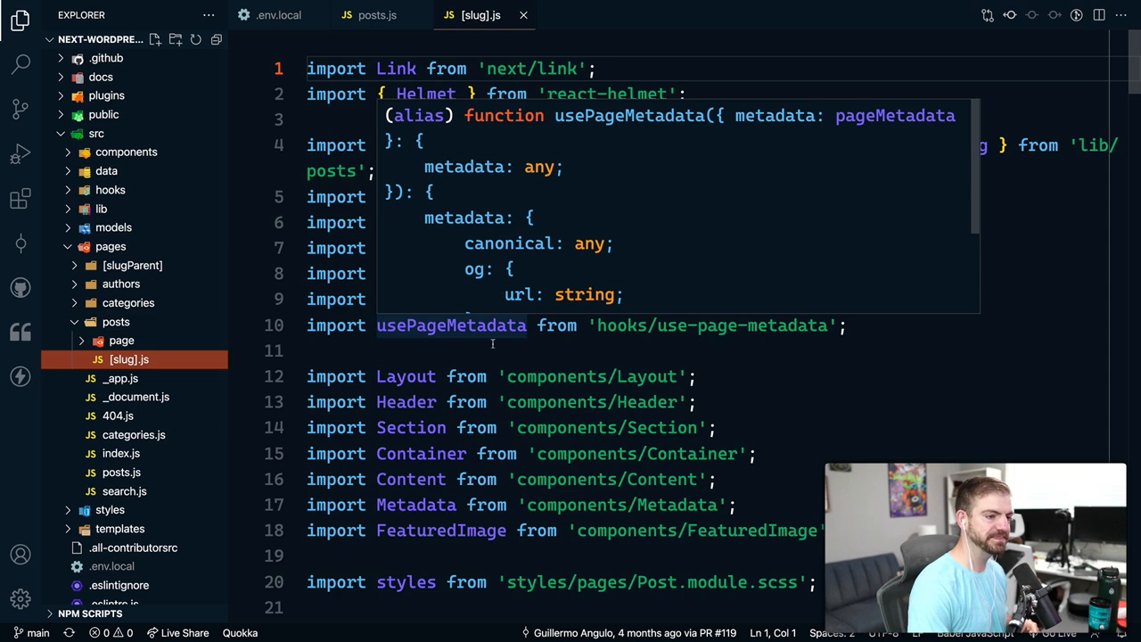
pyautogui.scroll(-3)
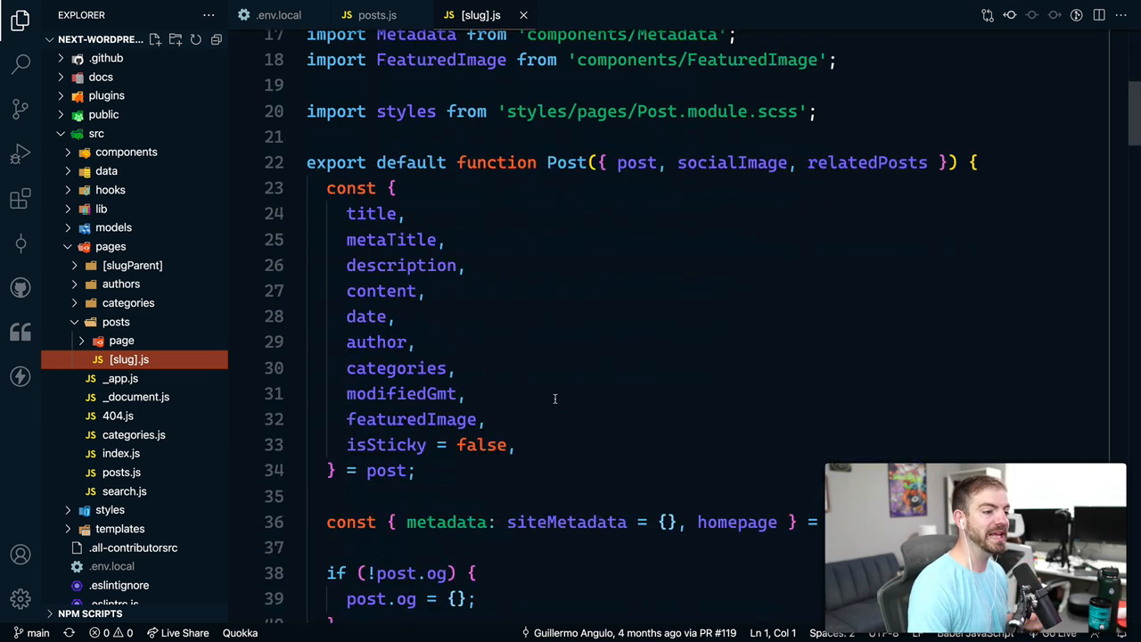
pyautogui.scroll(-3)
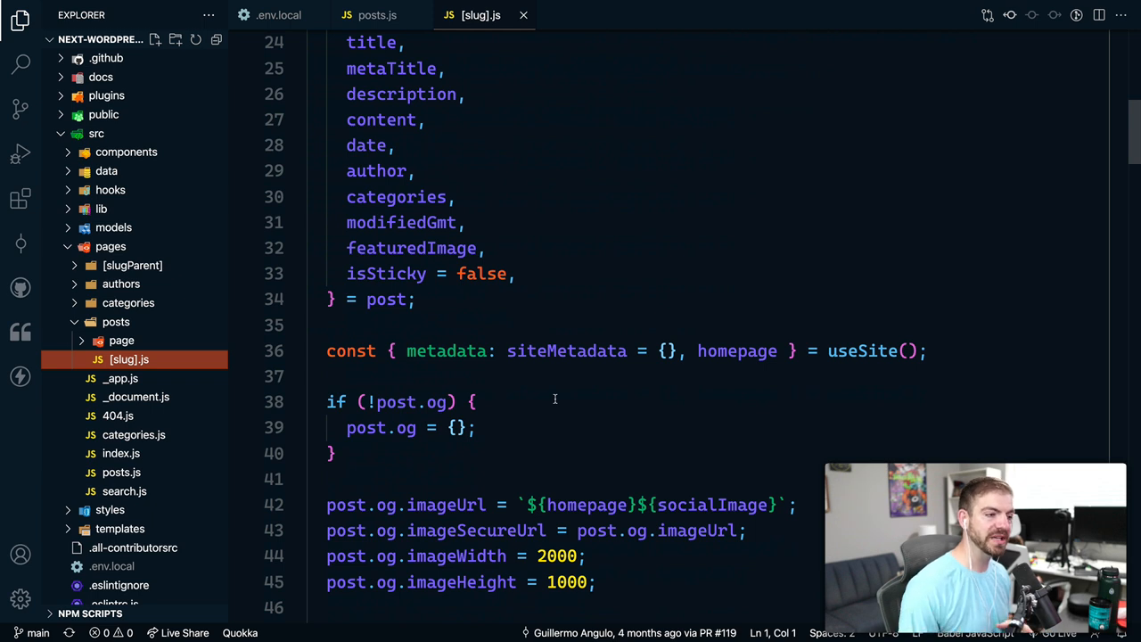
pyautogui.click(473, 402)
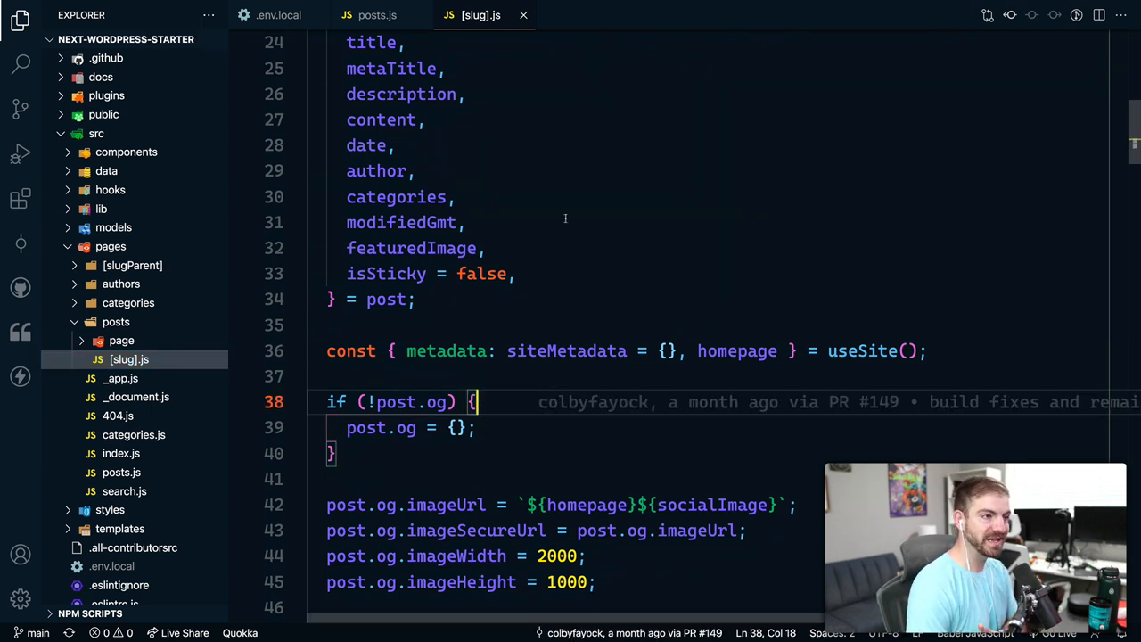
pyautogui.click(278, 15)
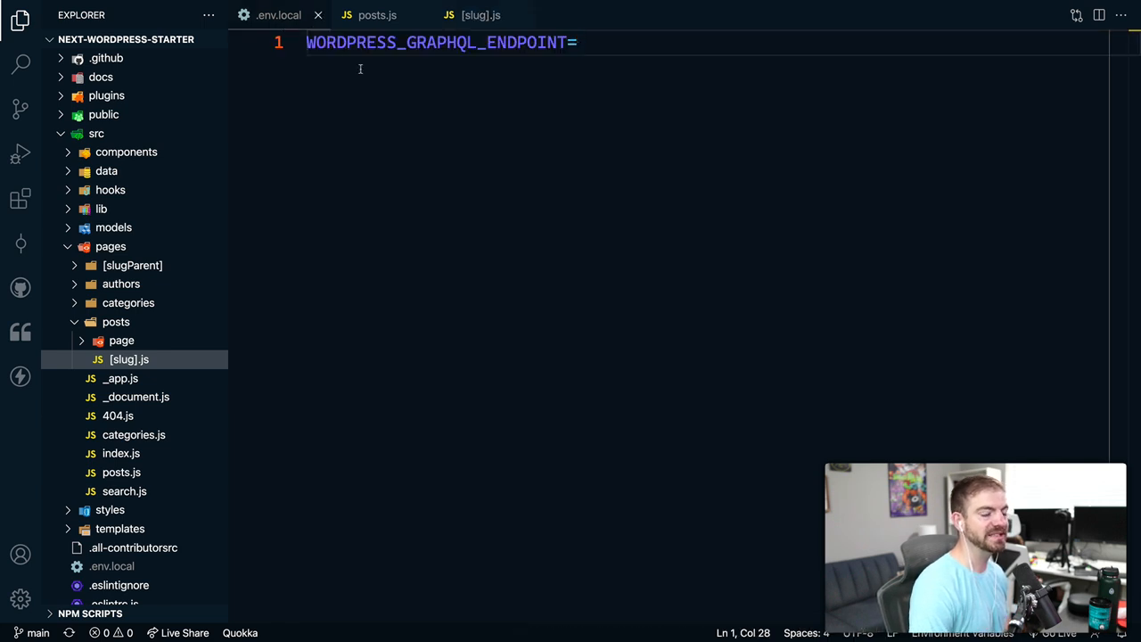
pyautogui.moveTo(609, 268)
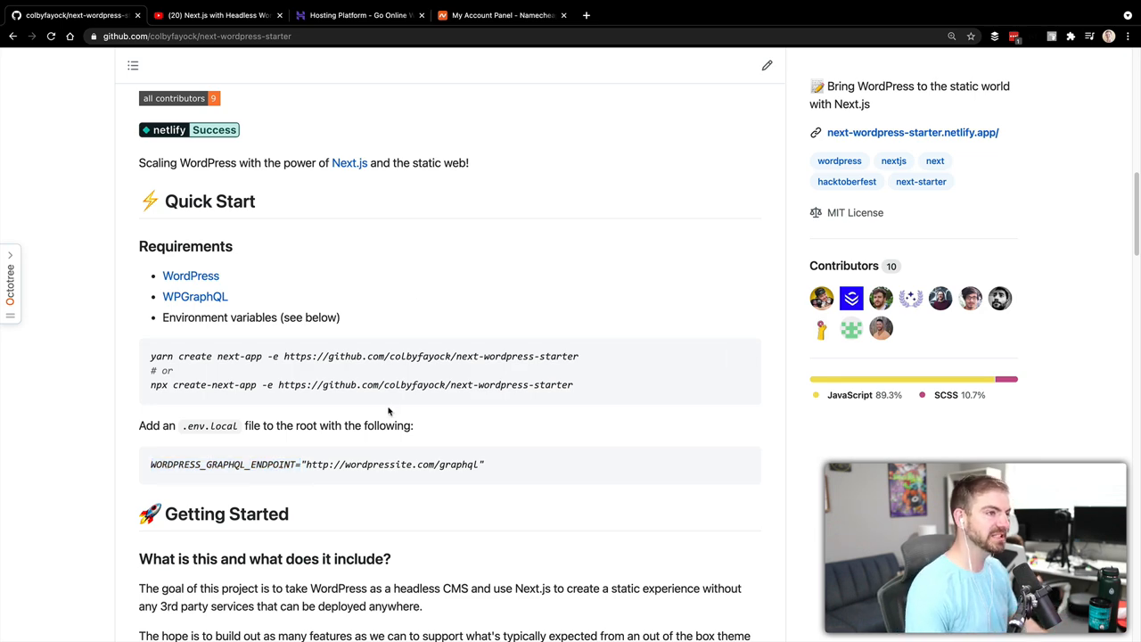
# Compare Hostinger's shared web hosting plans and select Premium Shared Hosting.
pyautogui.click(357, 15)
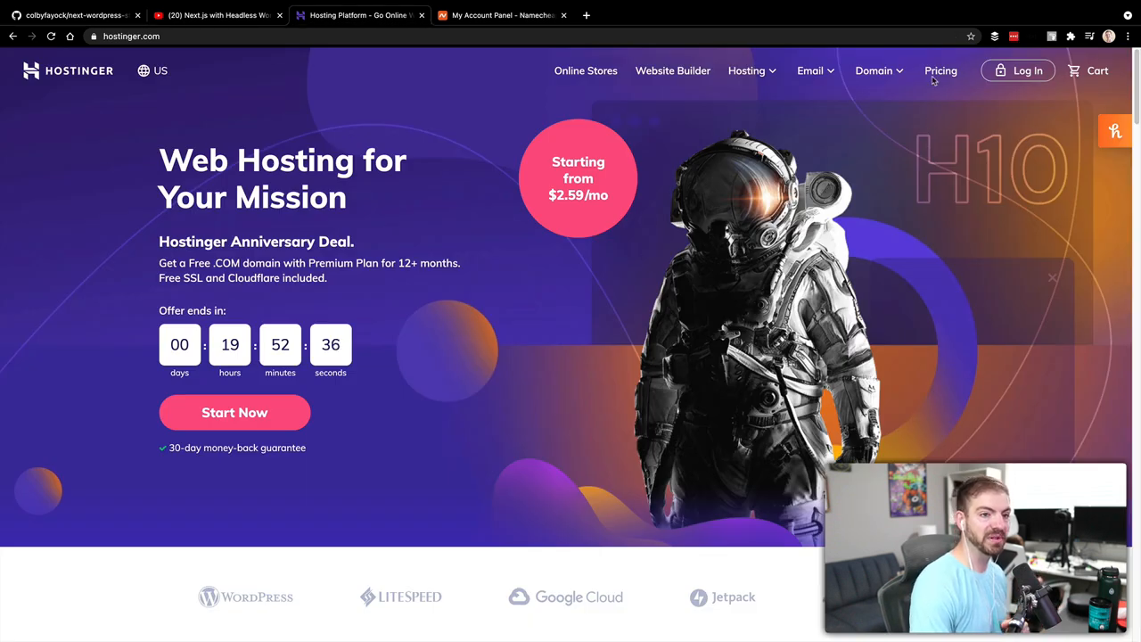
pyautogui.click(941, 71)
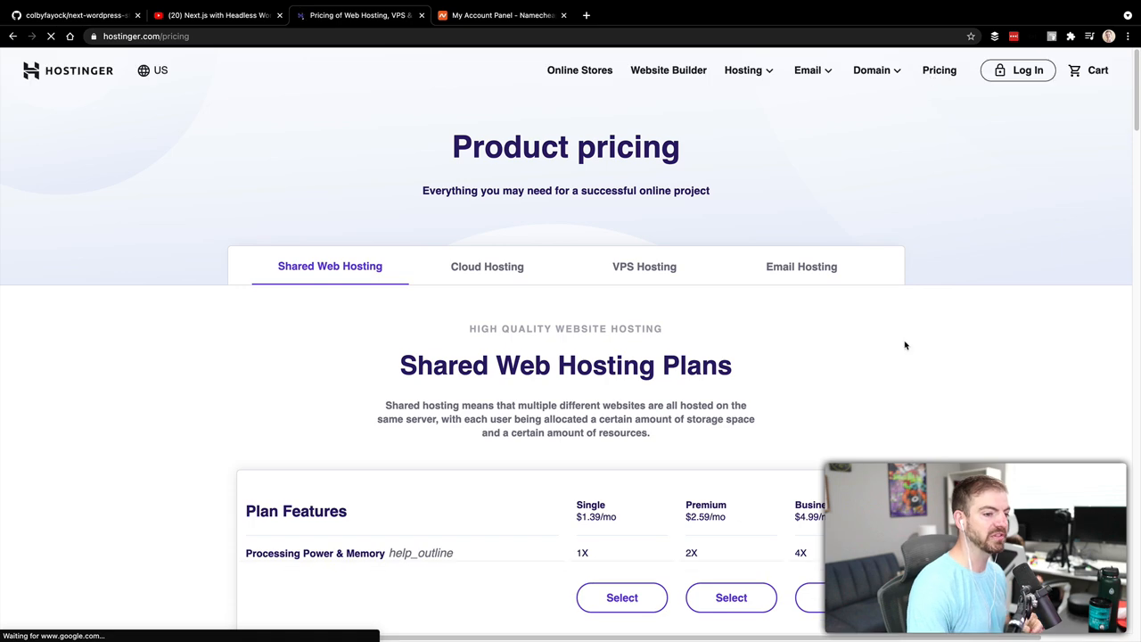
pyautogui.scroll(-3)
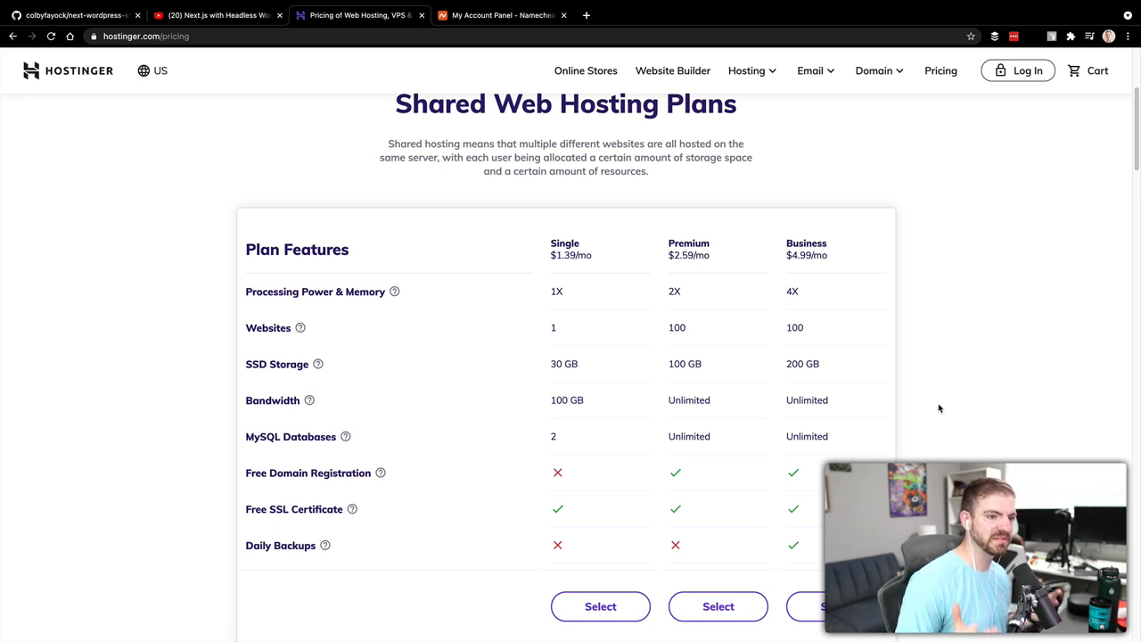
pyautogui.scroll(-3)
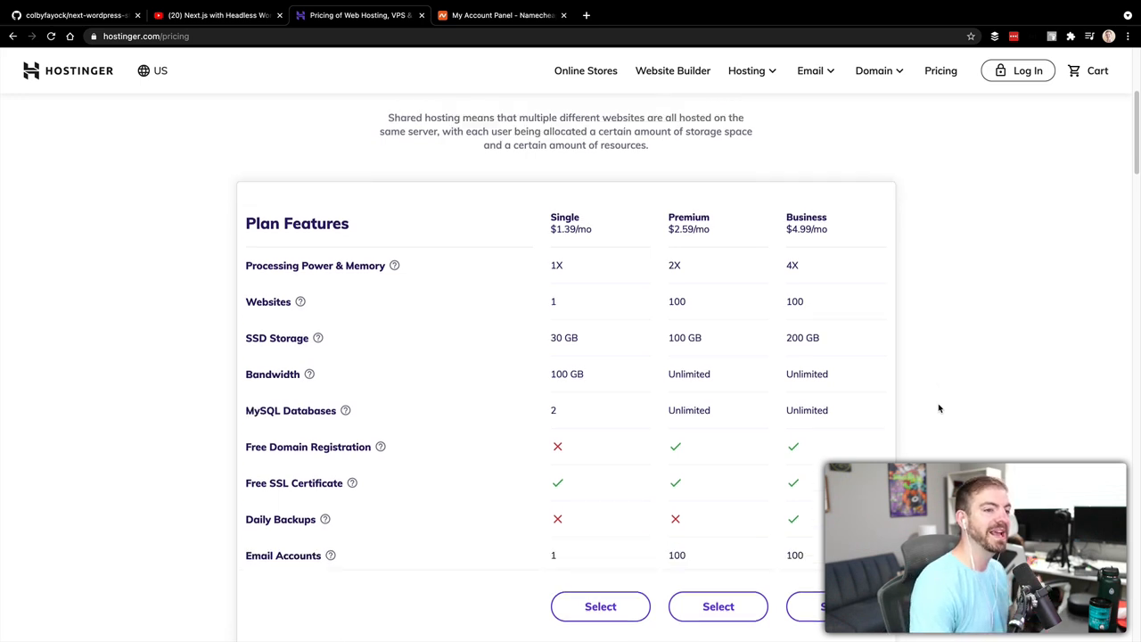
pyautogui.scroll(-3)
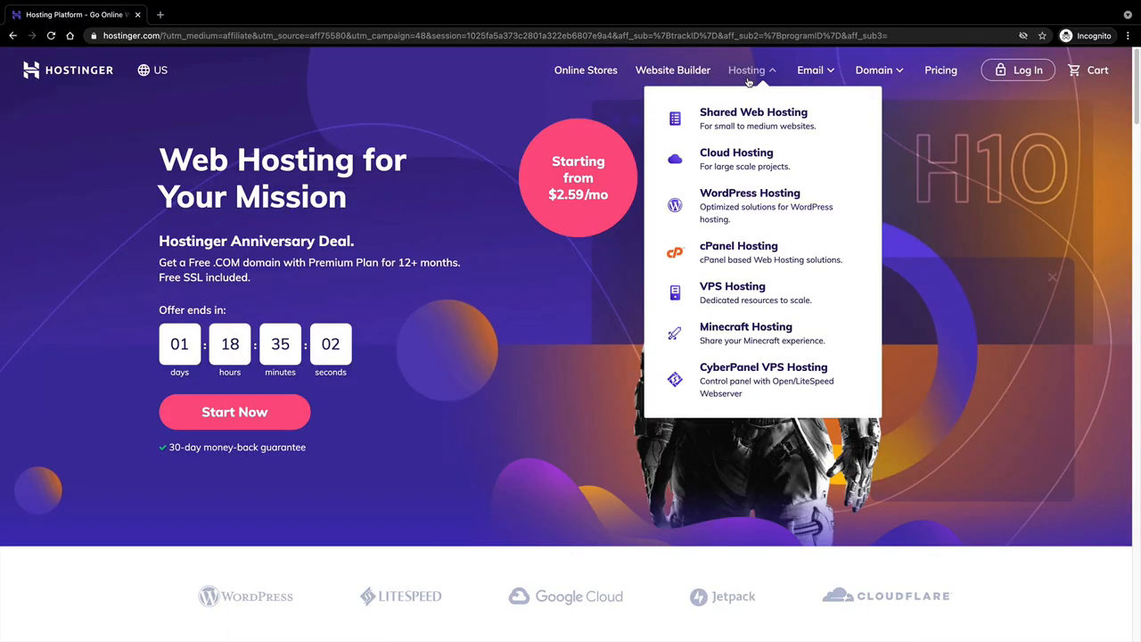
pyautogui.click(753, 118)
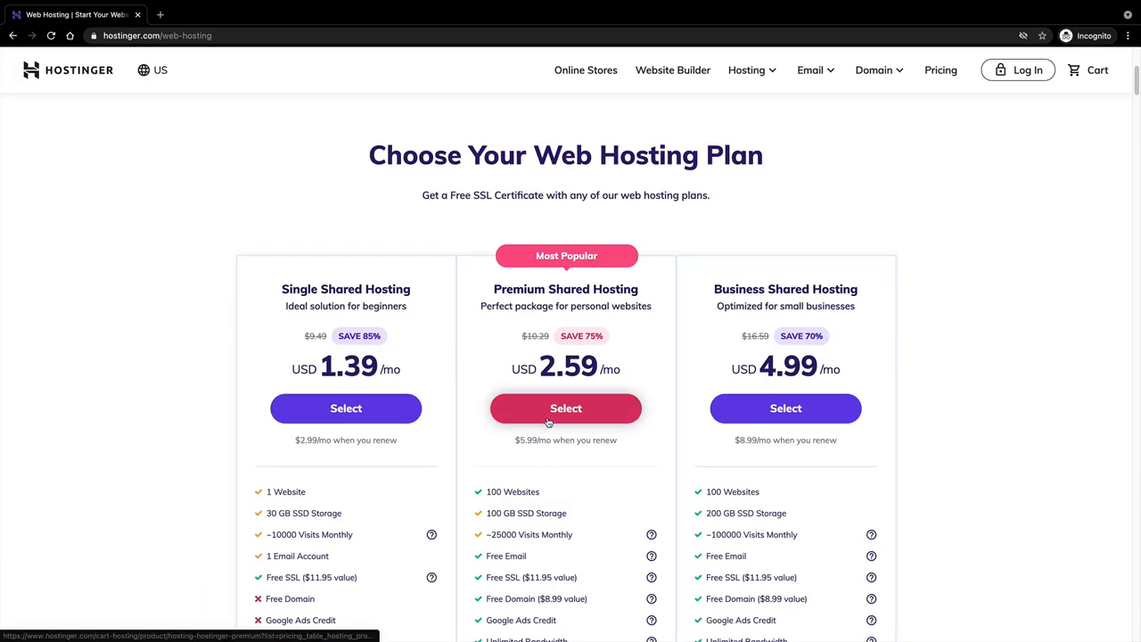
pyautogui.click(565, 408)
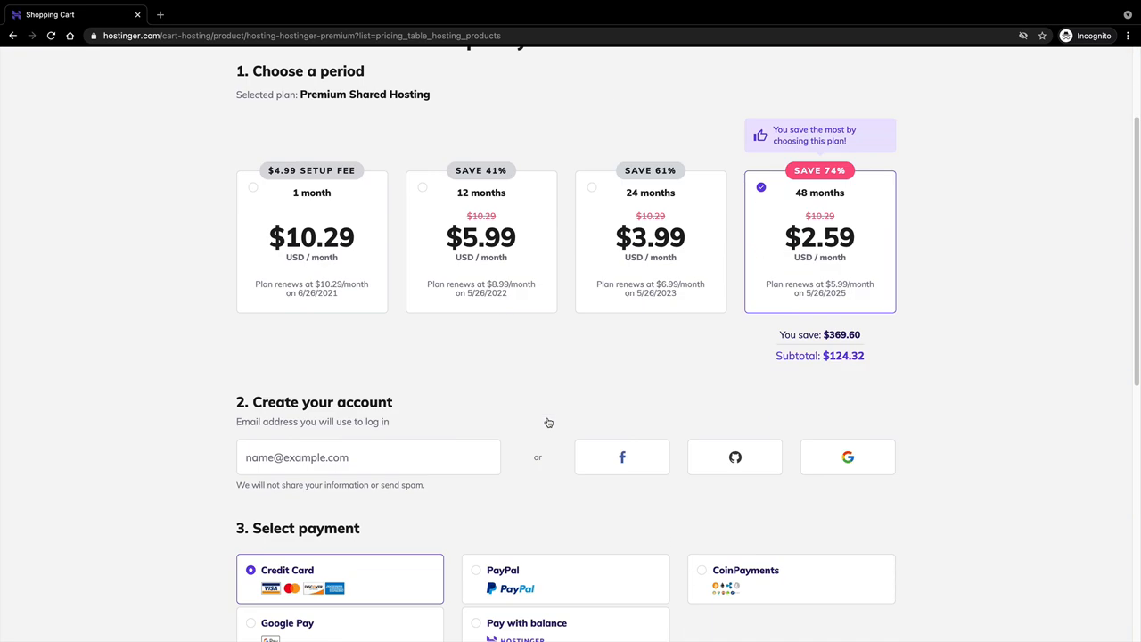
pyautogui.scroll(-3)
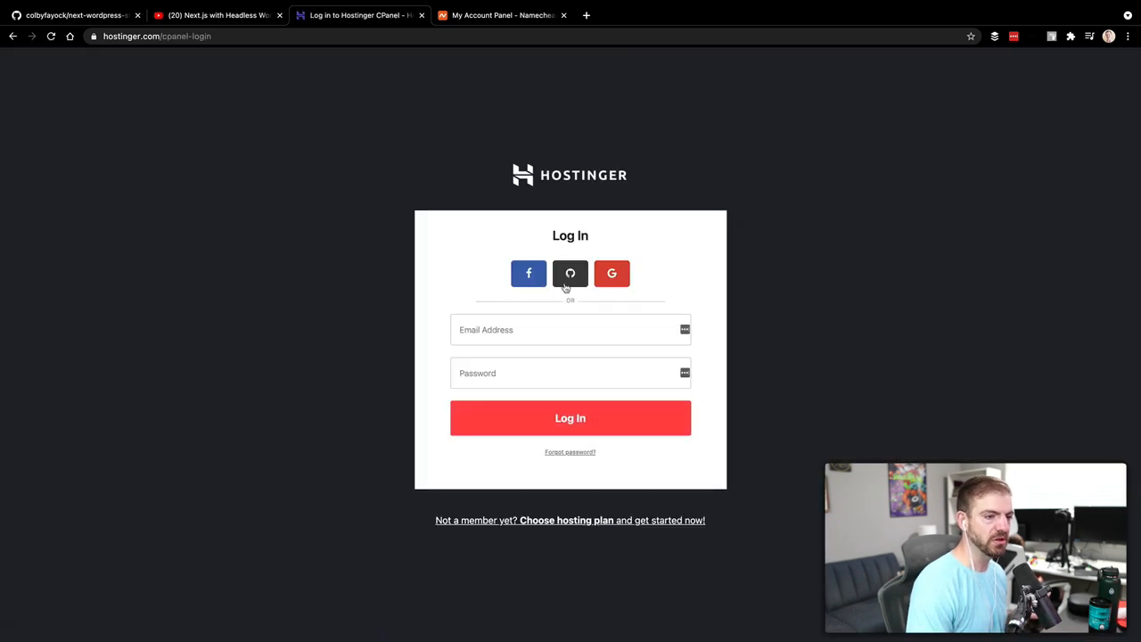
# Sign in to hPanel with GitHub and start setting up Premium Shared Hosting.
pyautogui.click(570, 273)
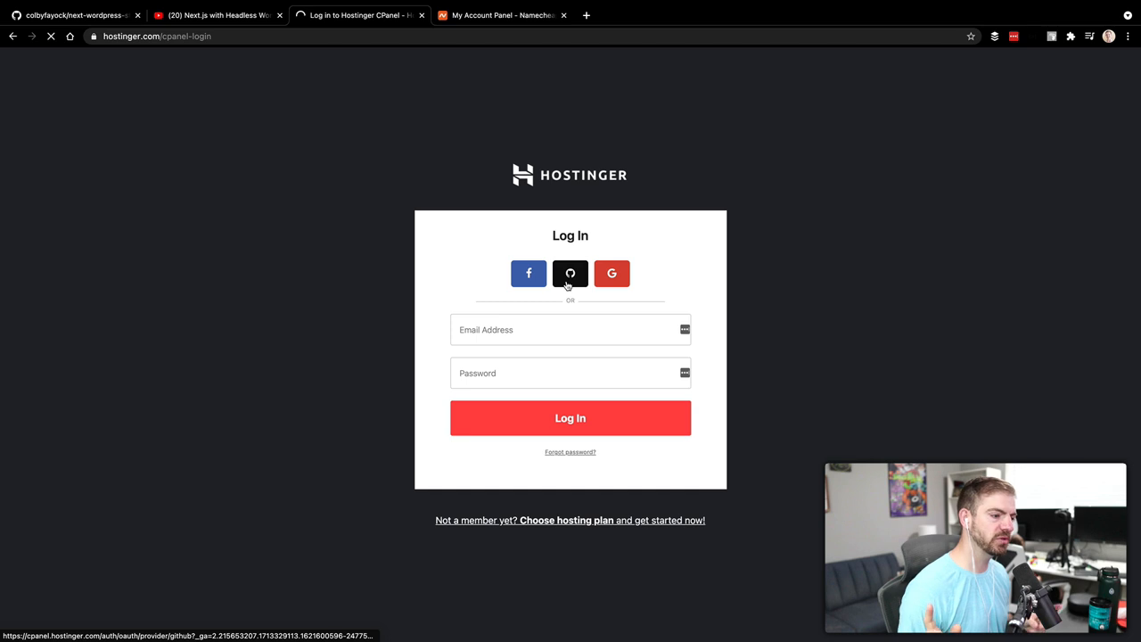
pyautogui.click(569, 273)
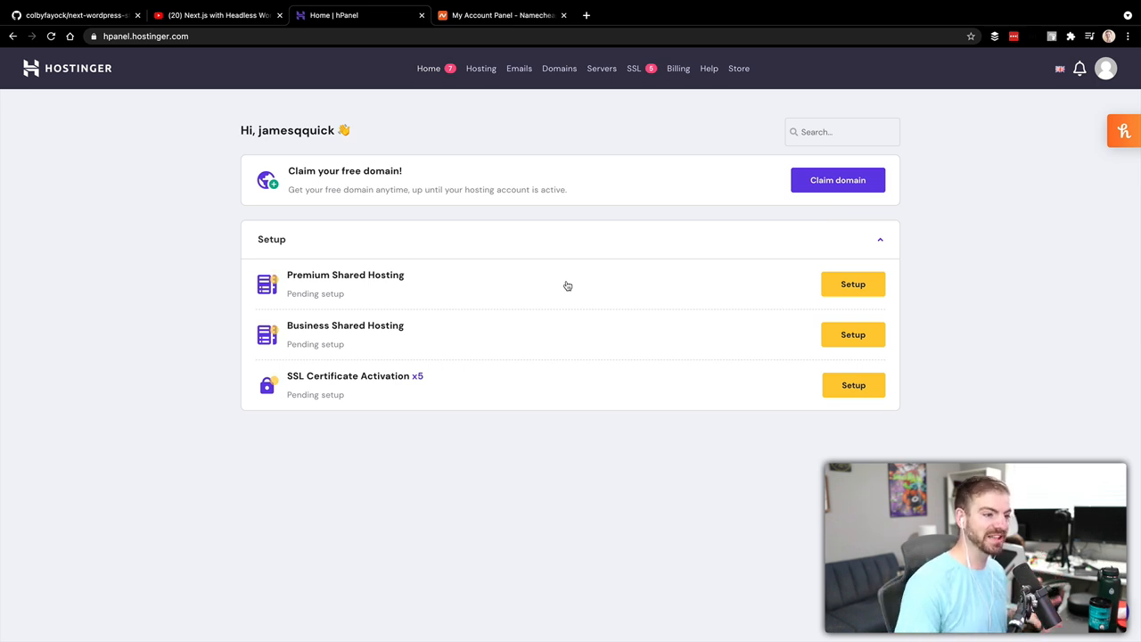
pyautogui.moveTo(942, 291)
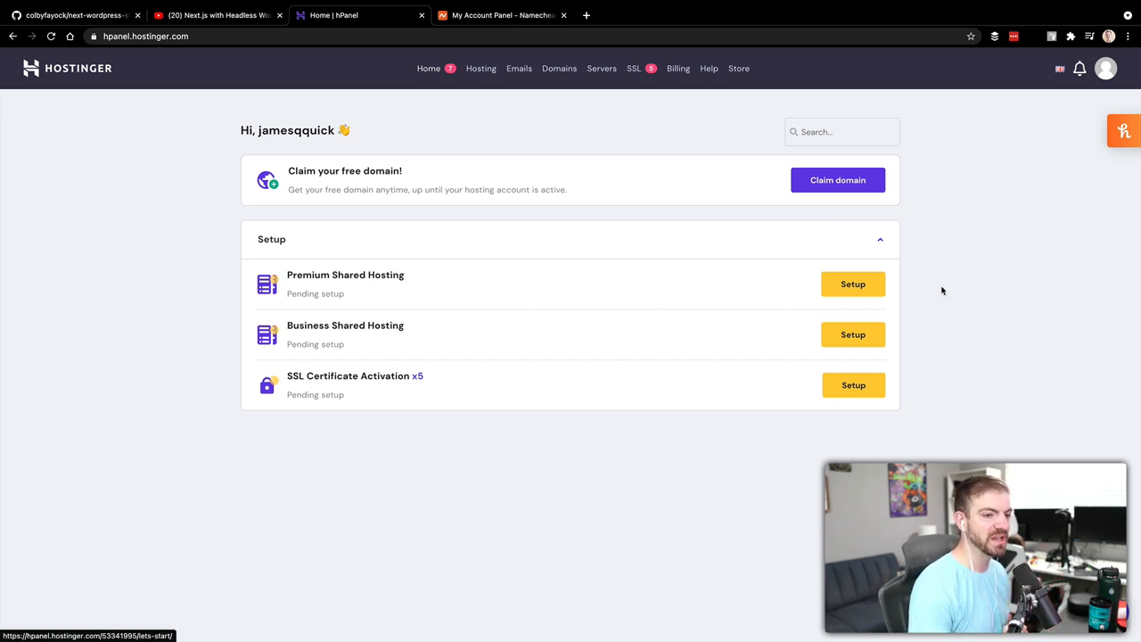
pyautogui.moveTo(967, 301)
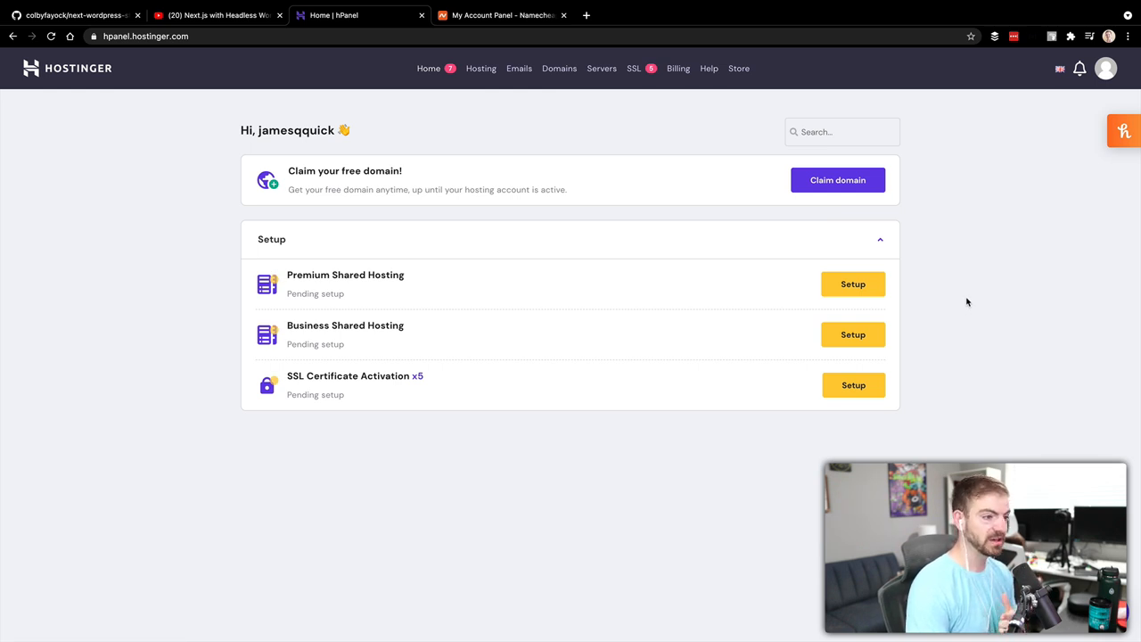
pyautogui.moveTo(853, 334)
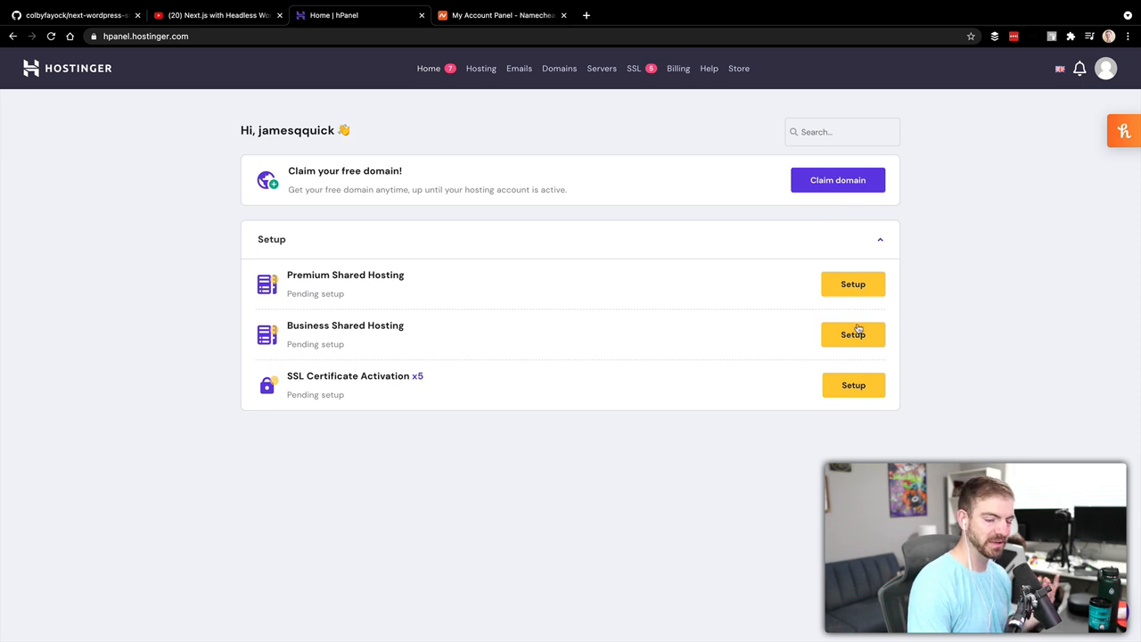
pyautogui.moveTo(852, 335)
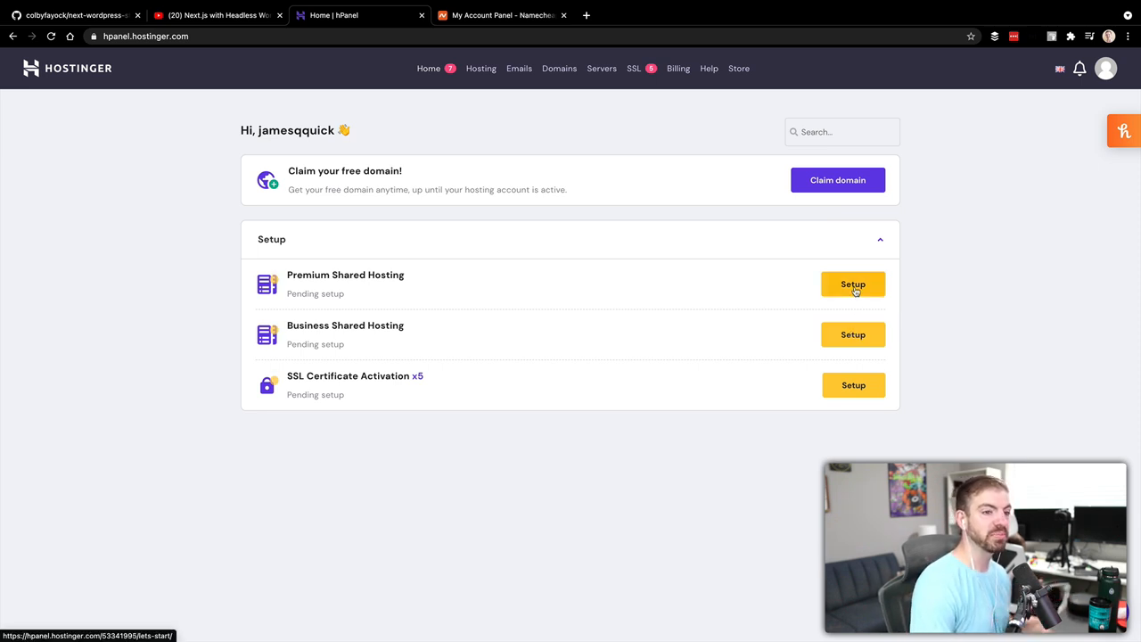
pyautogui.click(852, 284)
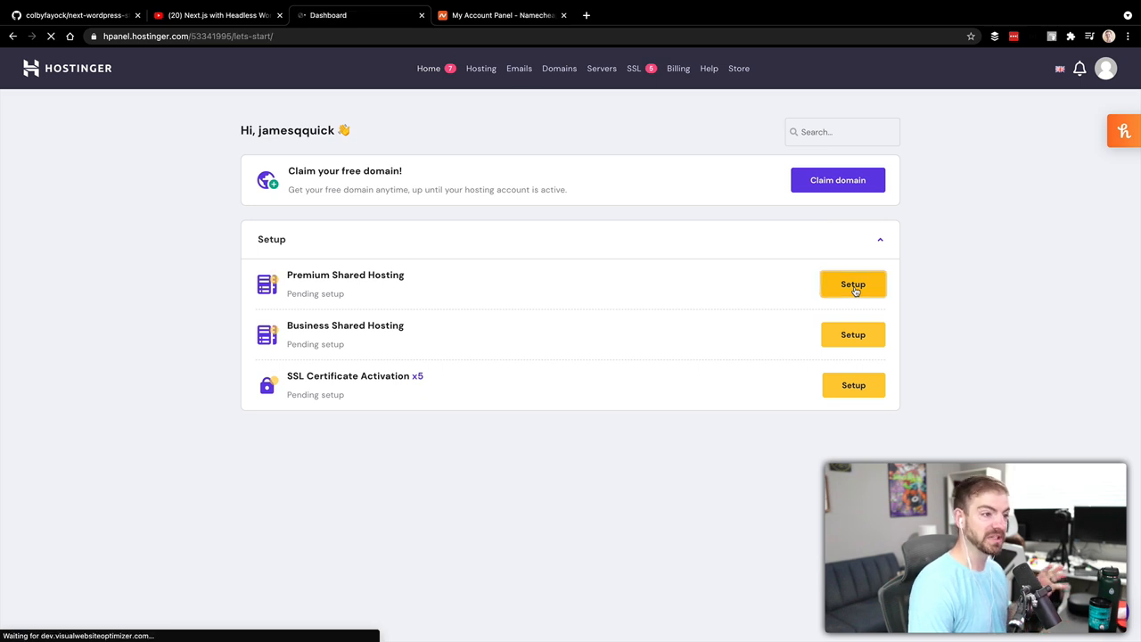
pyautogui.click(852, 283)
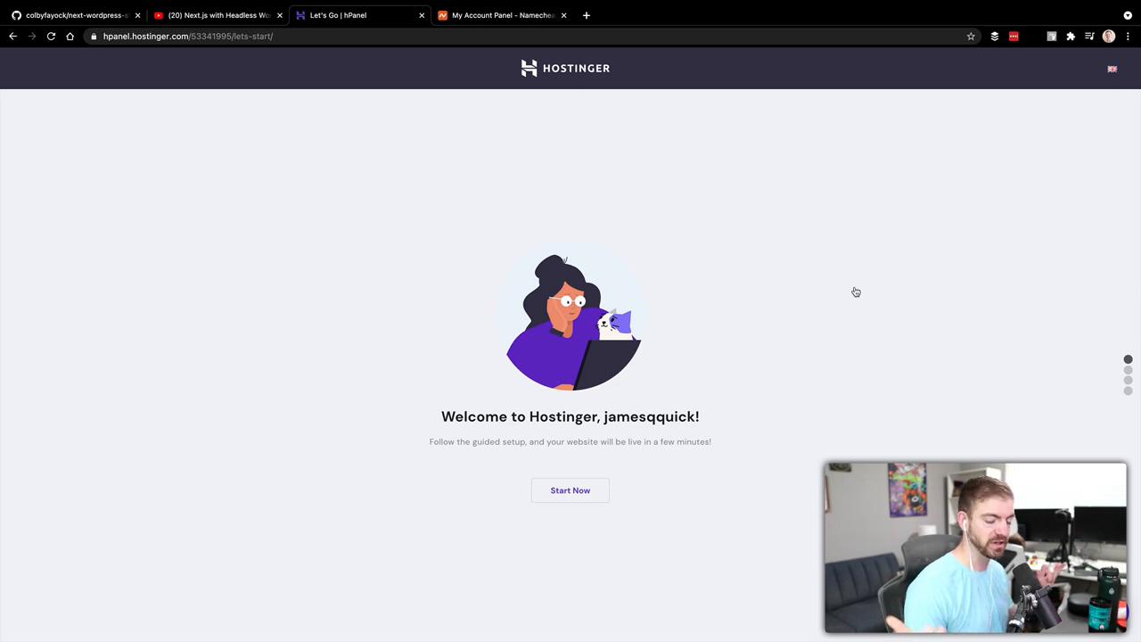
# Begin the guided website setup and check the Namecheap domain dashboard.
pyautogui.click(569, 489)
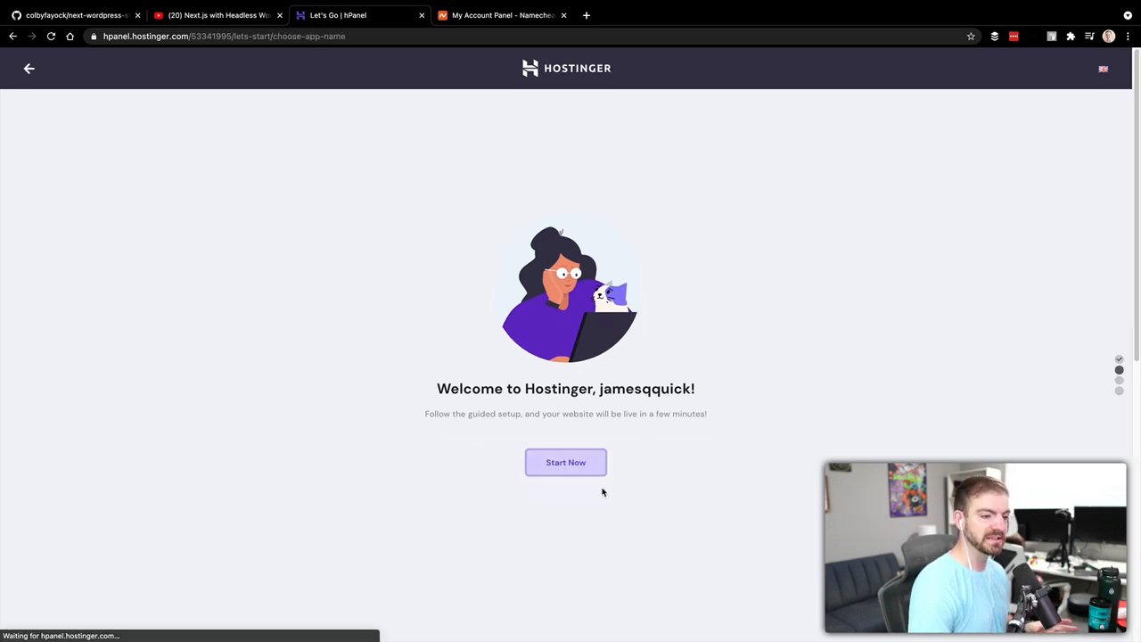
pyautogui.click(565, 462)
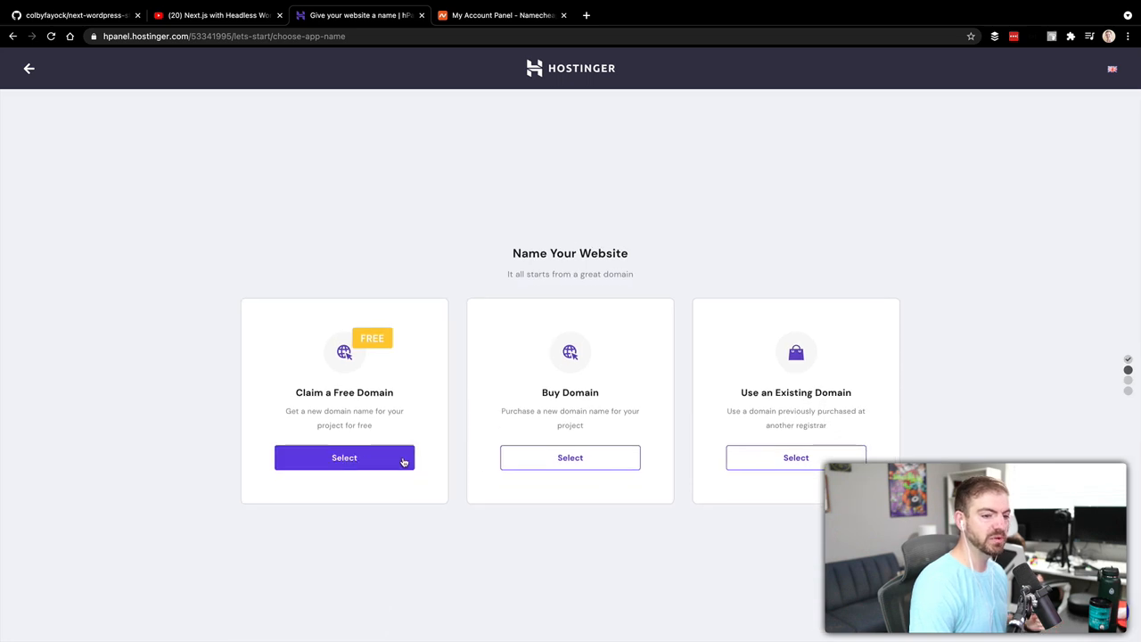
pyautogui.click(795, 457)
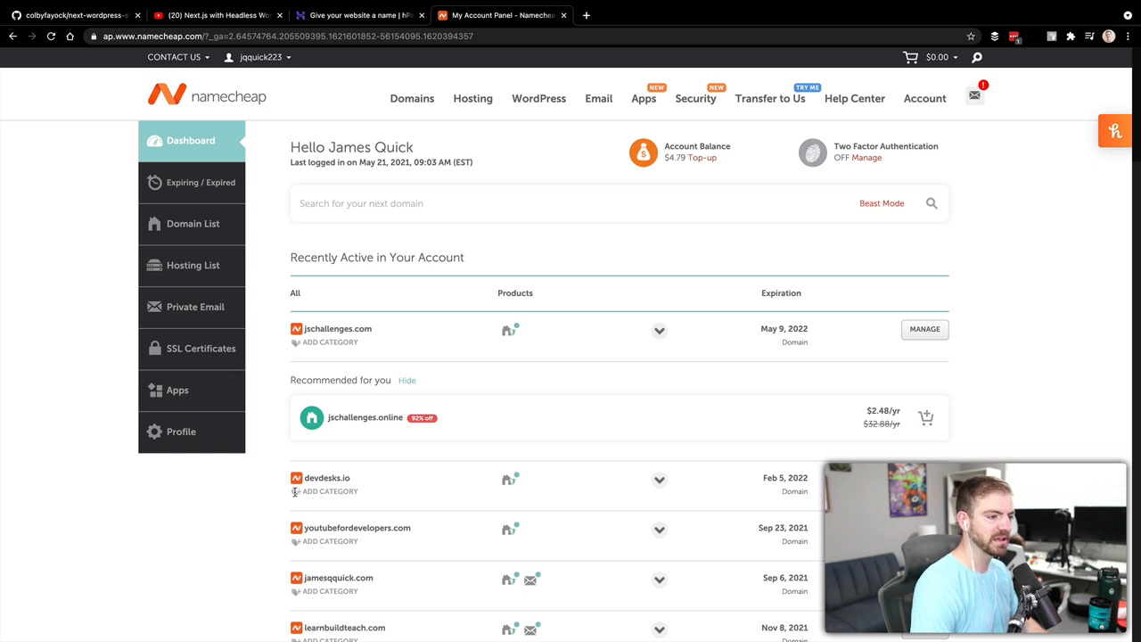
pyautogui.moveTo(383, 414)
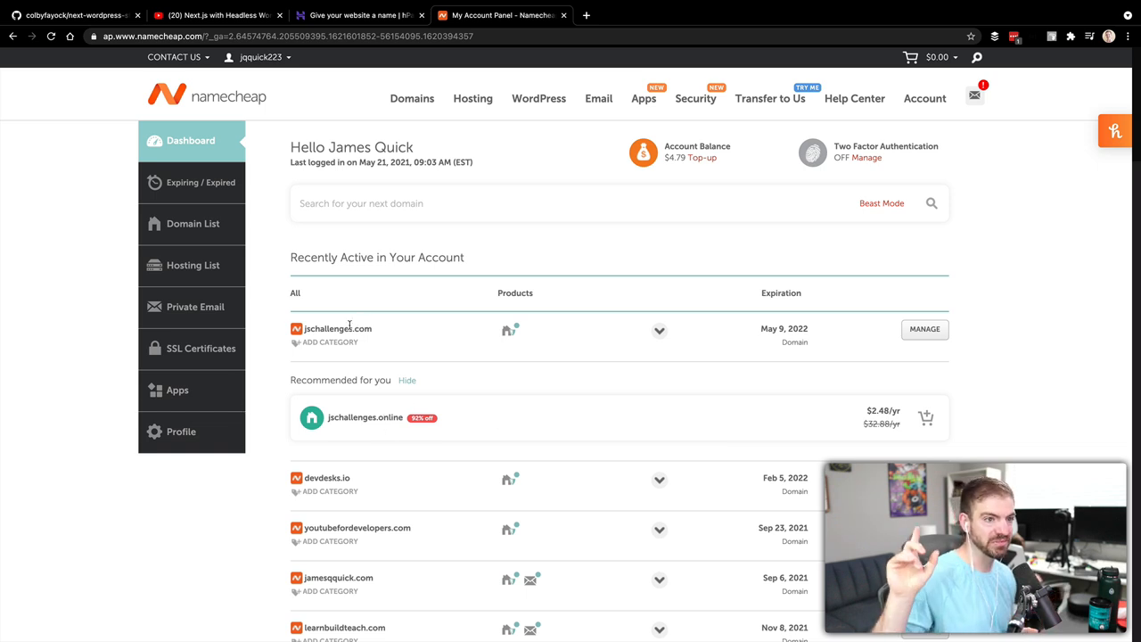
pyautogui.moveTo(337, 328)
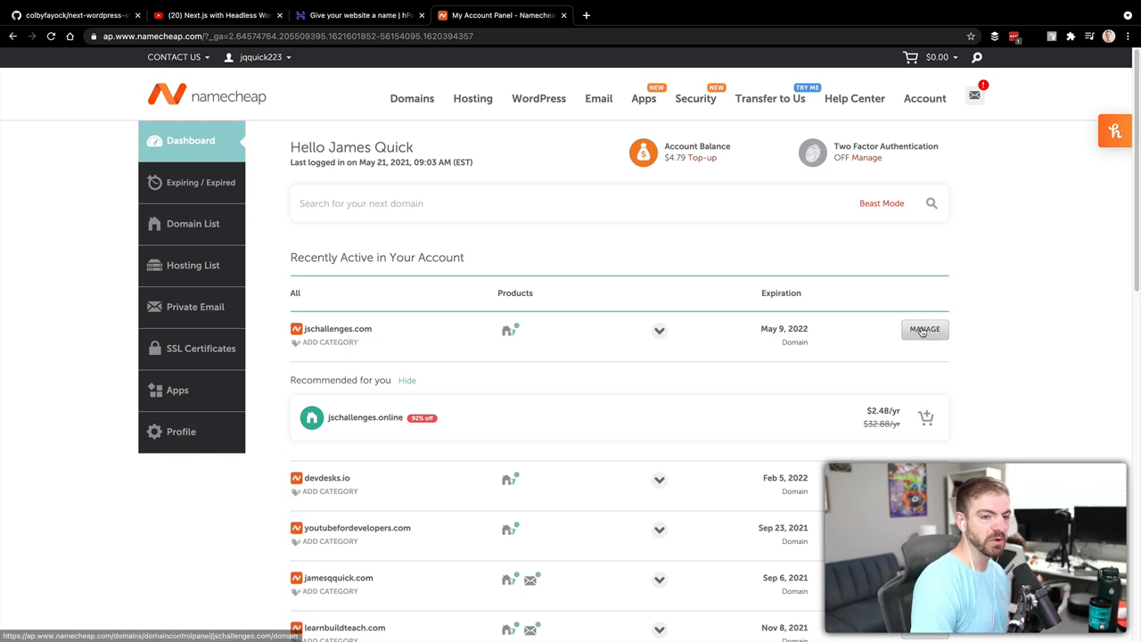
# Open the jschallenges.com domain's management page in Namecheap.
pyautogui.click(924, 328)
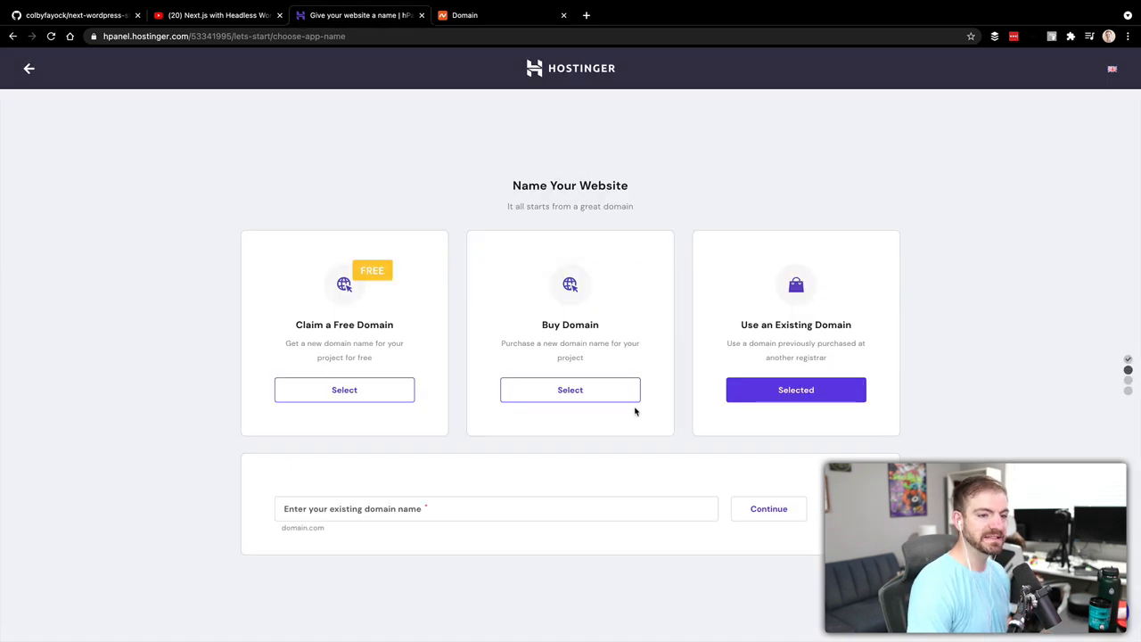
# Enter jschallenges.com as the existing domain and choose Build a New Website.
pyautogui.click(496, 508)
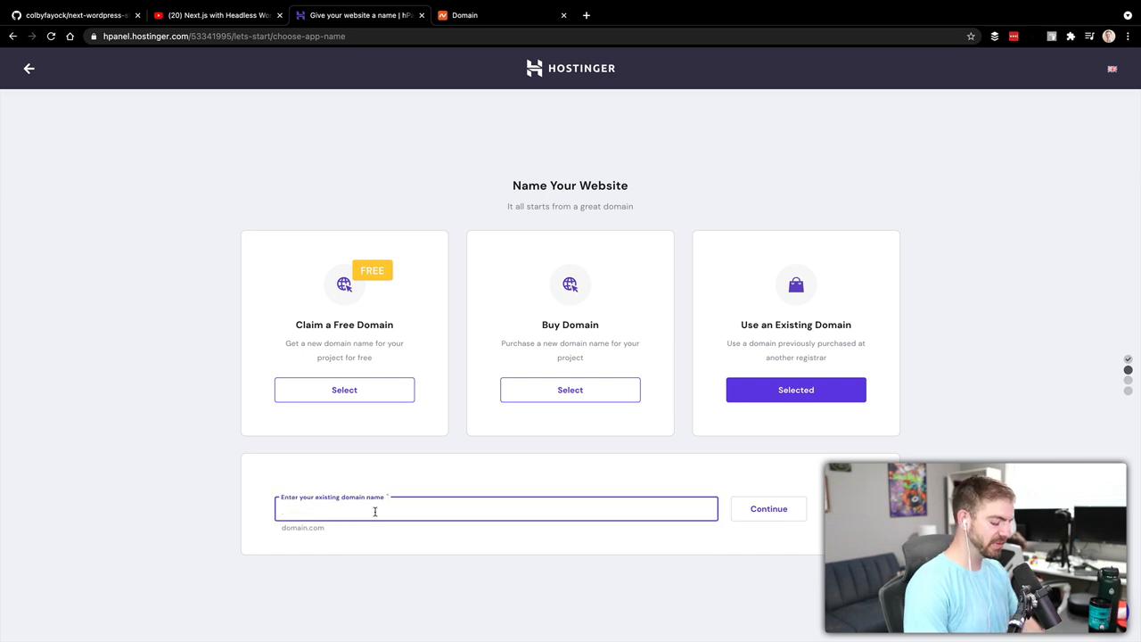
pyautogui.write('jschallenges.com')
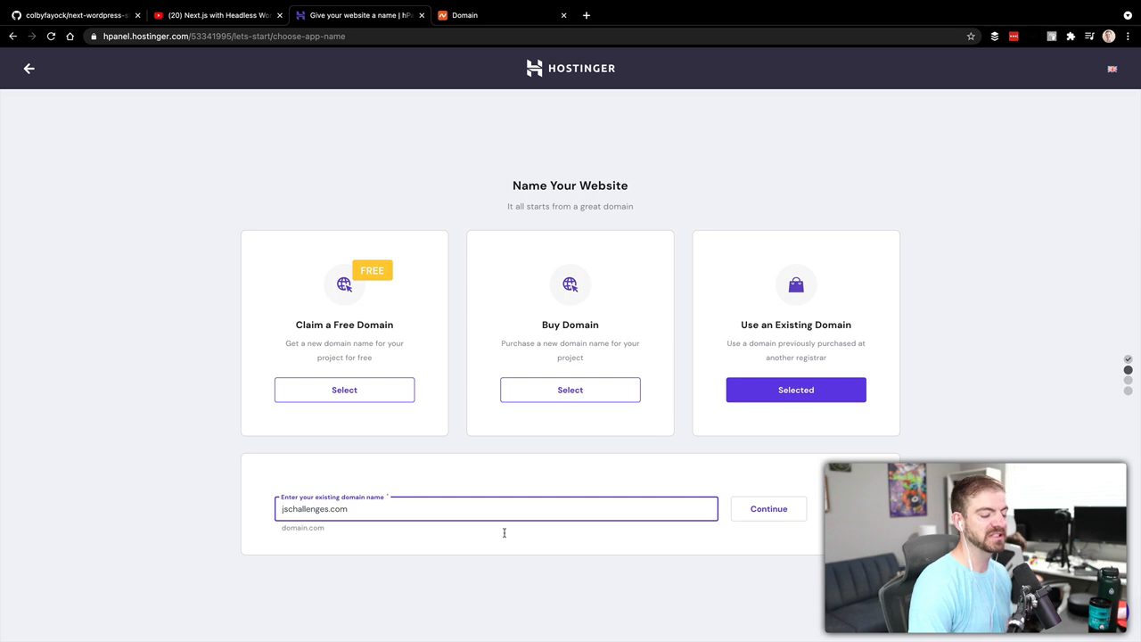
pyautogui.click(767, 508)
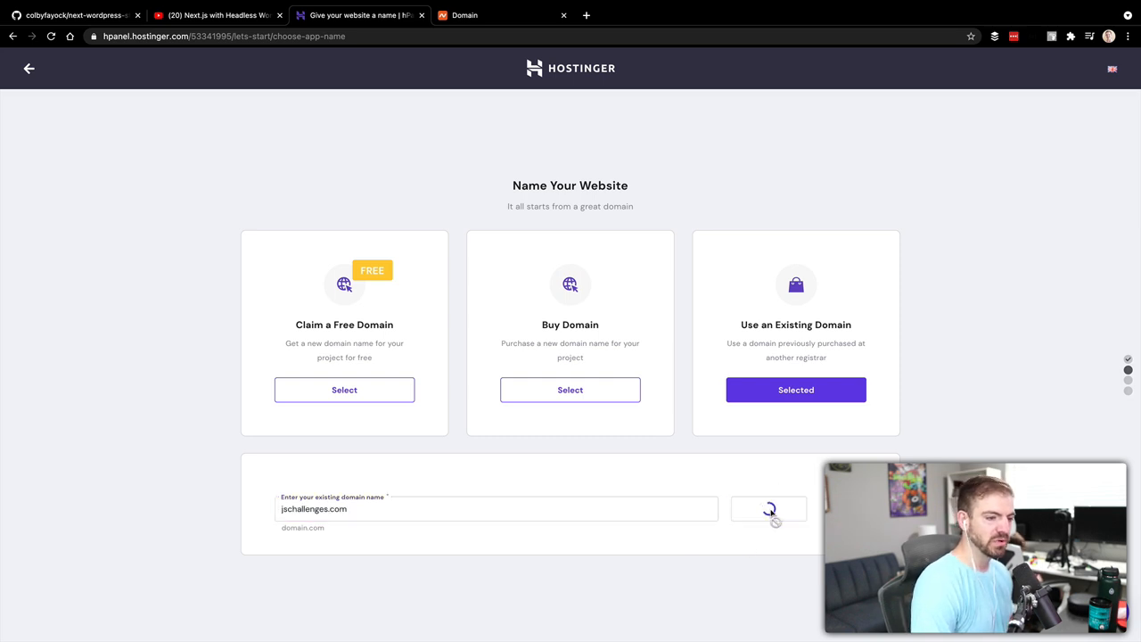
pyautogui.click(768, 508)
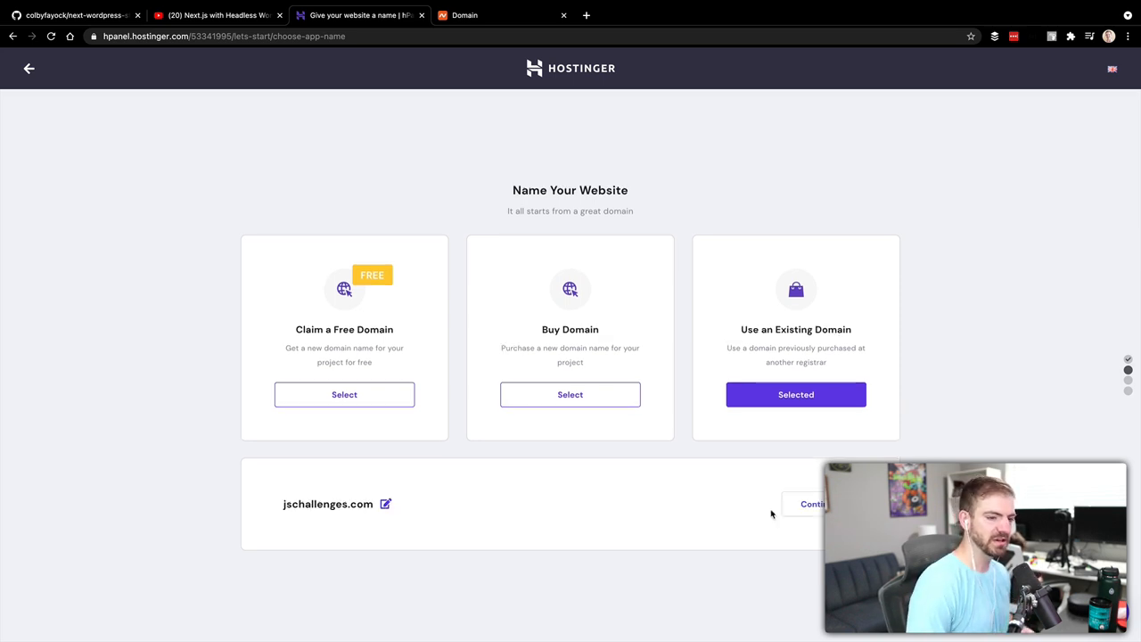
pyautogui.click(810, 503)
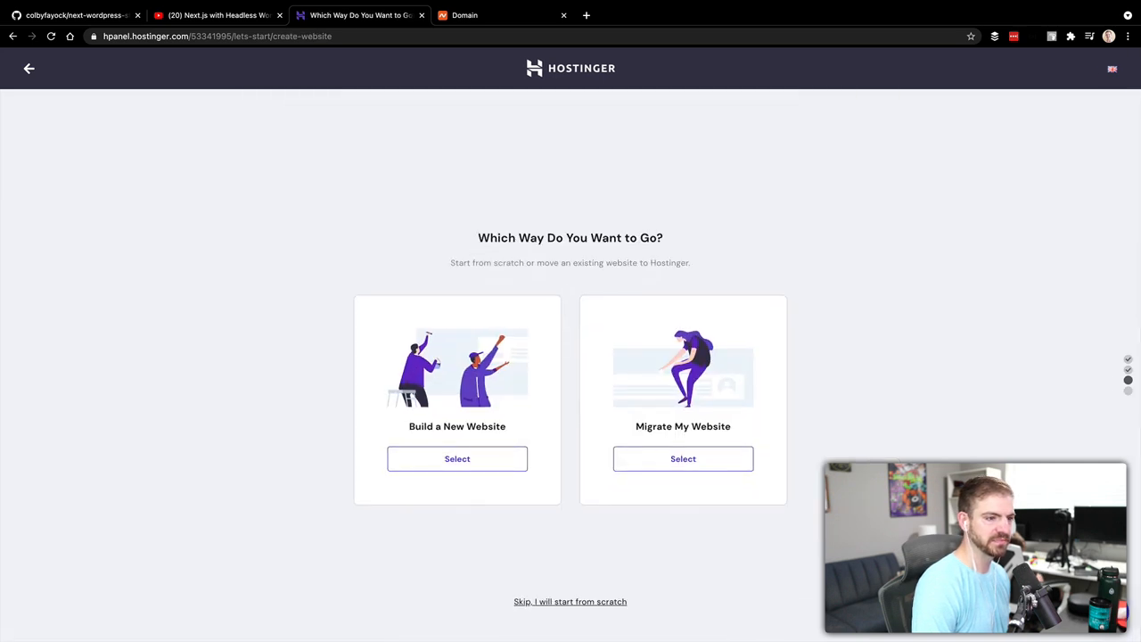
pyautogui.moveTo(456, 458)
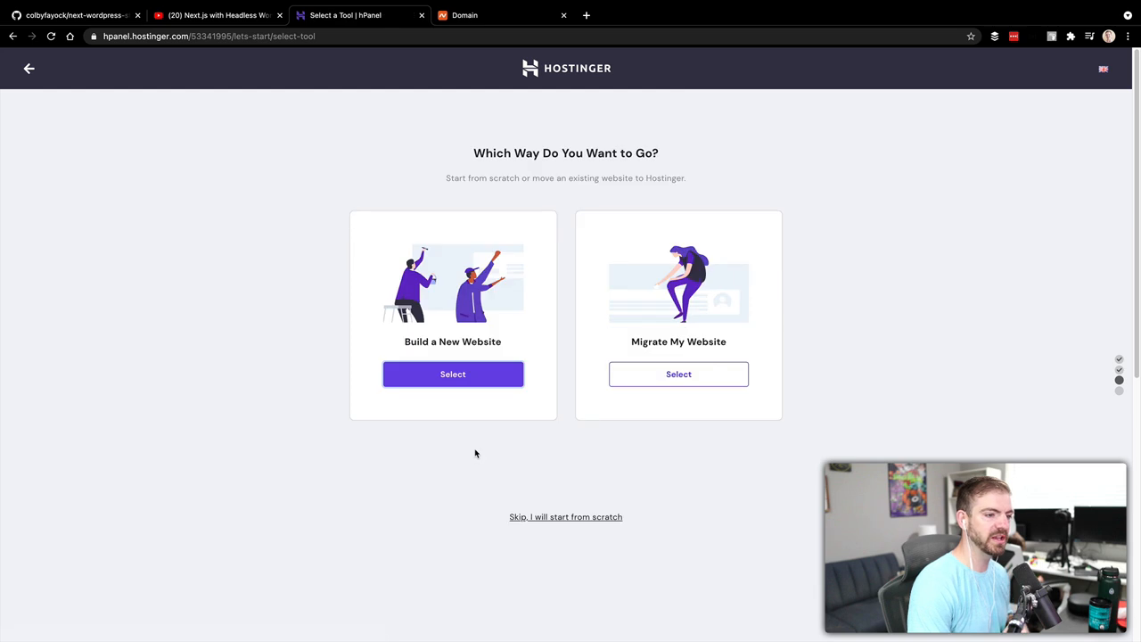
pyautogui.click(452, 373)
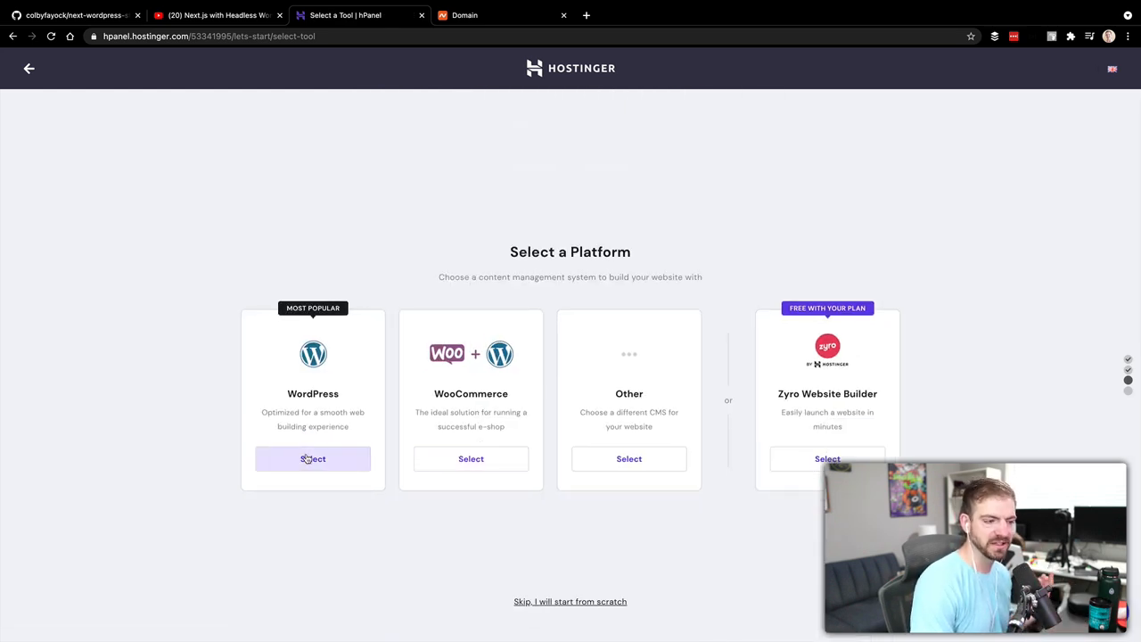
# Pick WordPress, create the admin account with email and password, and skip the template.
pyautogui.click(313, 458)
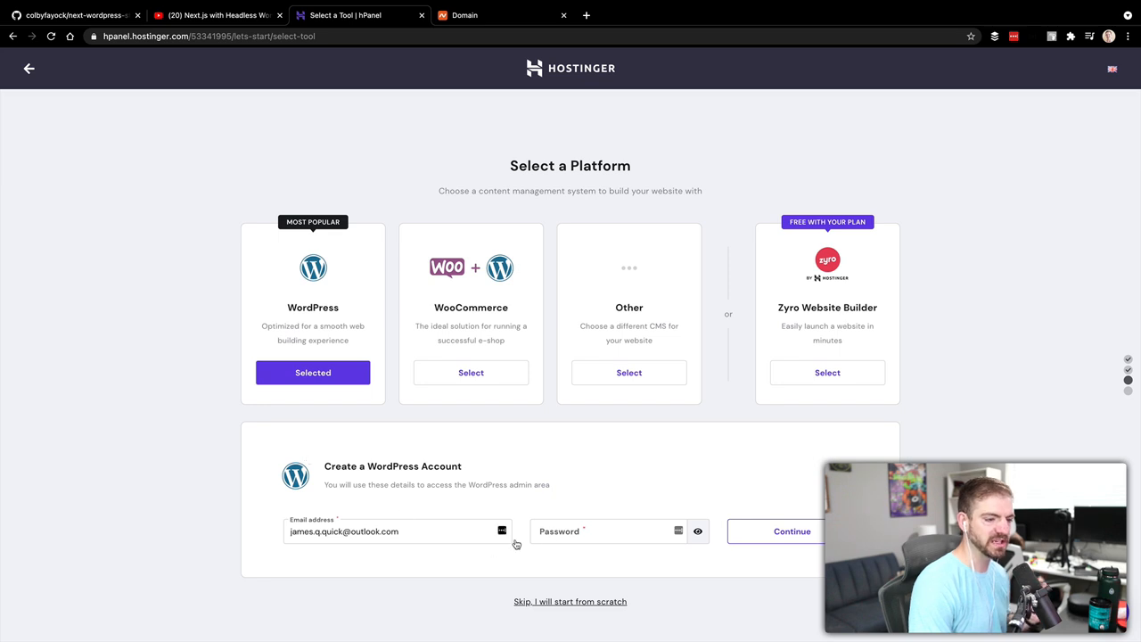
pyautogui.click(396, 532)
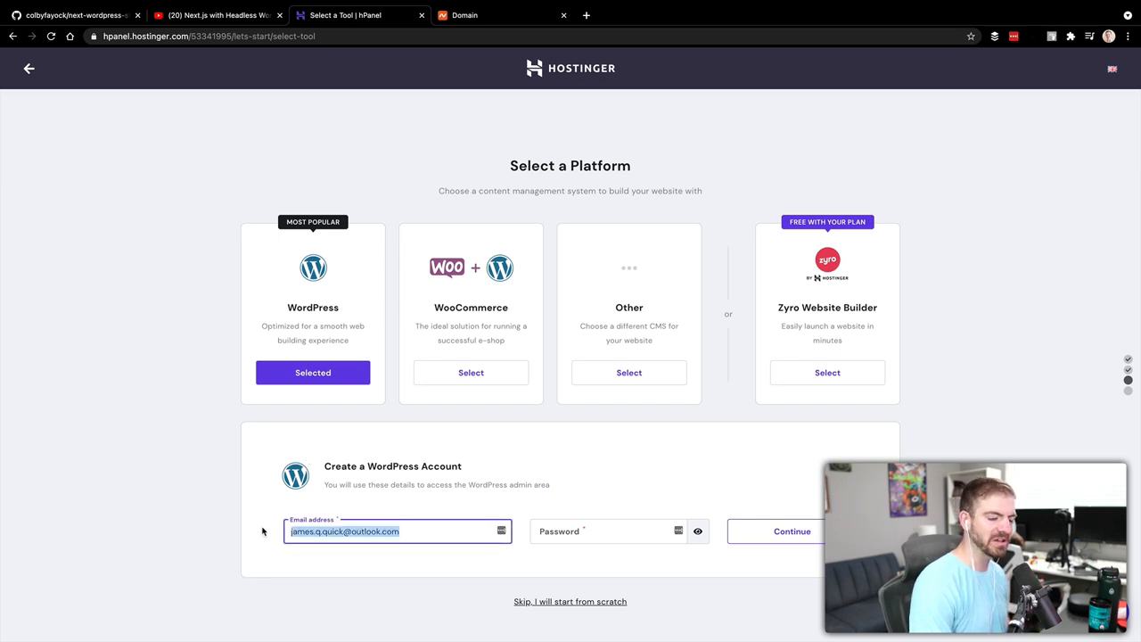
pyautogui.click(593, 530)
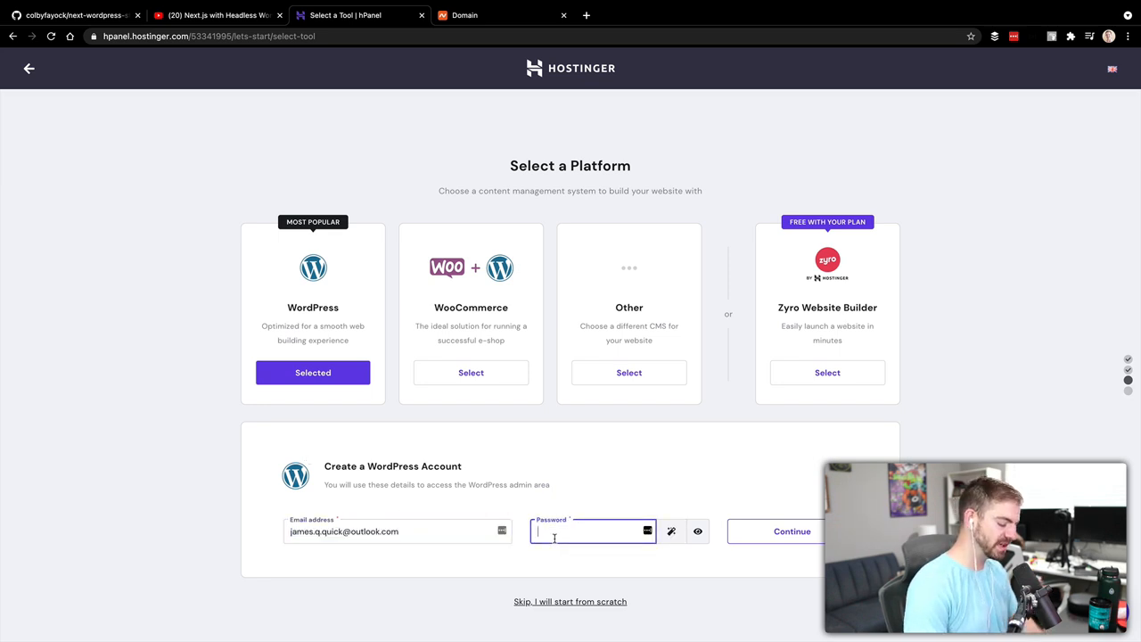
pyautogui.write('password')
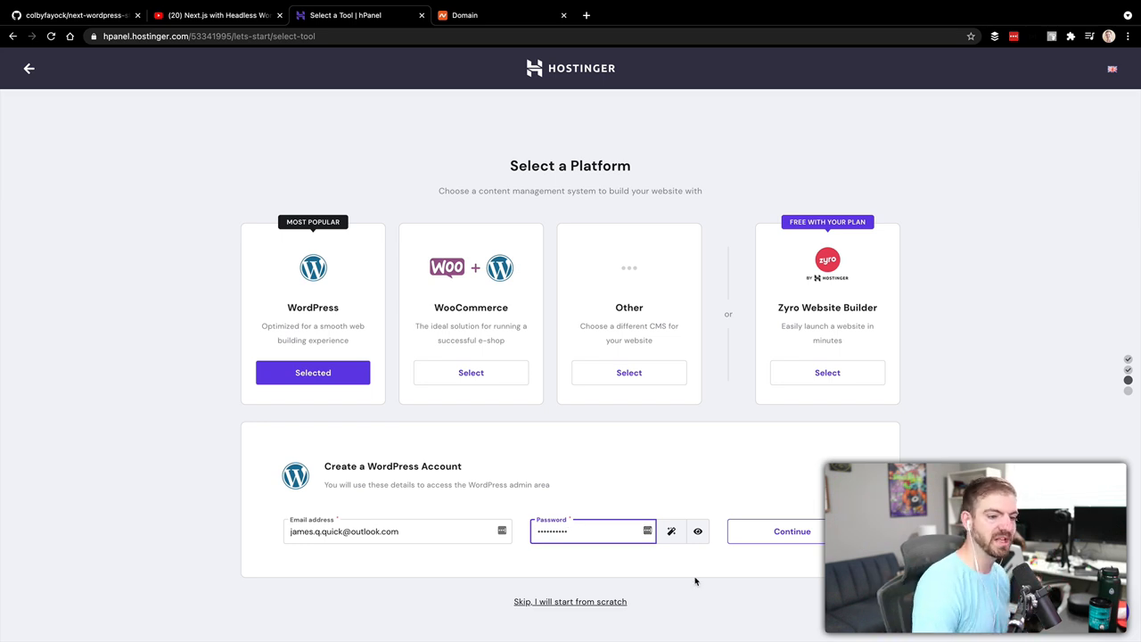
pyautogui.click(792, 530)
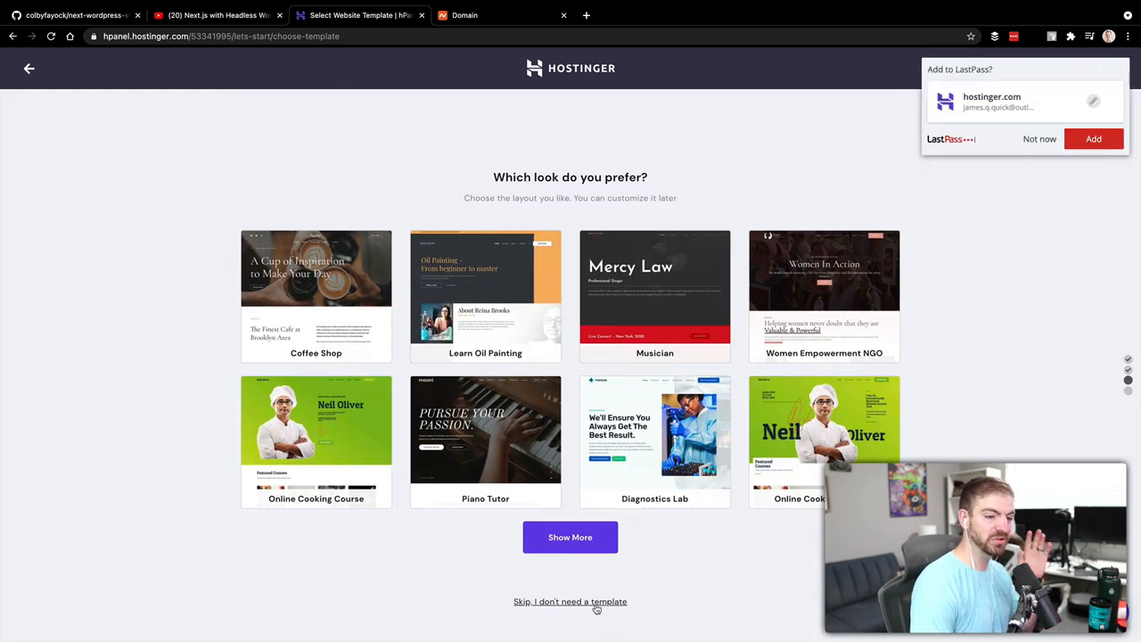
pyautogui.click(570, 601)
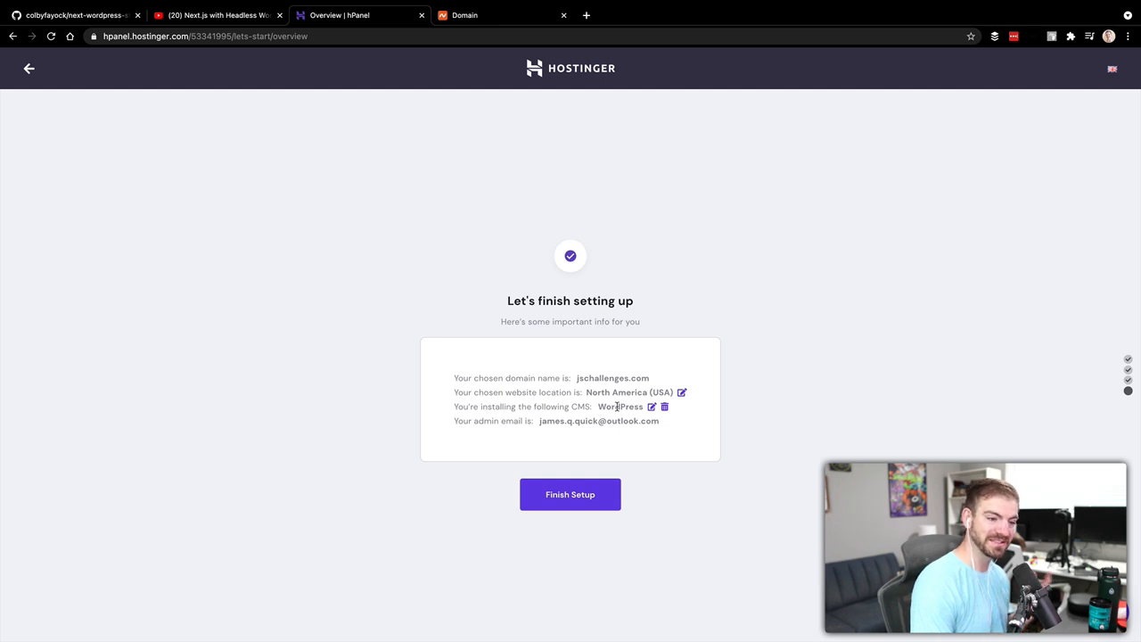
# Finish setup, wait for the site build, and open the jschallenges.com WordPress admin.
pyautogui.click(570, 494)
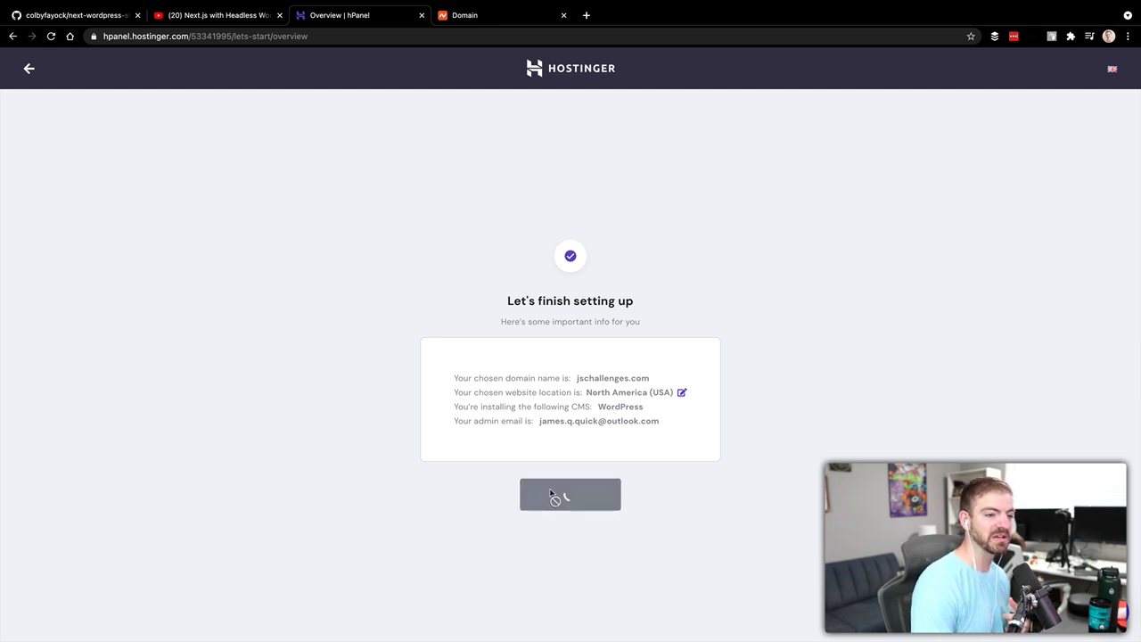
pyautogui.click(570, 494)
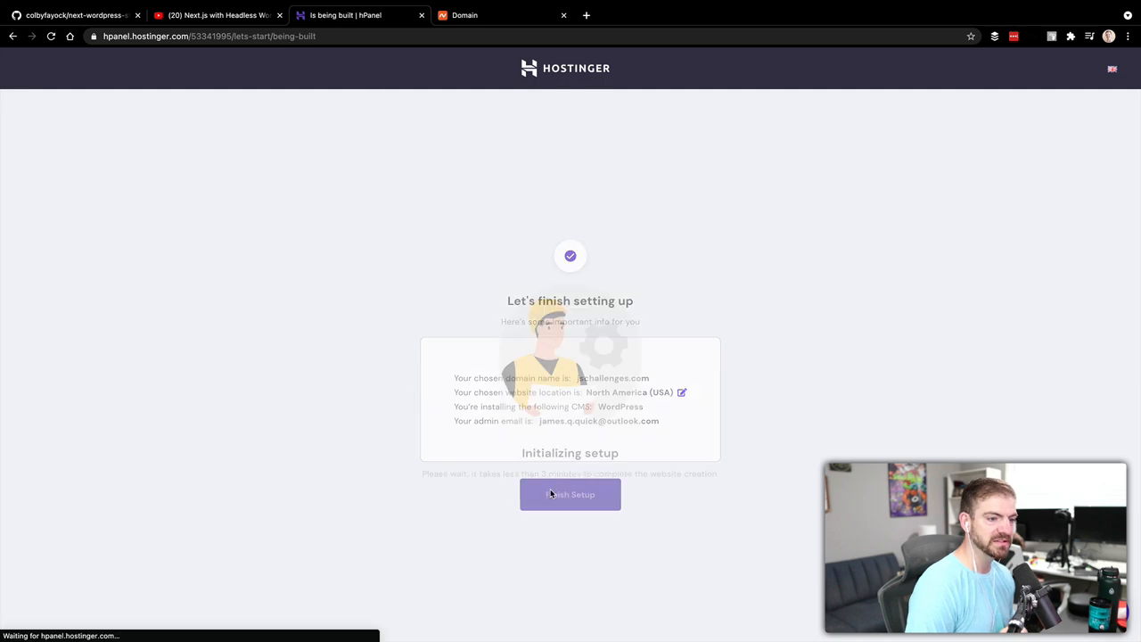
pyautogui.click(569, 494)
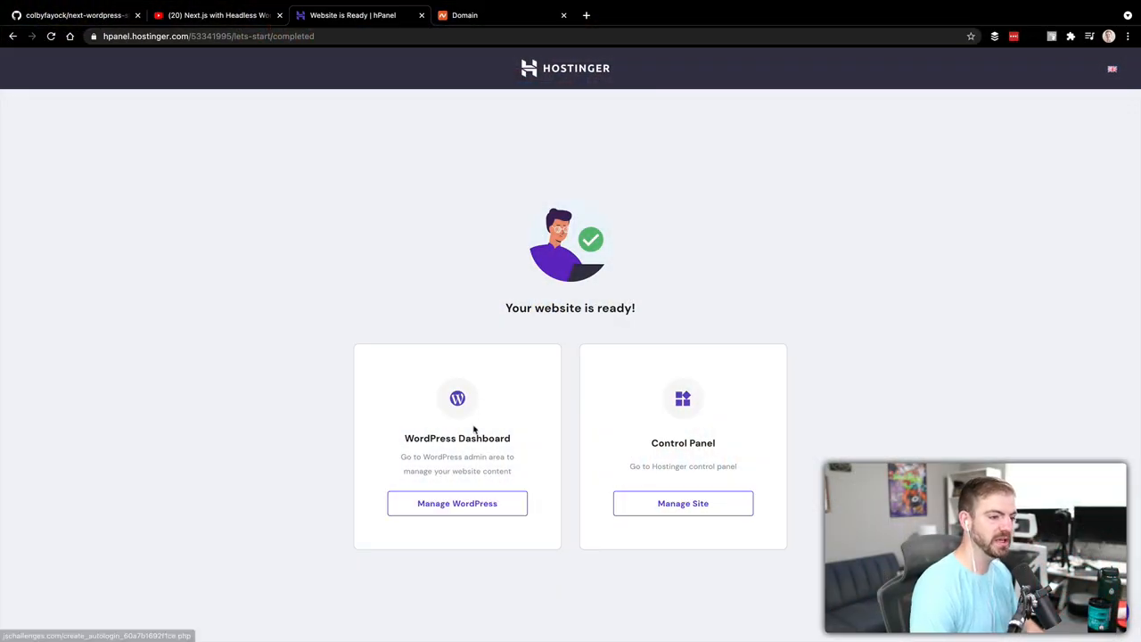
pyautogui.click(456, 503)
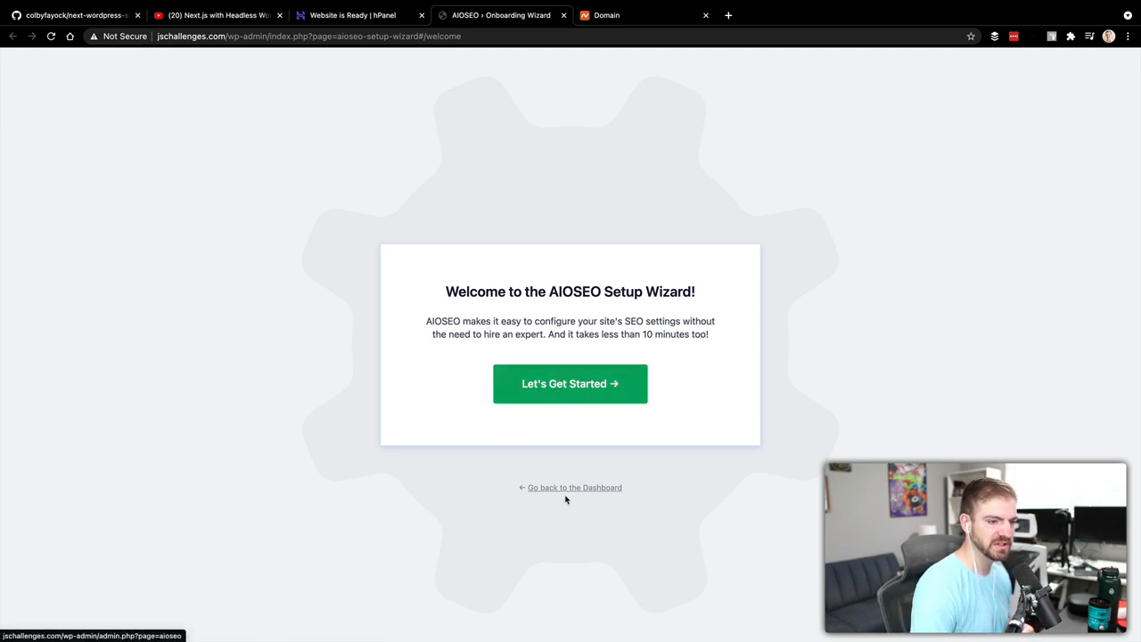
# Skip the AIOSEO setup wizard via 'Go back to the Dashboard' to reach All in One SEO.
pyautogui.click(574, 487)
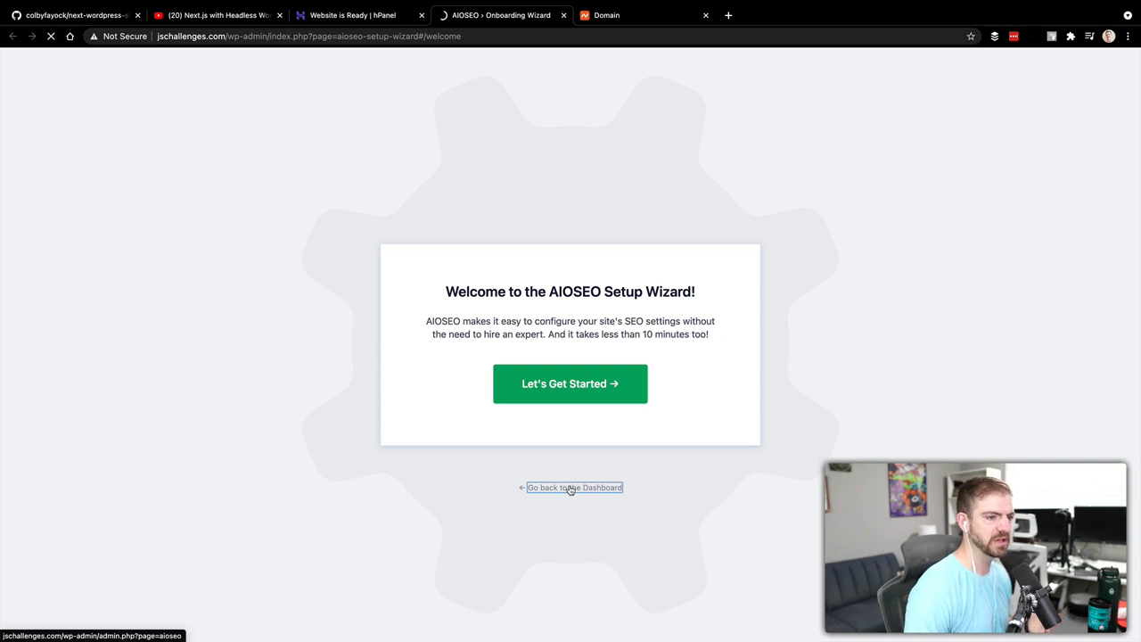
pyautogui.click(574, 487)
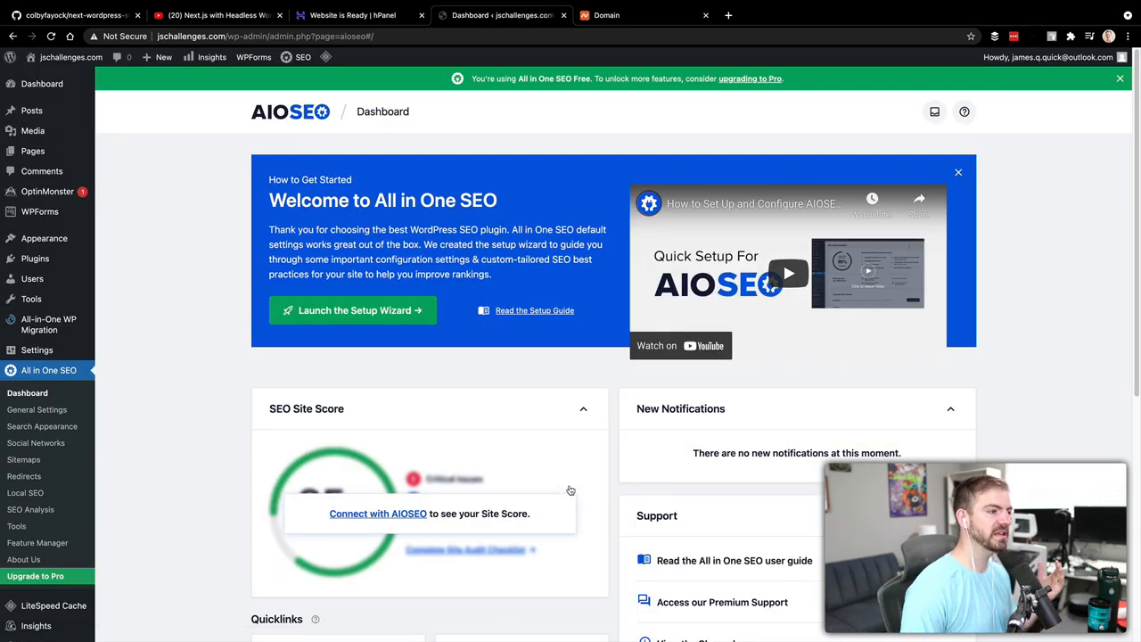
pyautogui.moveTo(209, 392)
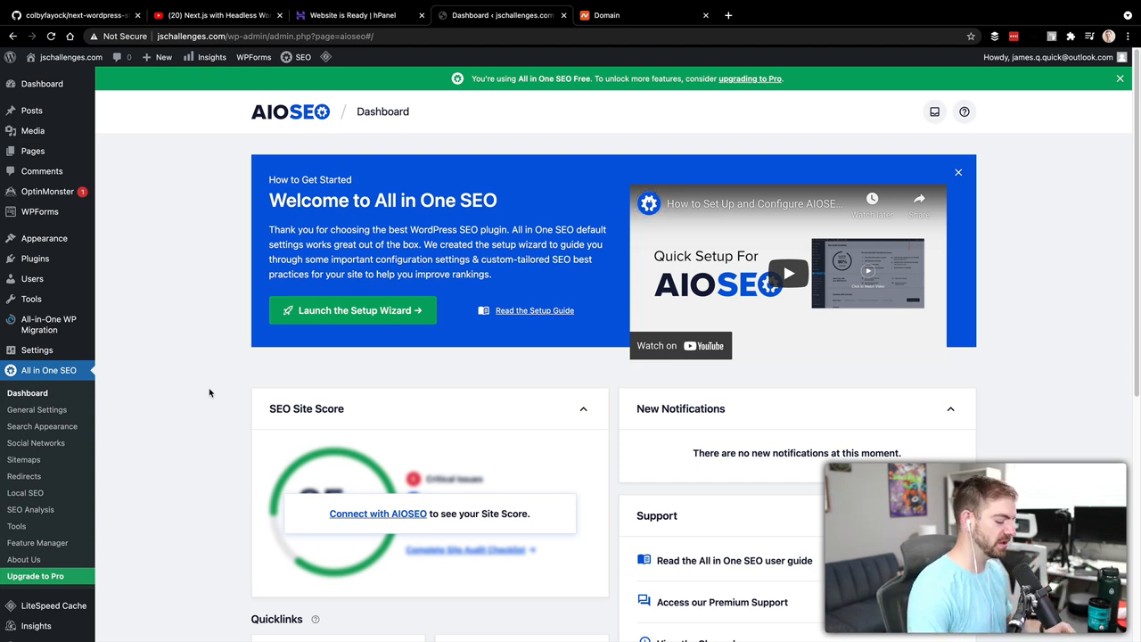
pyautogui.click(214, 15)
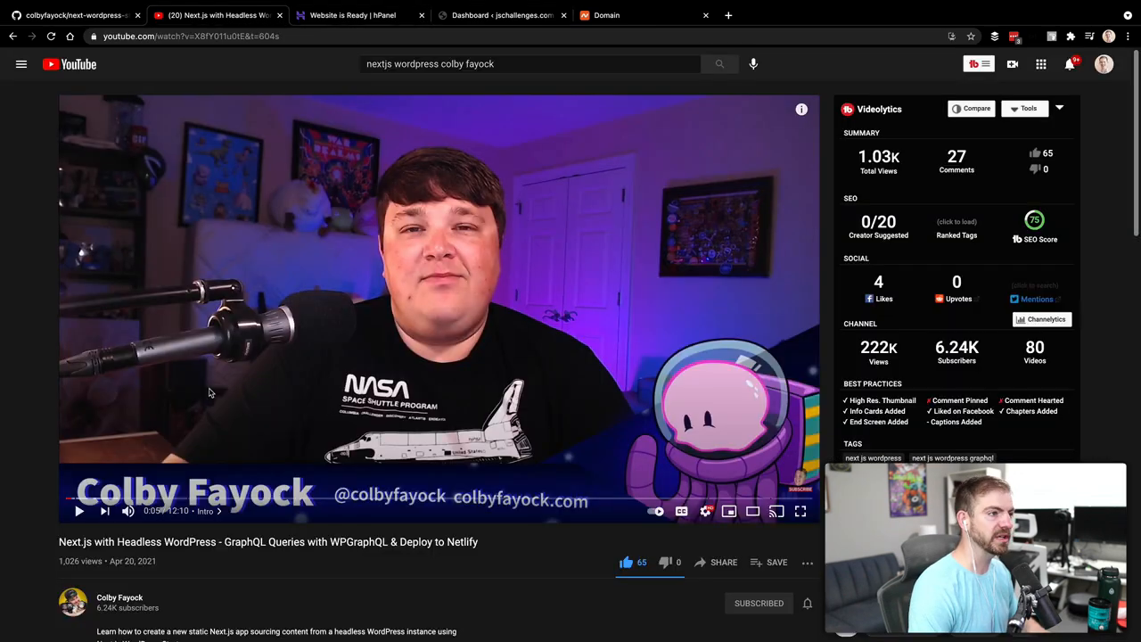
# Scroll the starter README down to Requirements and open the WPGraphQL plugin website.
pyautogui.click(72, 15)
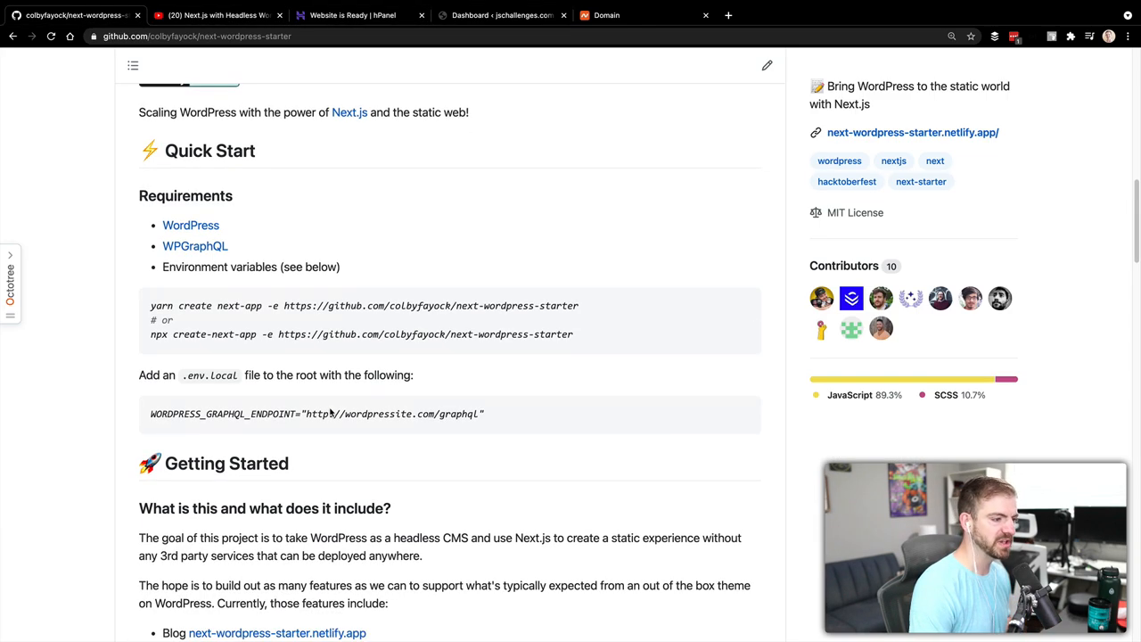
pyautogui.scroll(-3)
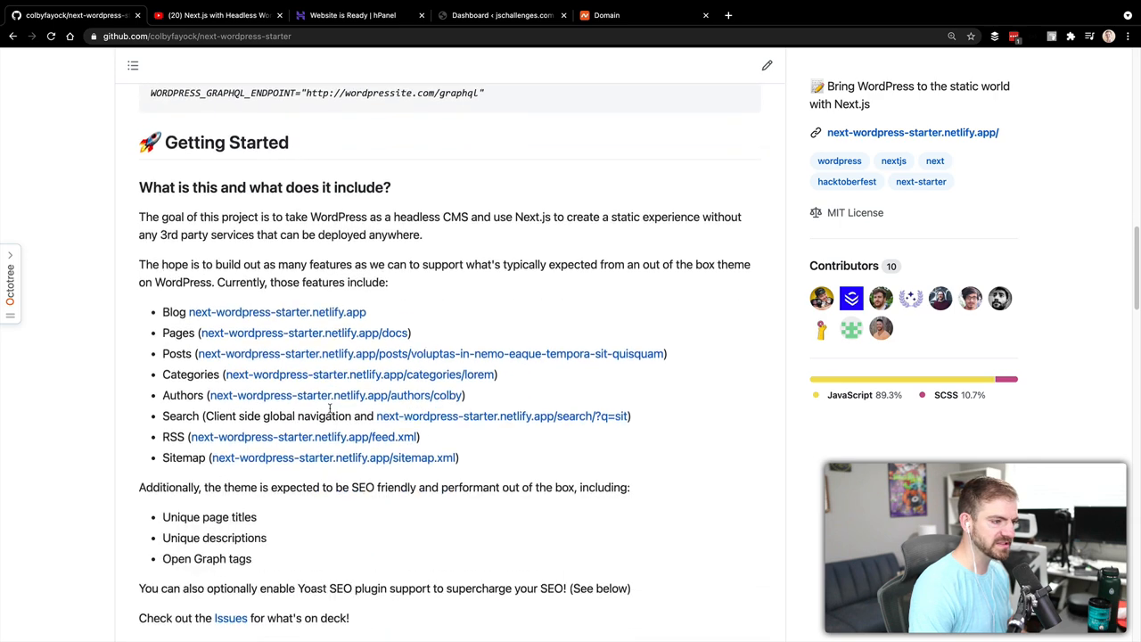
pyautogui.scroll(-3)
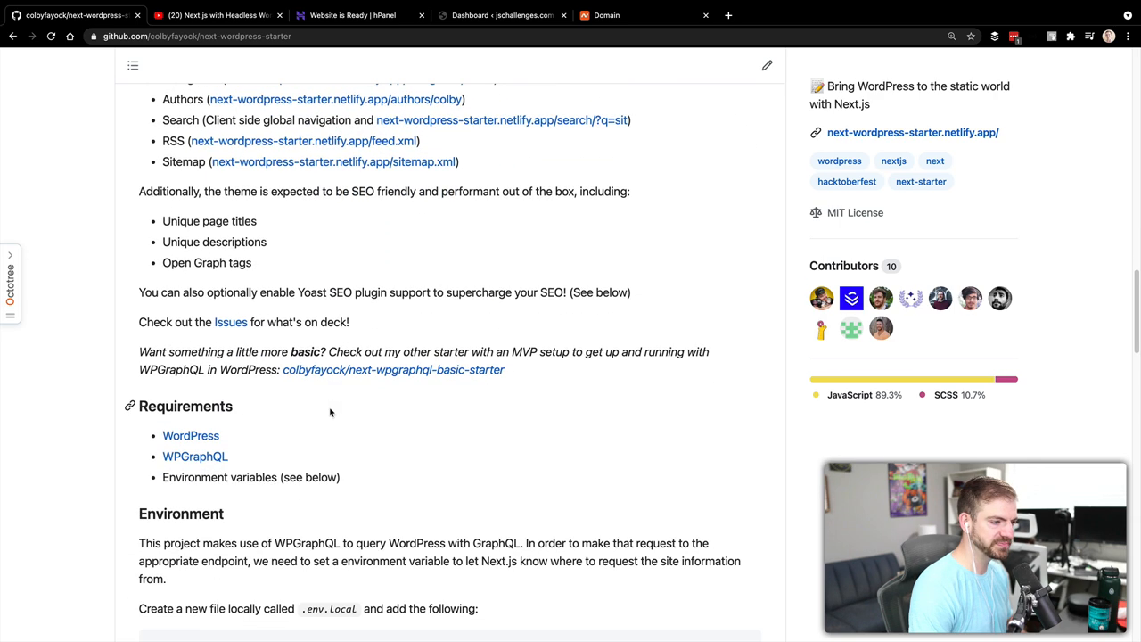
pyautogui.click(194, 455)
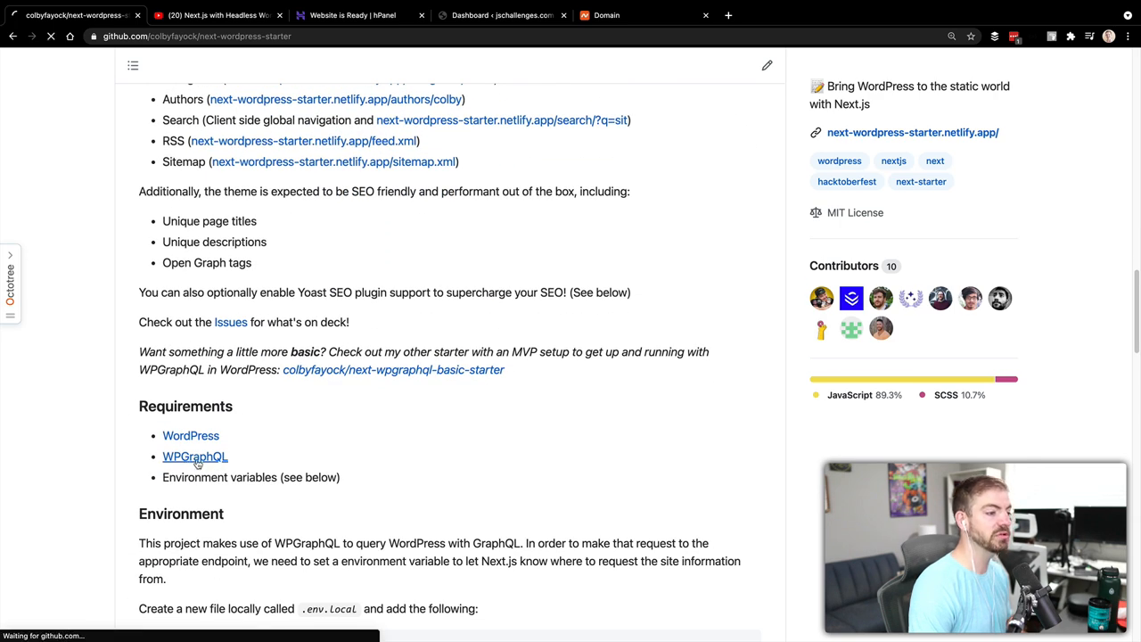
pyautogui.click(195, 455)
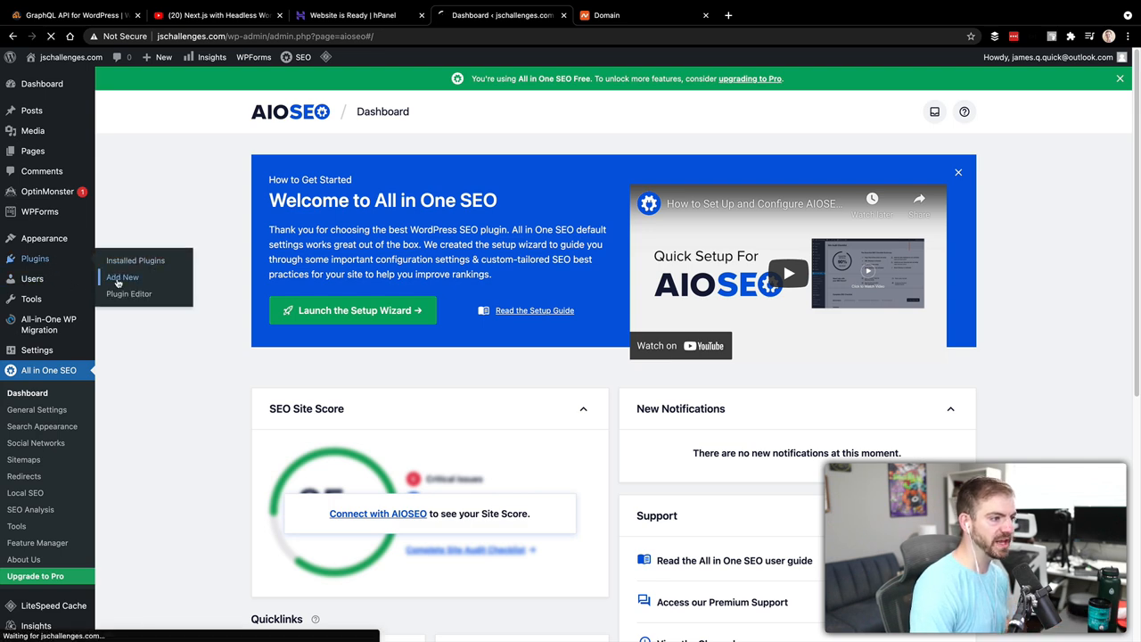
# Search Add New plugins for 'wpgraphql' and install the WPGraphQL plugin.
pyautogui.click(122, 276)
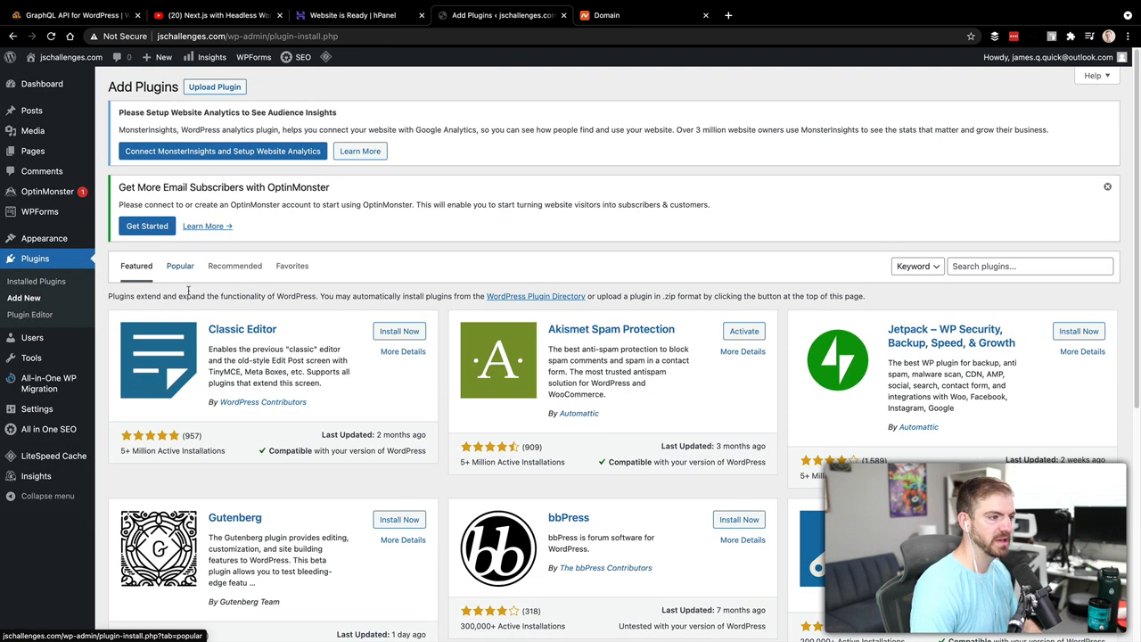
pyautogui.click(1030, 265)
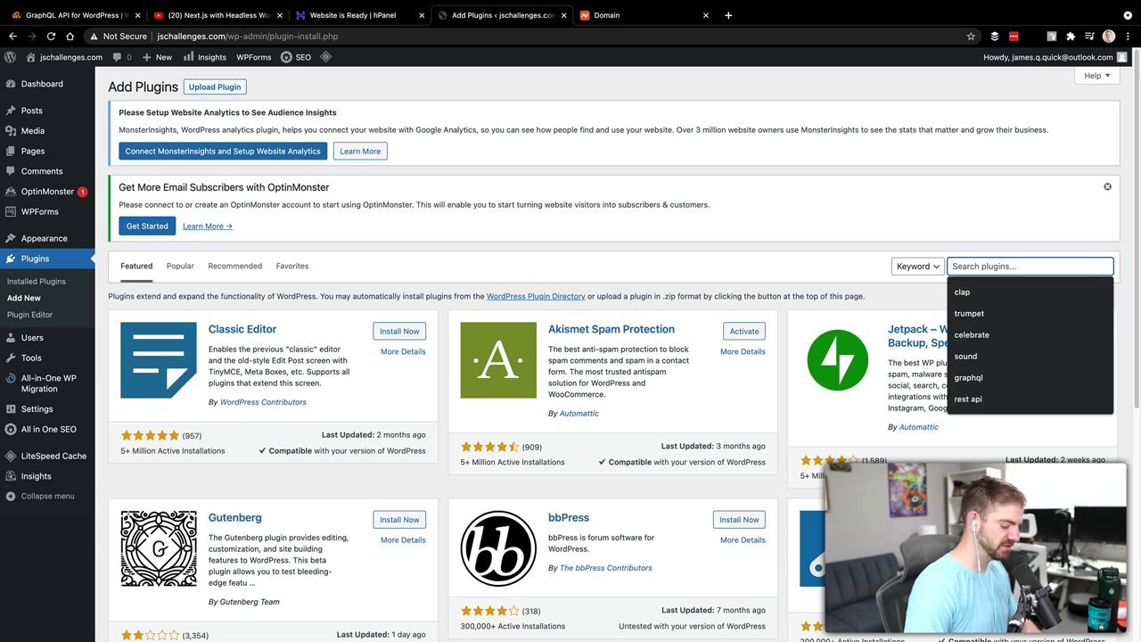
pyautogui.write('wpgraphql')
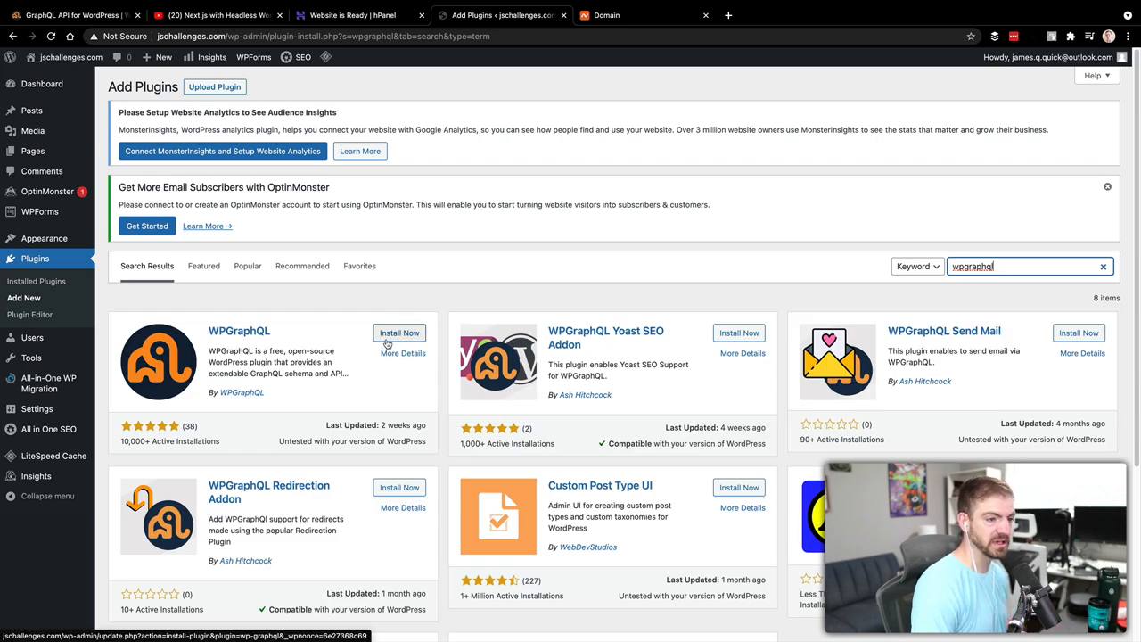
pyautogui.click(399, 332)
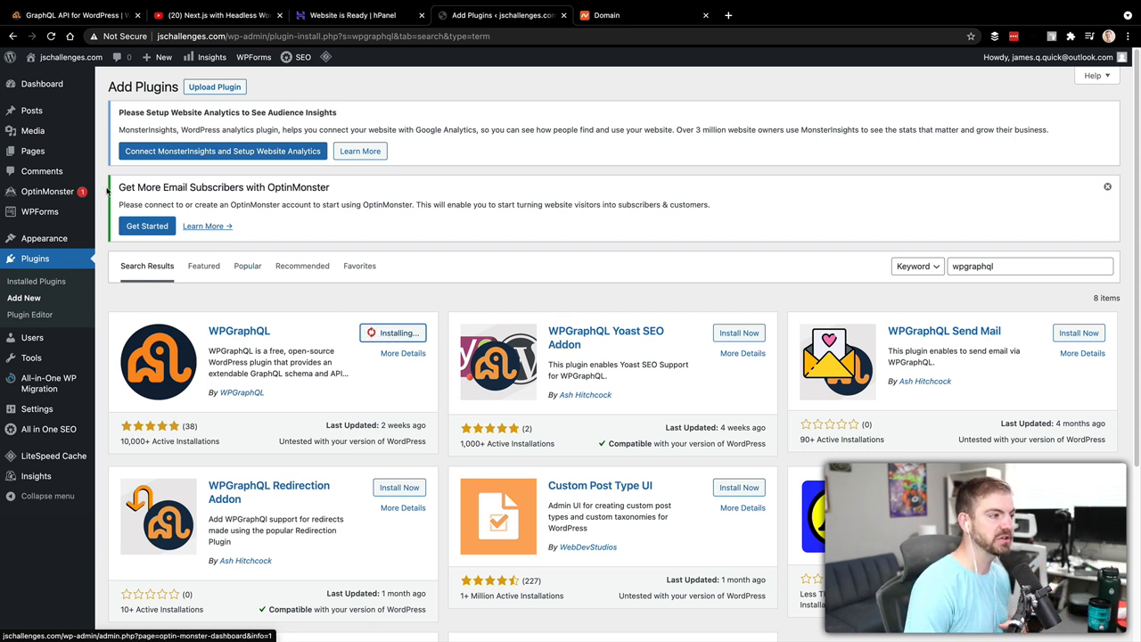
pyautogui.moveTo(31, 110)
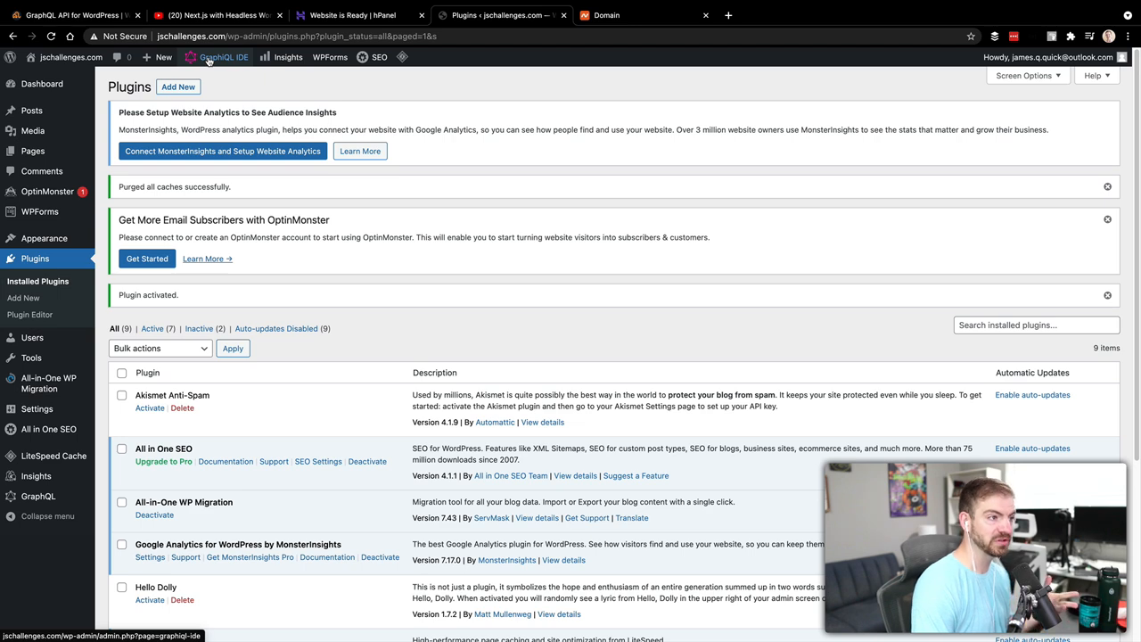
# Open the GraphiQL IDE from the WordPress admin bar.
pyautogui.click(223, 57)
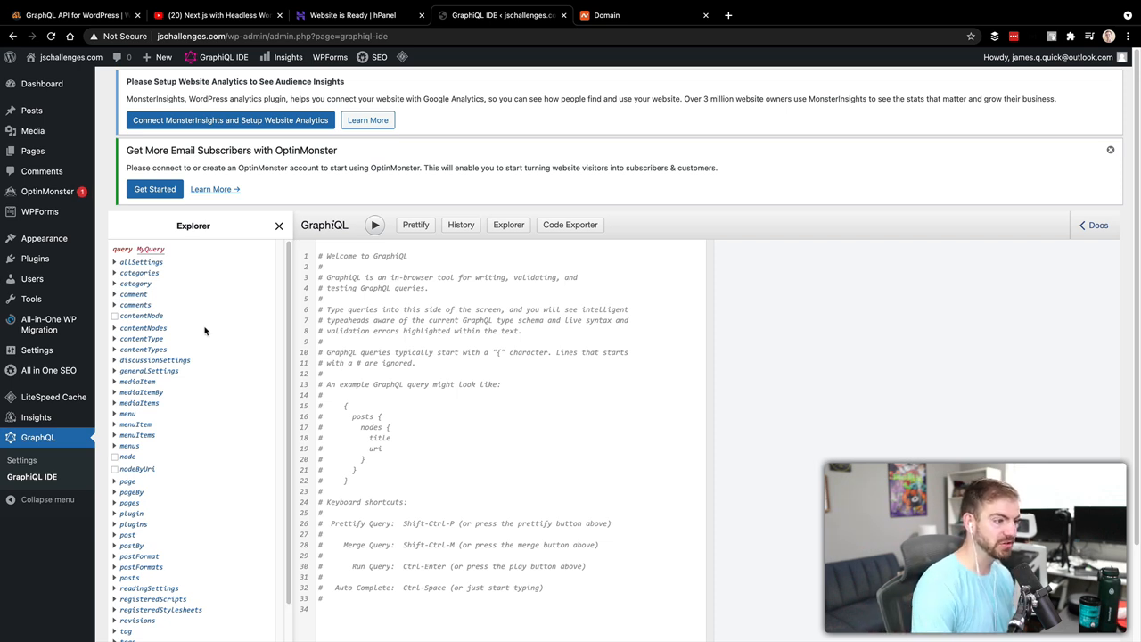
pyautogui.moveTo(341, 453)
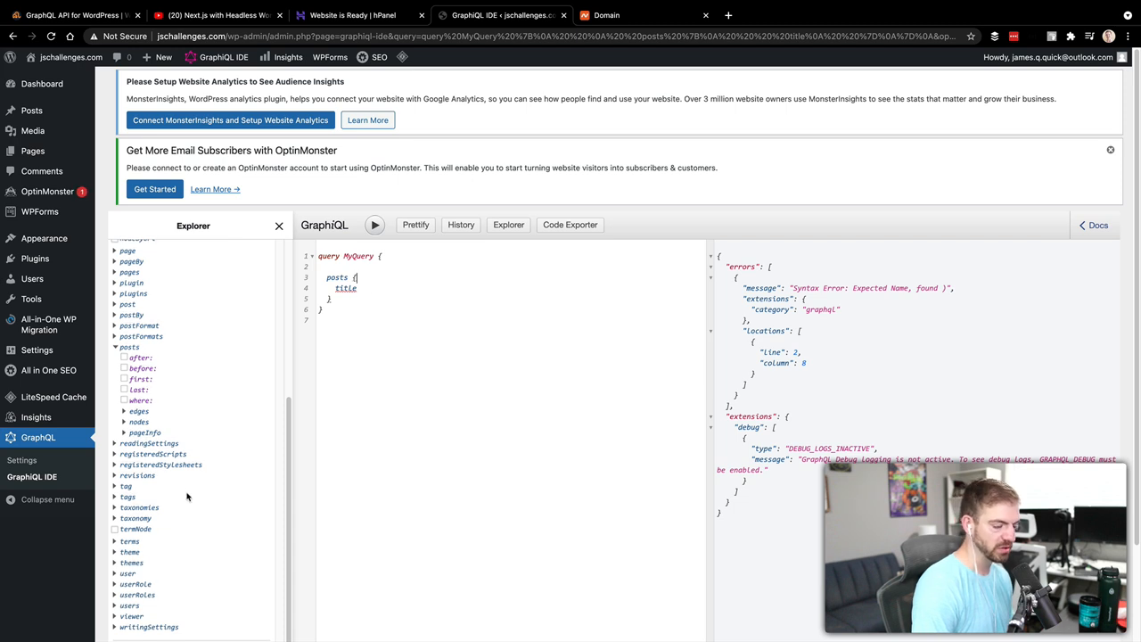
# Run the GraphiQL posts title query returning 'Hello world!', then open Posts > All Posts.
pyautogui.doubleClick(345, 289)
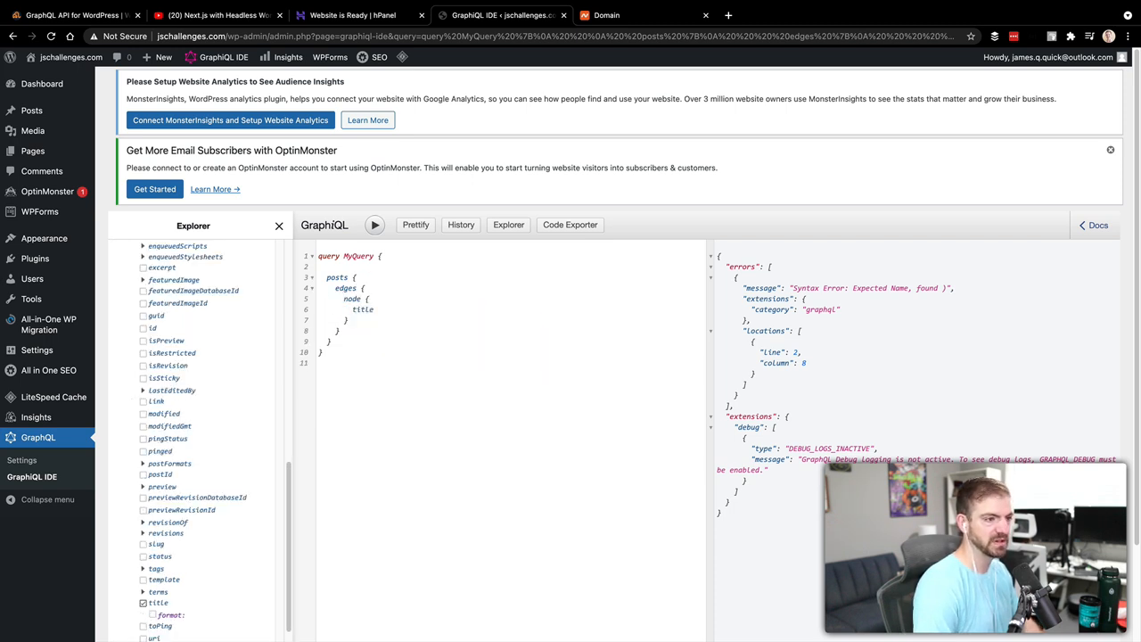
pyautogui.click(374, 225)
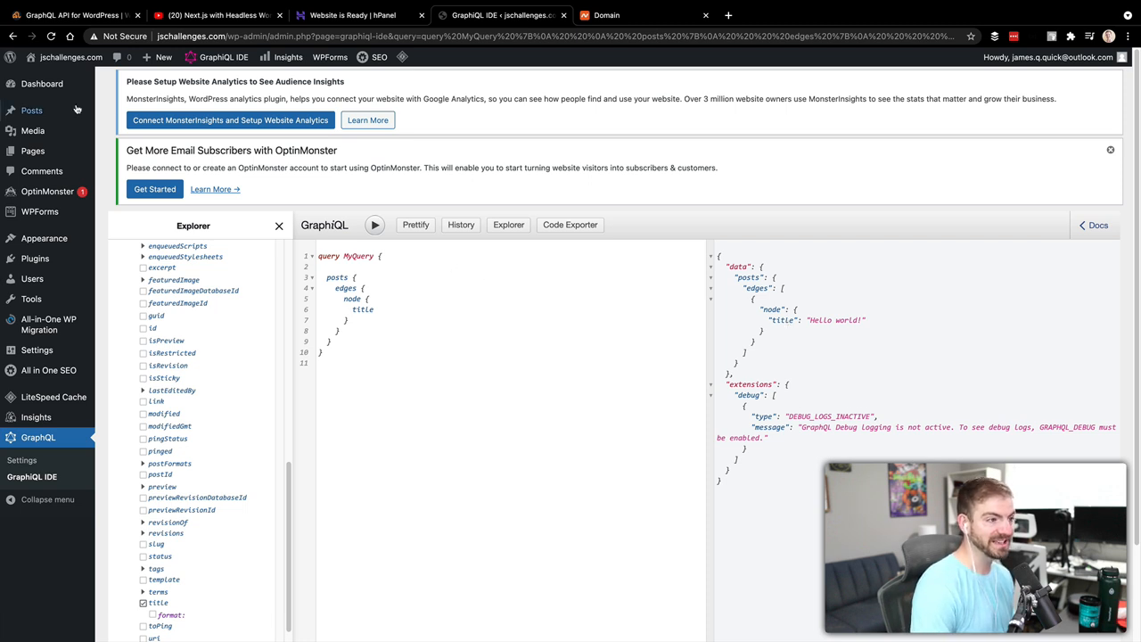
pyautogui.click(32, 110)
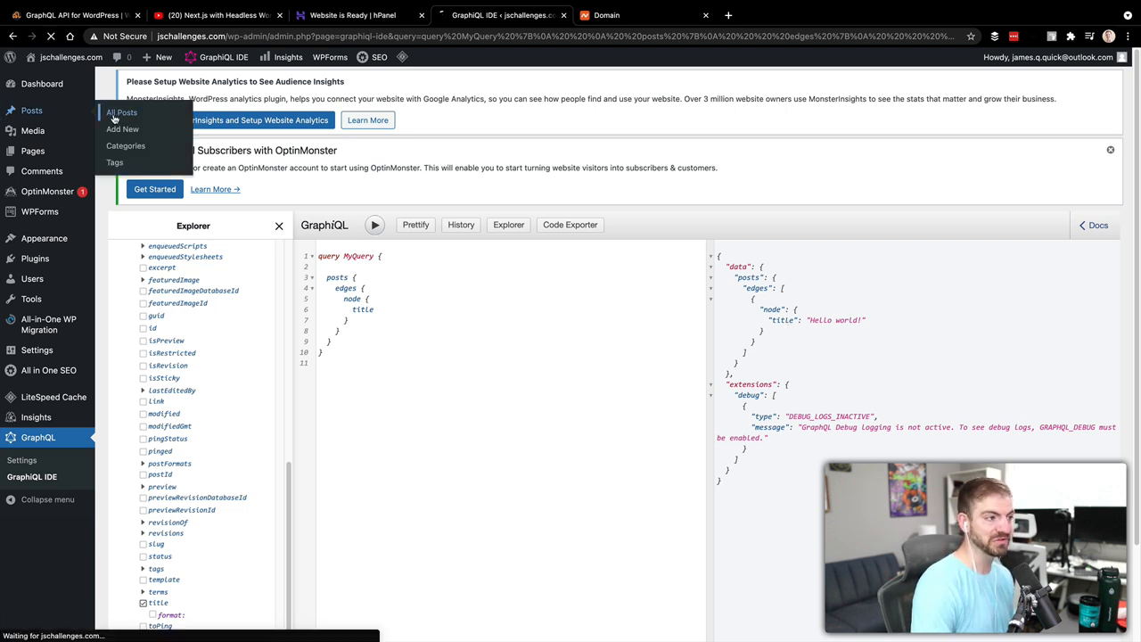
pyautogui.click(121, 112)
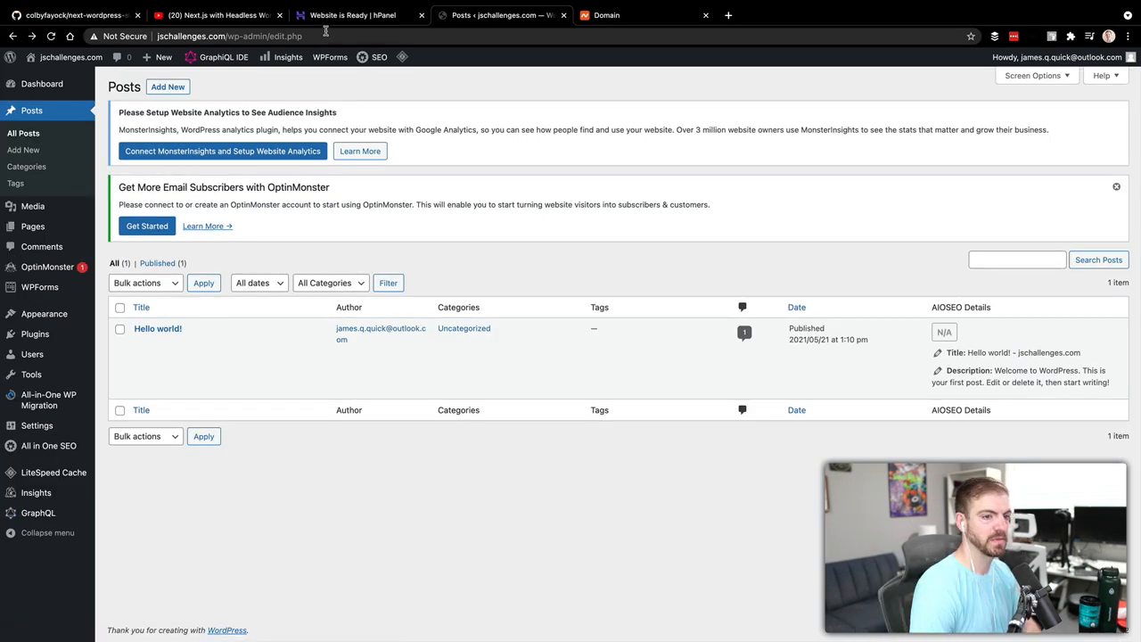
pyautogui.click(352, 15)
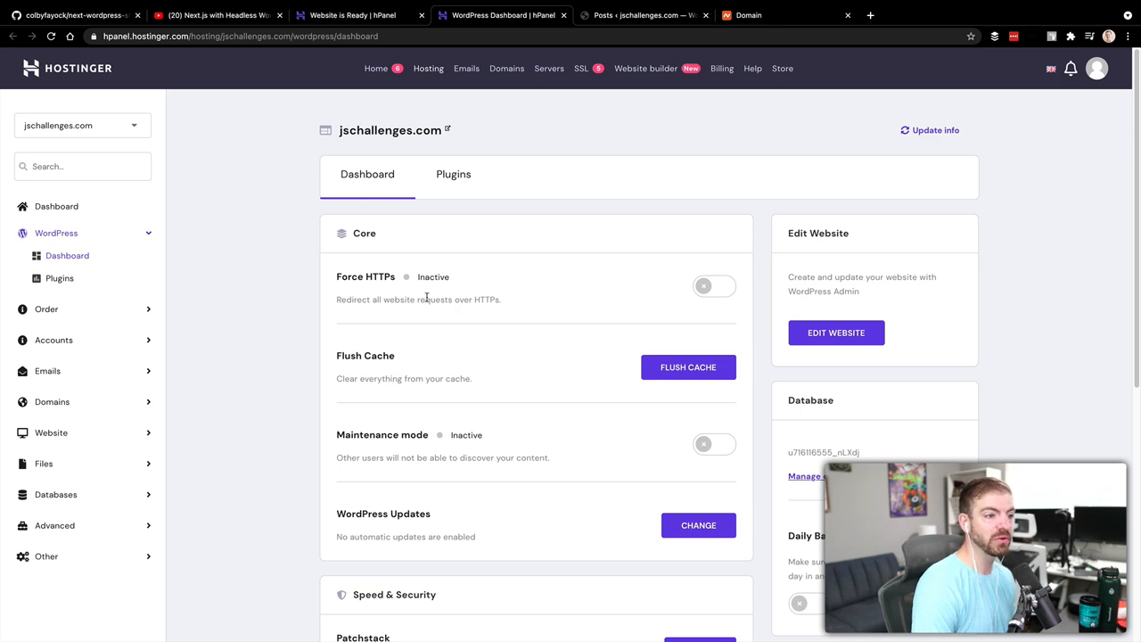
# Install a Let's Encrypt SSL certificate for jschallenges.com in hPanel.
pyautogui.scroll(-3)
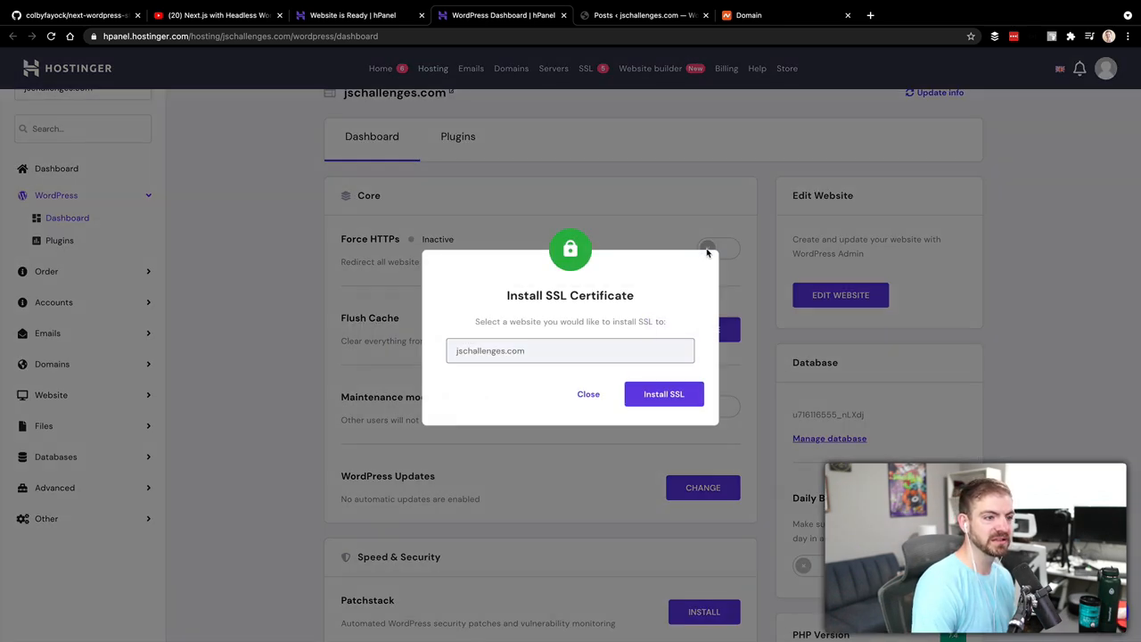
pyautogui.moveTo(663, 394)
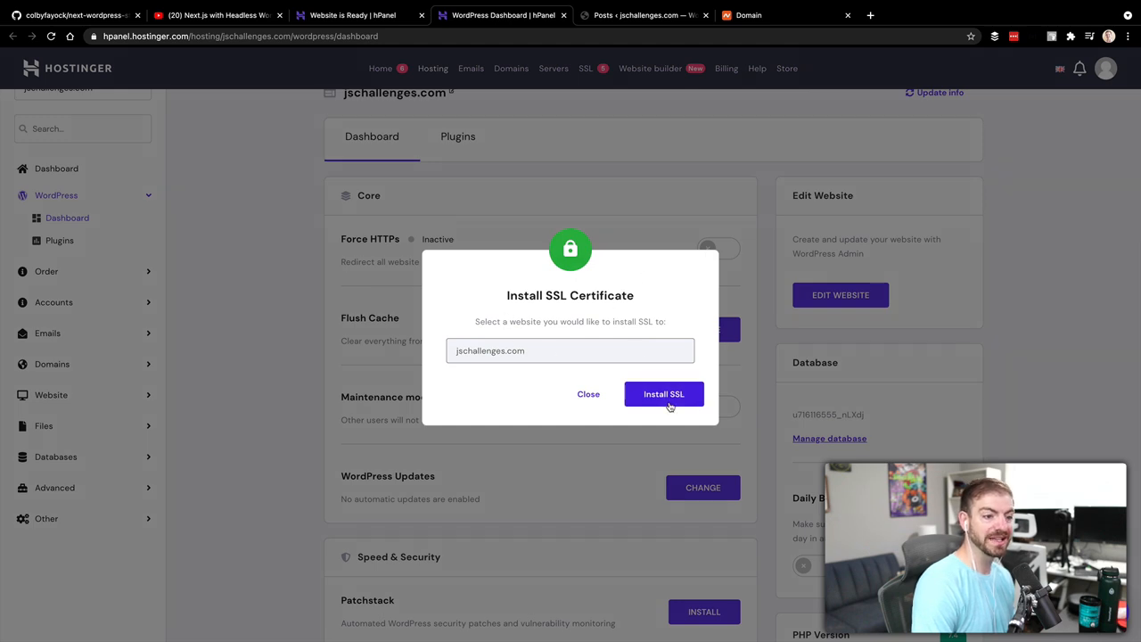
pyautogui.click(663, 394)
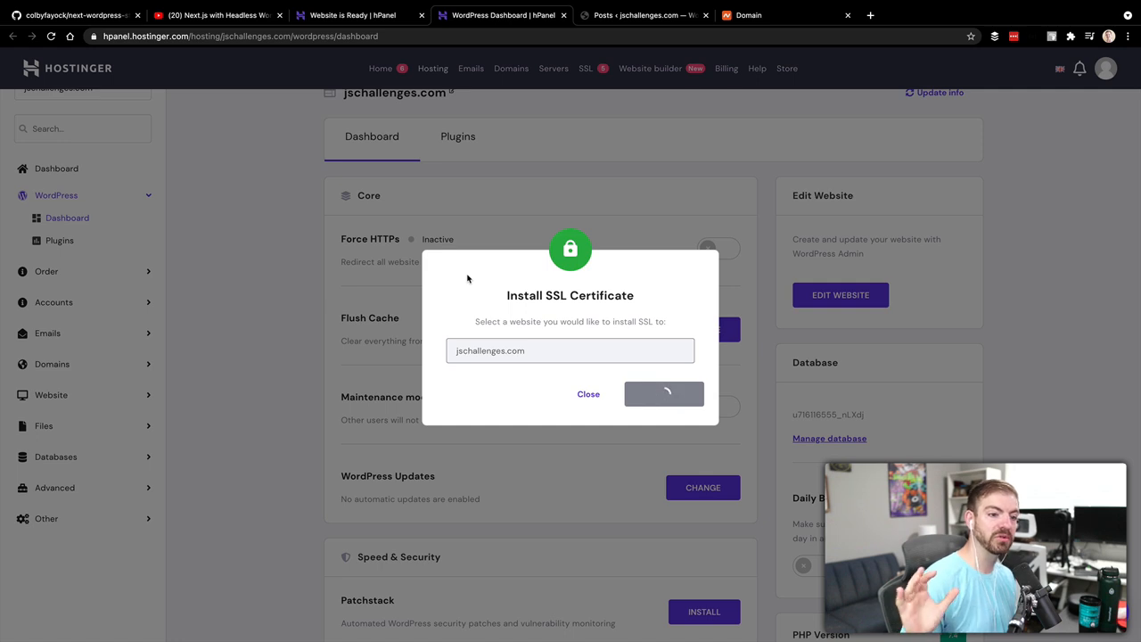
pyautogui.click(663, 394)
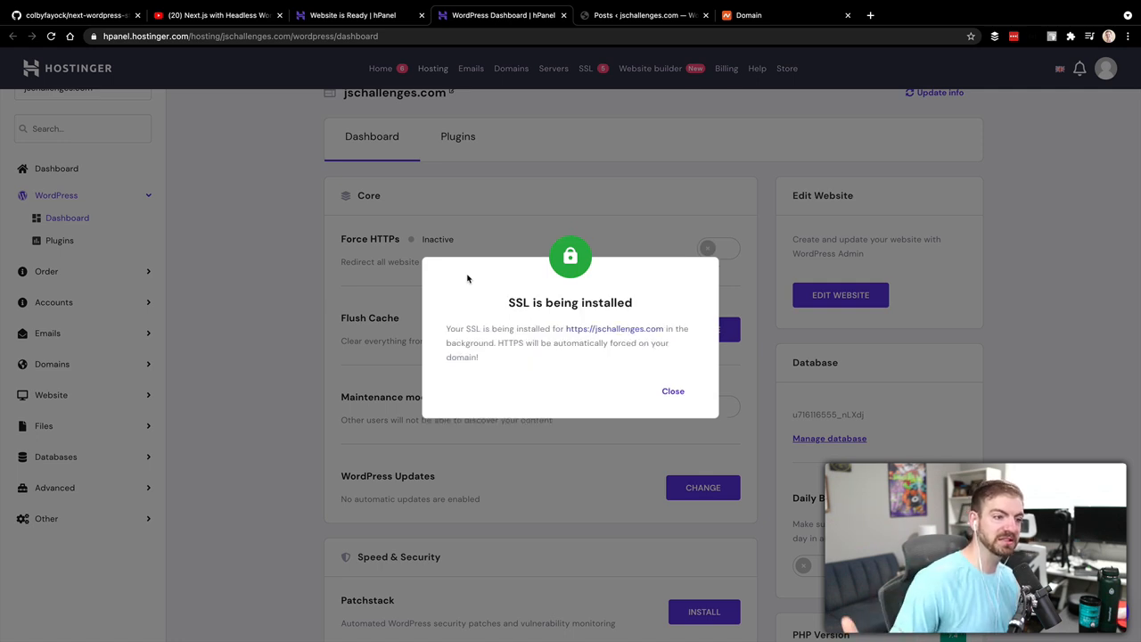
pyautogui.moveTo(682, 341)
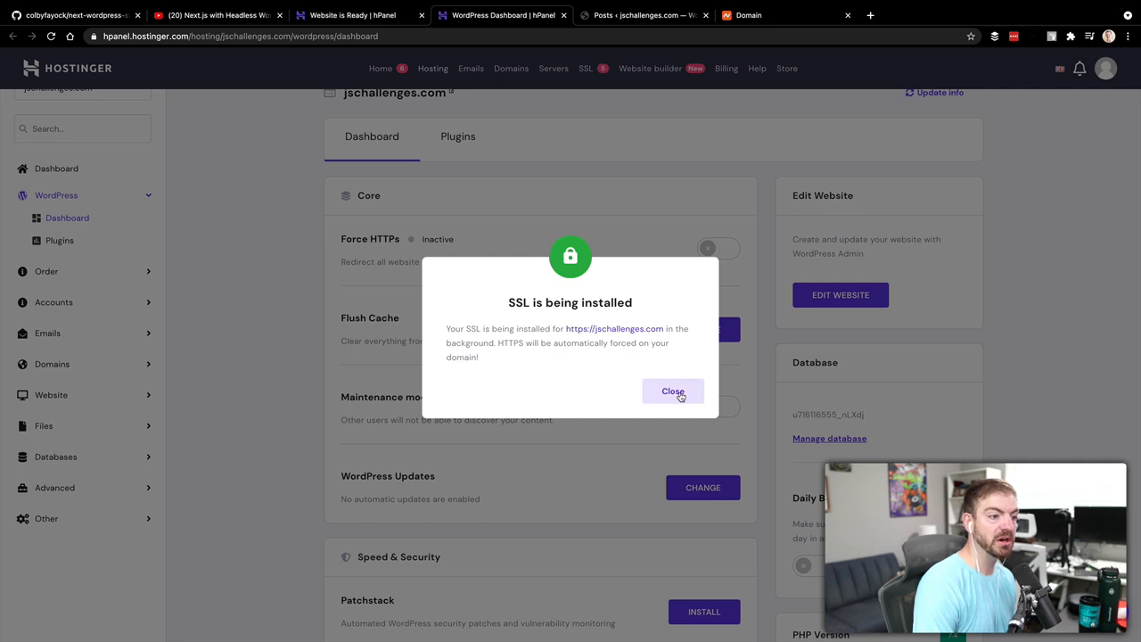
# Dismiss the SSL installation notice and close the notifications list.
pyautogui.click(673, 391)
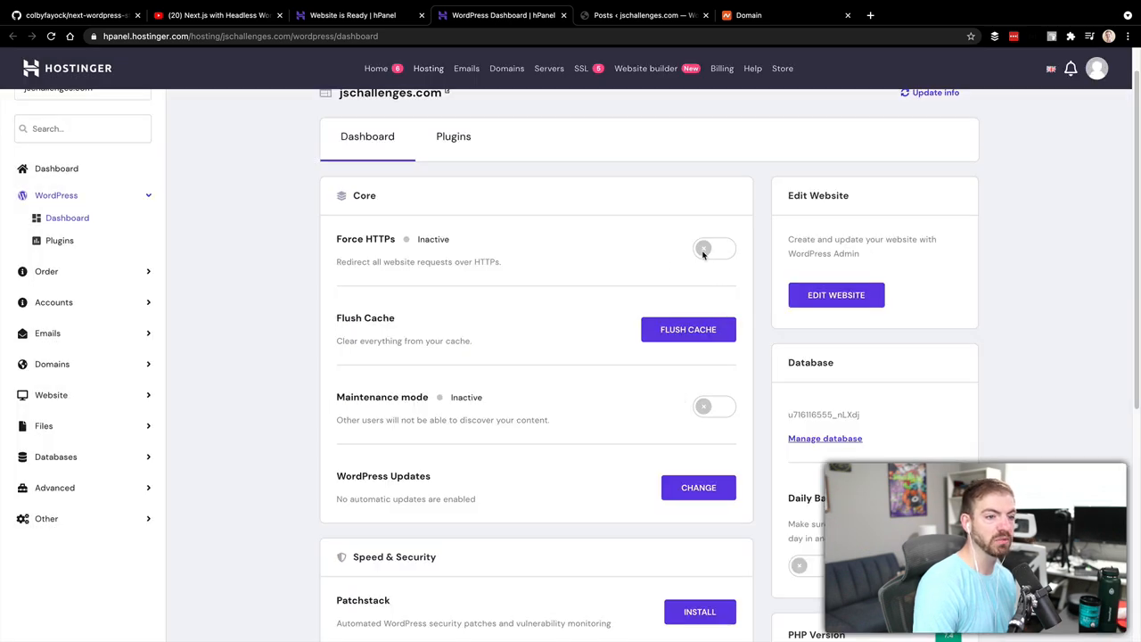
pyautogui.click(714, 248)
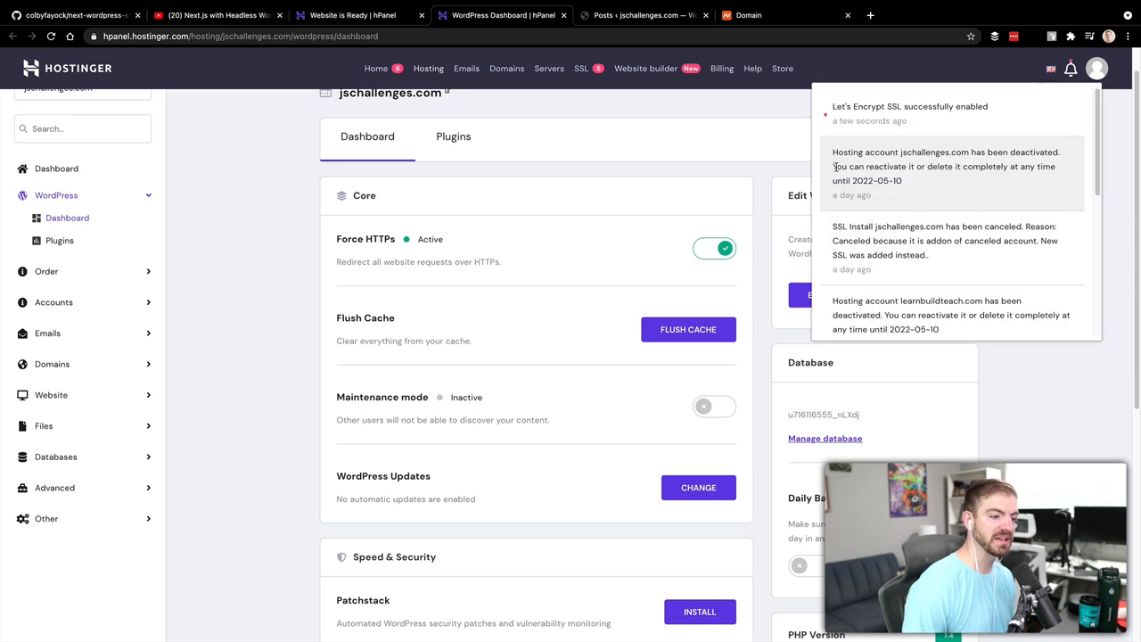
pyautogui.moveTo(1030, 129)
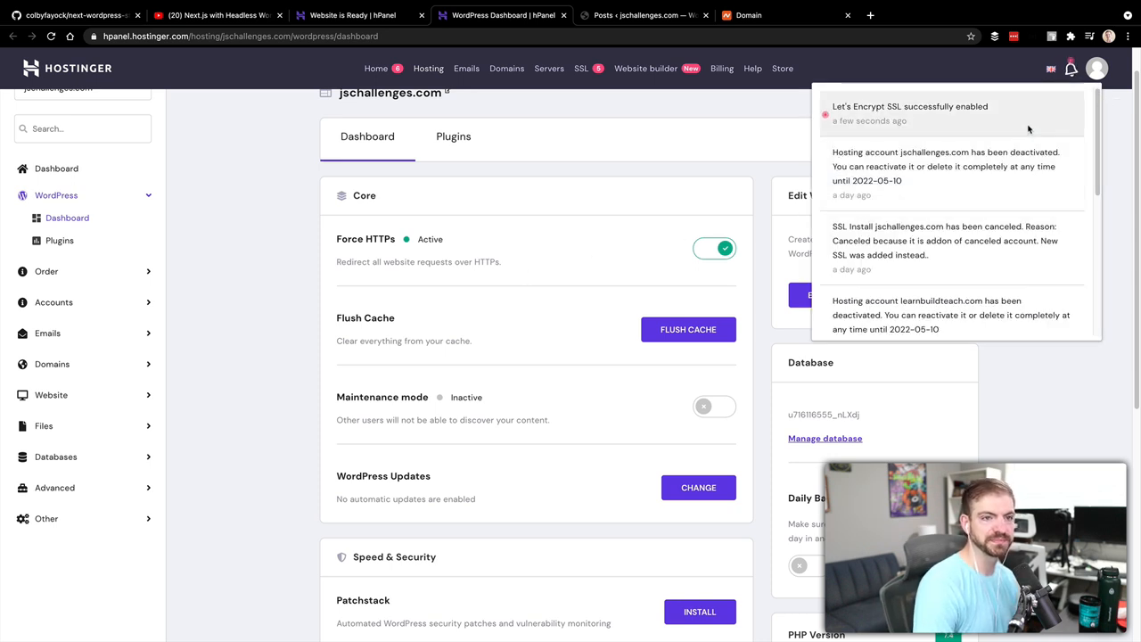
pyautogui.moveTo(954, 139)
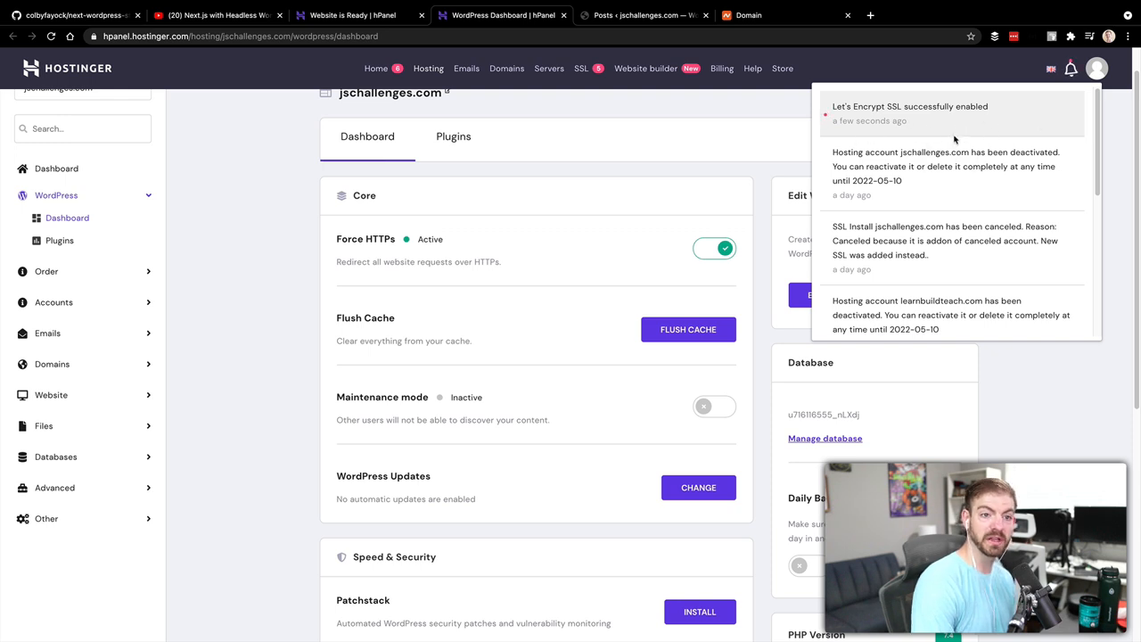
pyautogui.click(1070, 68)
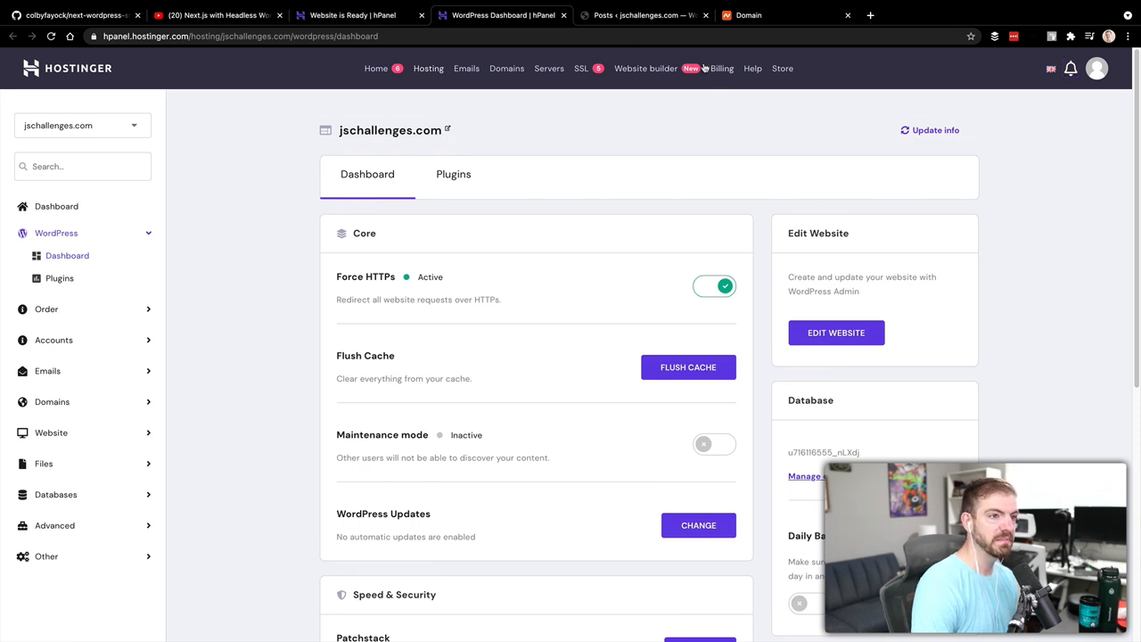
pyautogui.click(642, 15)
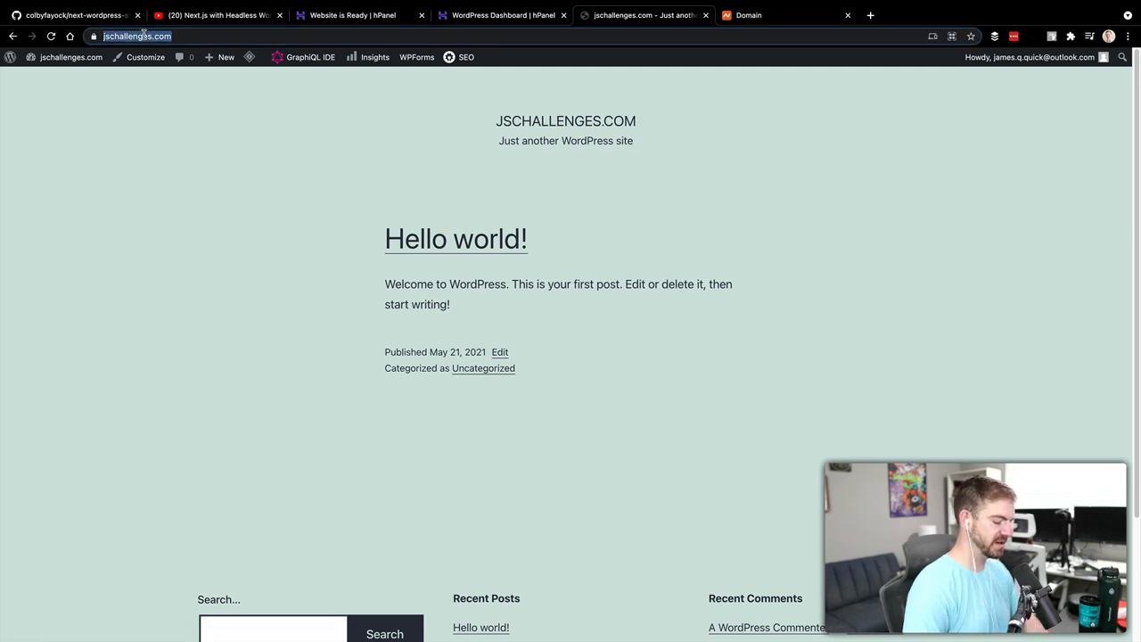
pyautogui.click(137, 36)
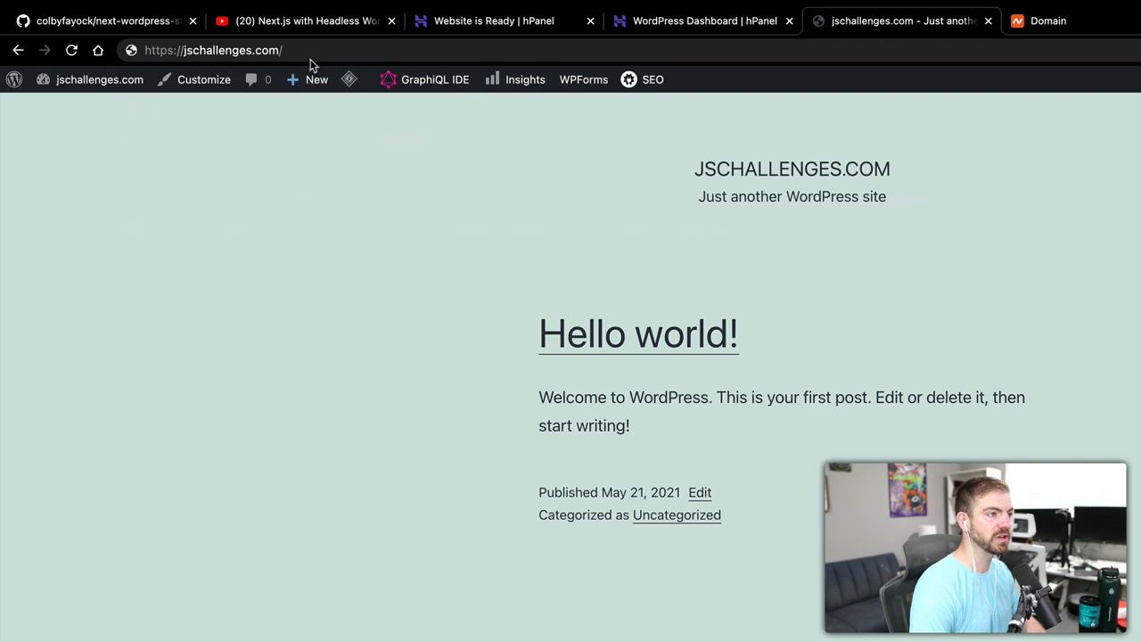
pyautogui.click(214, 50)
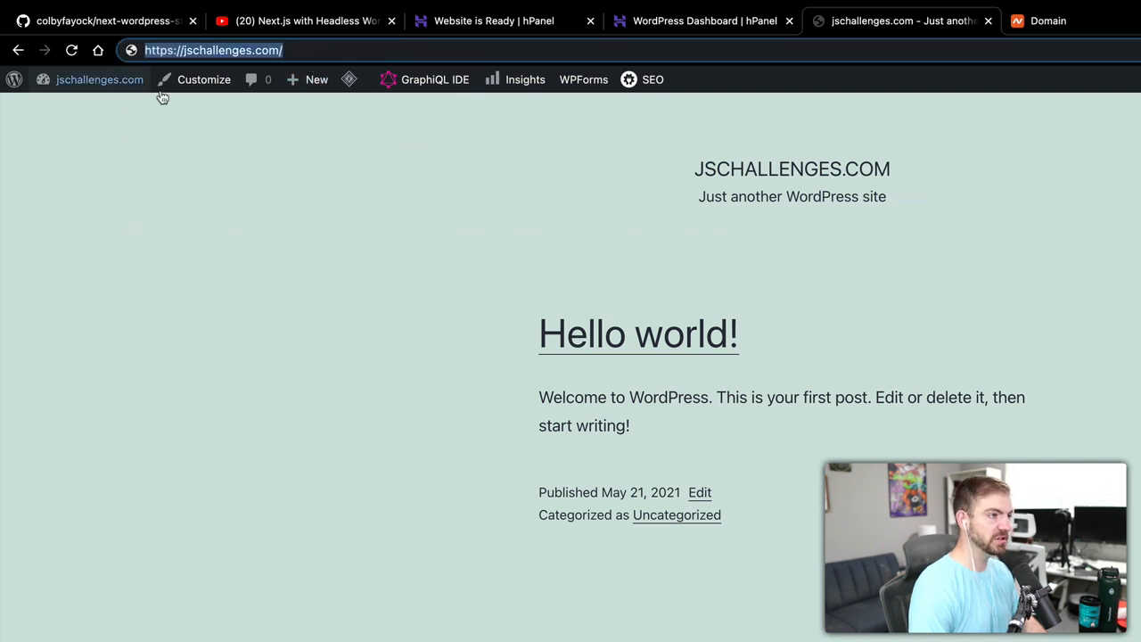
pyautogui.click(73, 20)
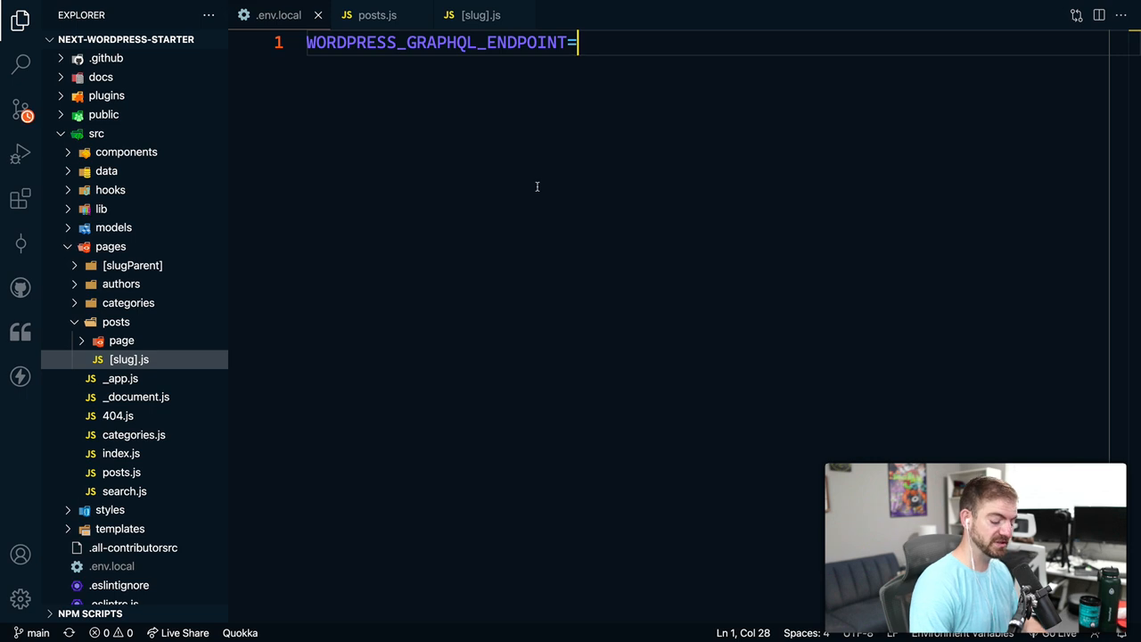
pyautogui.write('https://jschallenges.com/')
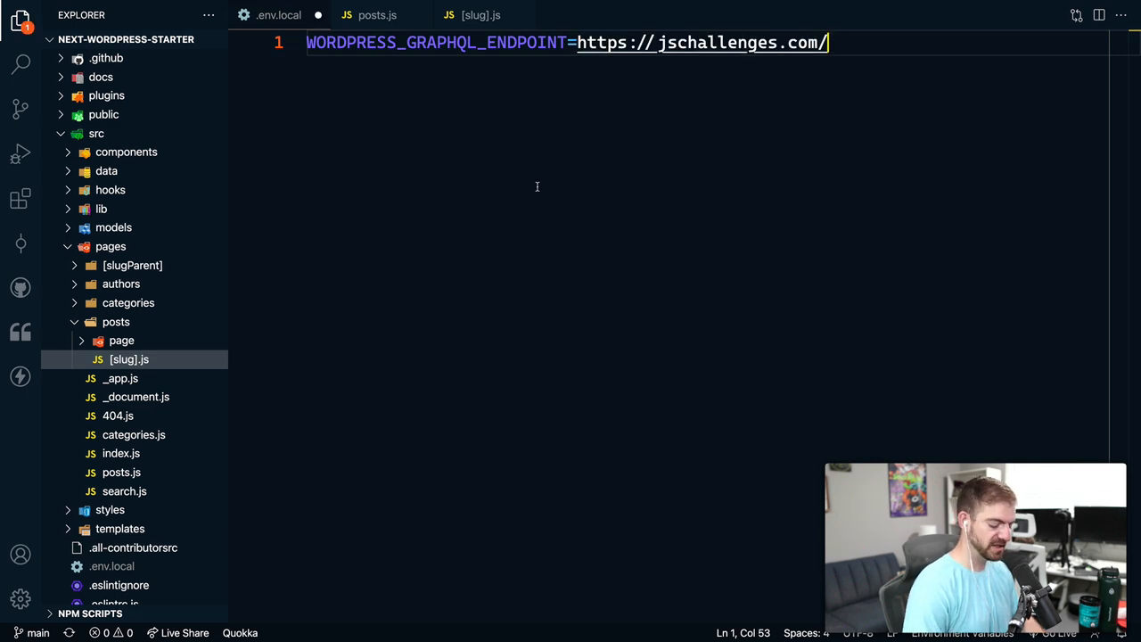
pyautogui.write('graphql')
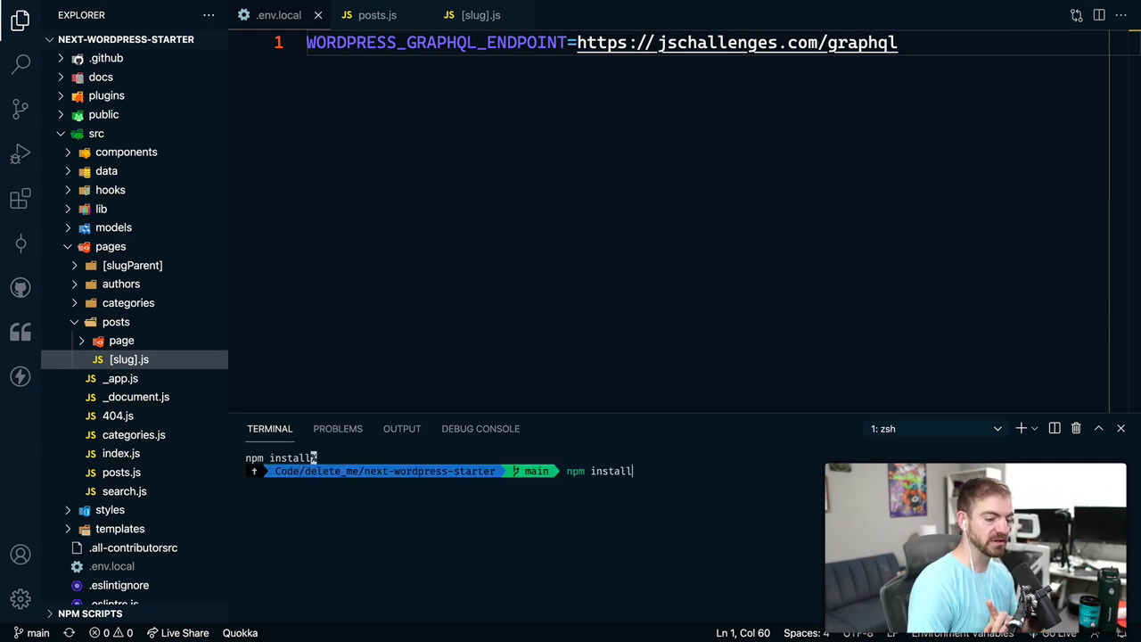
pyautogui.press('enter')
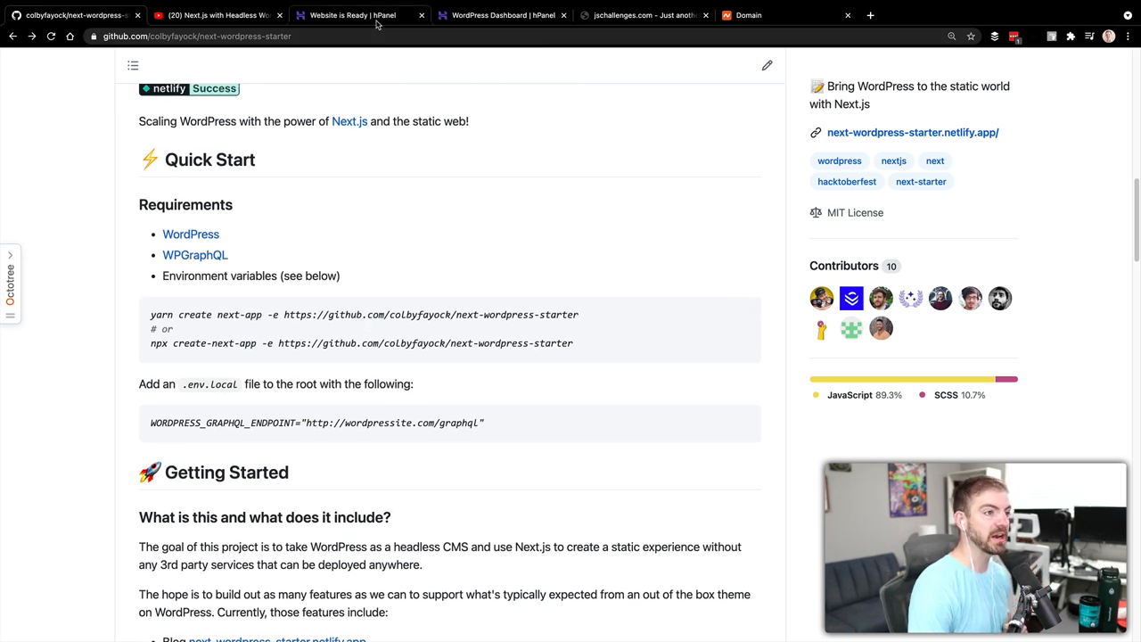
pyautogui.click(352, 16)
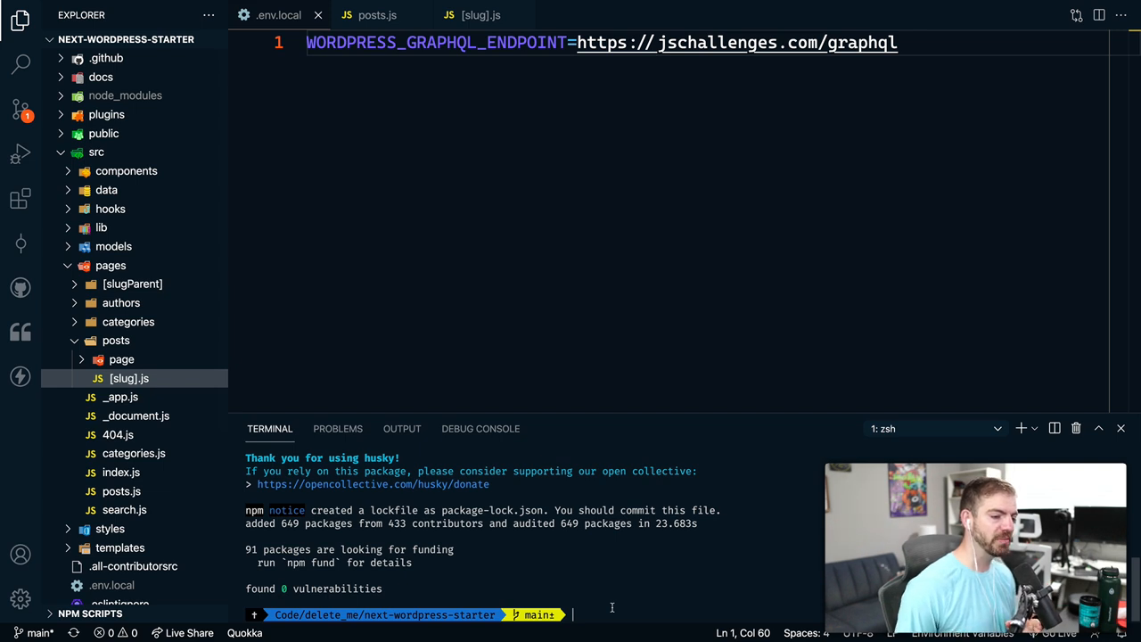
pyautogui.write('npm run dev')
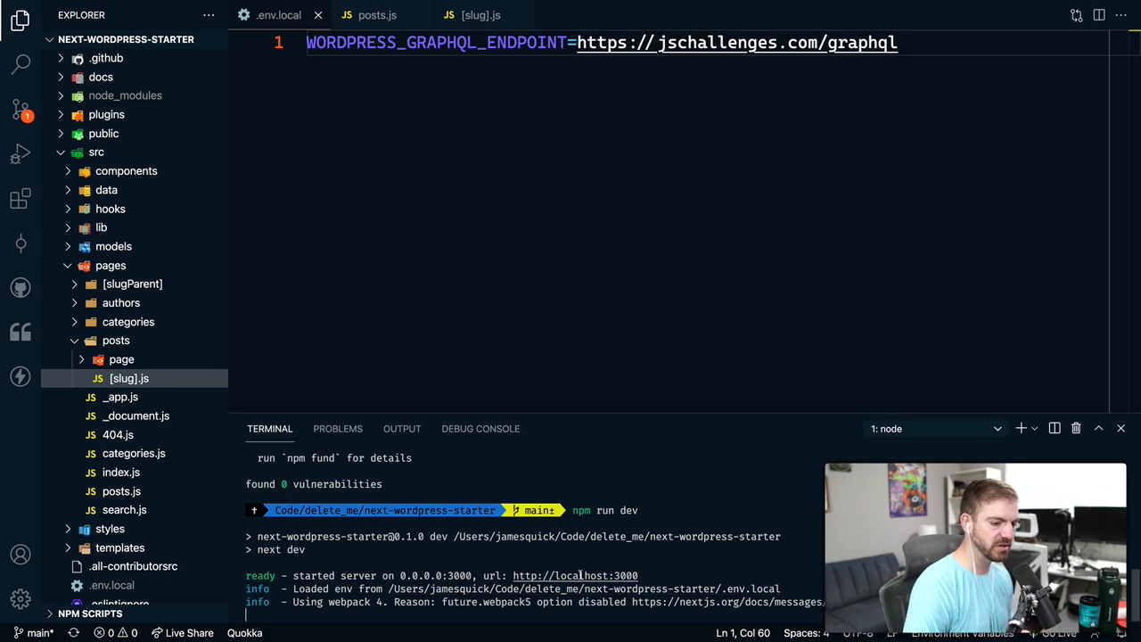
pyautogui.moveTo(574, 575)
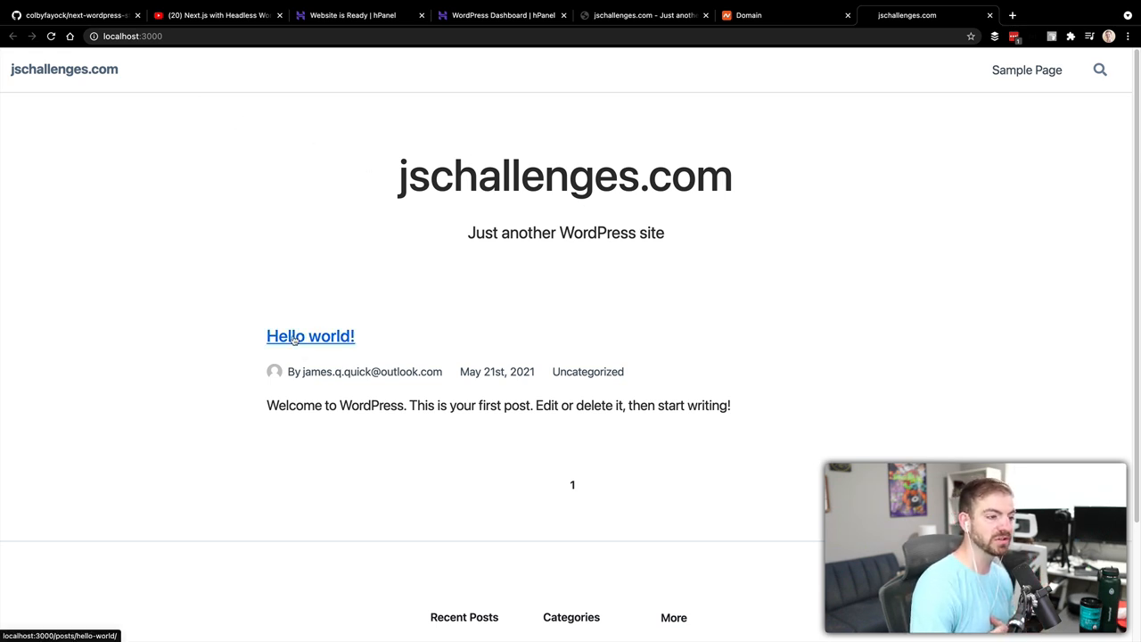
pyautogui.moveTo(380, 361)
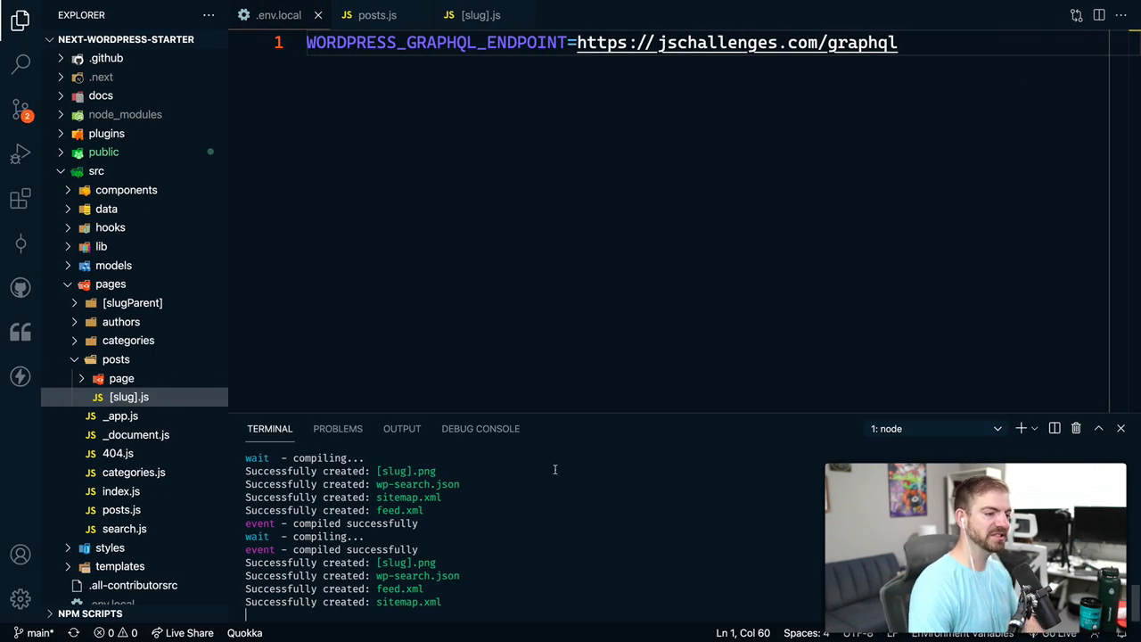
# Drag the panel divider upward while the dev server starts on localhost:3000.
pyautogui.moveTo(562, 427); pyautogui.dragTo(563, 263)
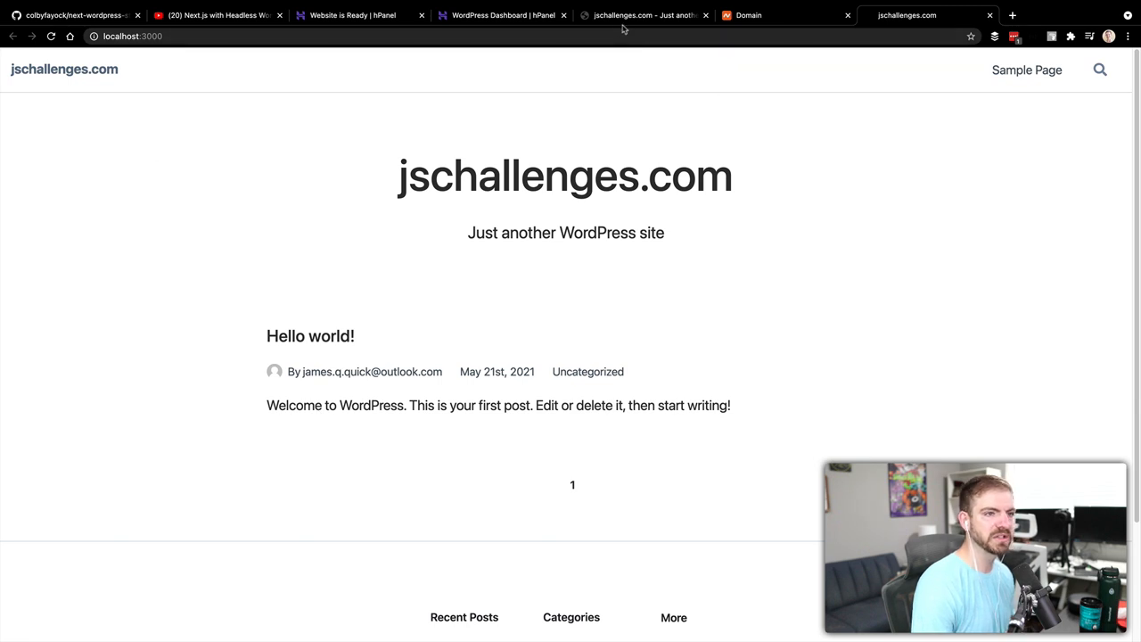
# Start a new post from the WordPress dashboard and dismiss the editor welcome tour.
pyautogui.click(642, 15)
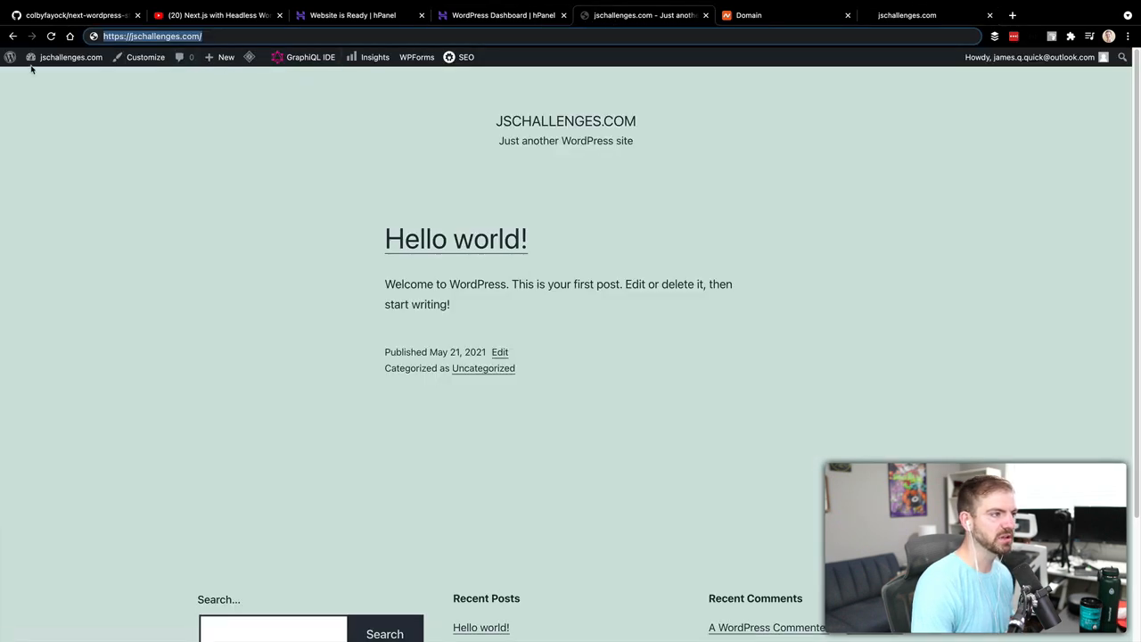
pyautogui.click(71, 57)
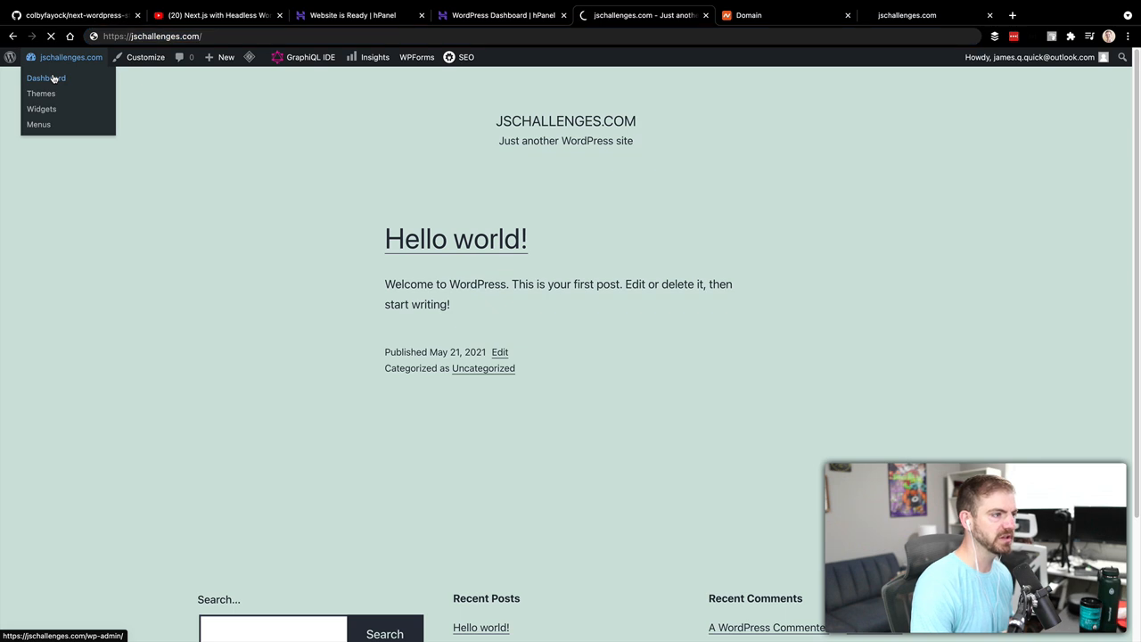
pyautogui.click(46, 77)
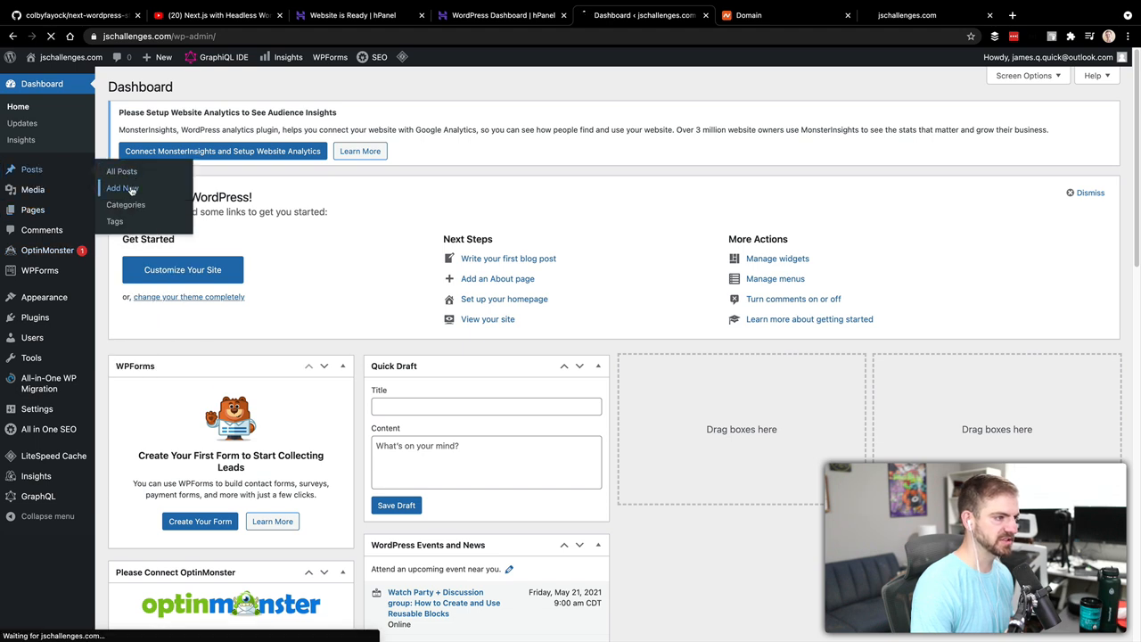
pyautogui.click(120, 188)
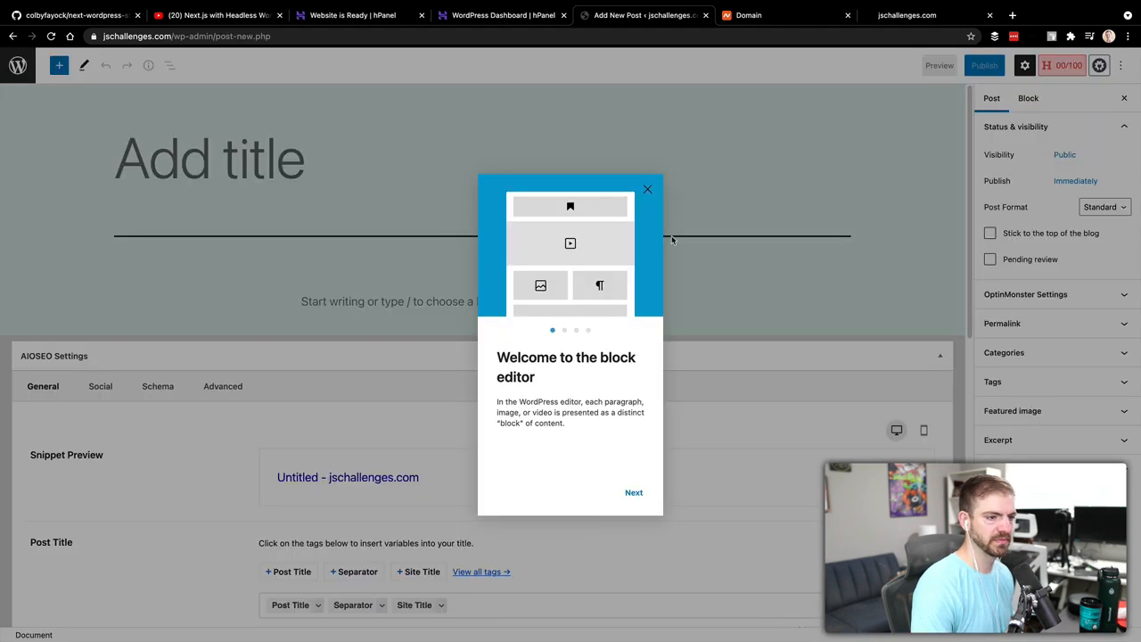
pyautogui.click(647, 189)
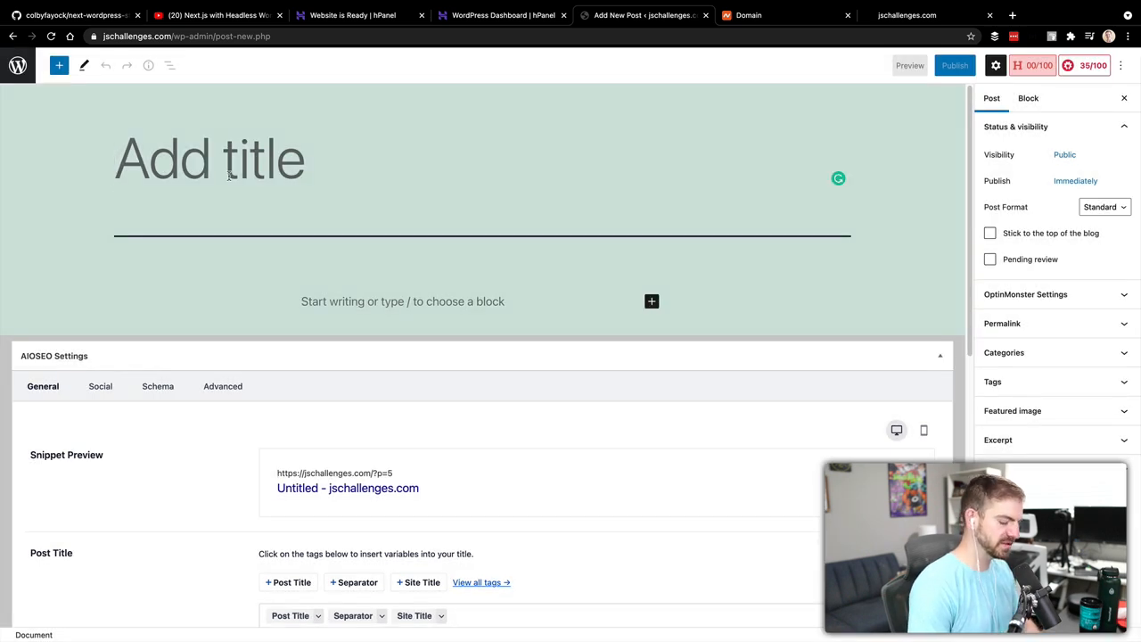
# Write 'Testy Test' with body 'Hey this is a really good post!' and publish it.
pyautogui.write('Testy Test')
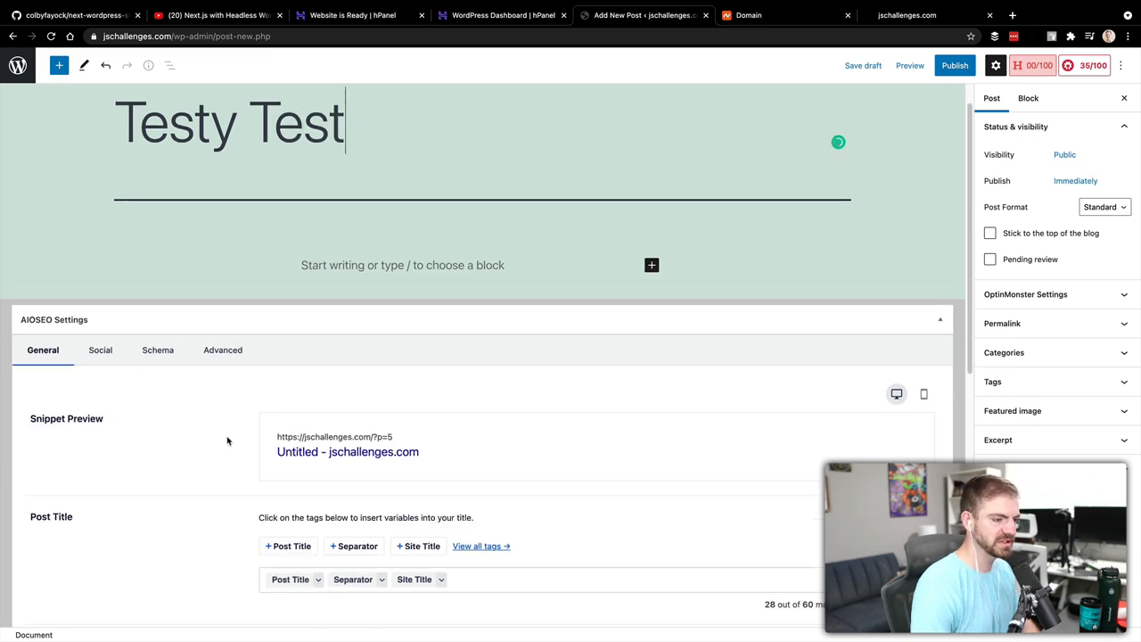
pyautogui.scroll(-3)
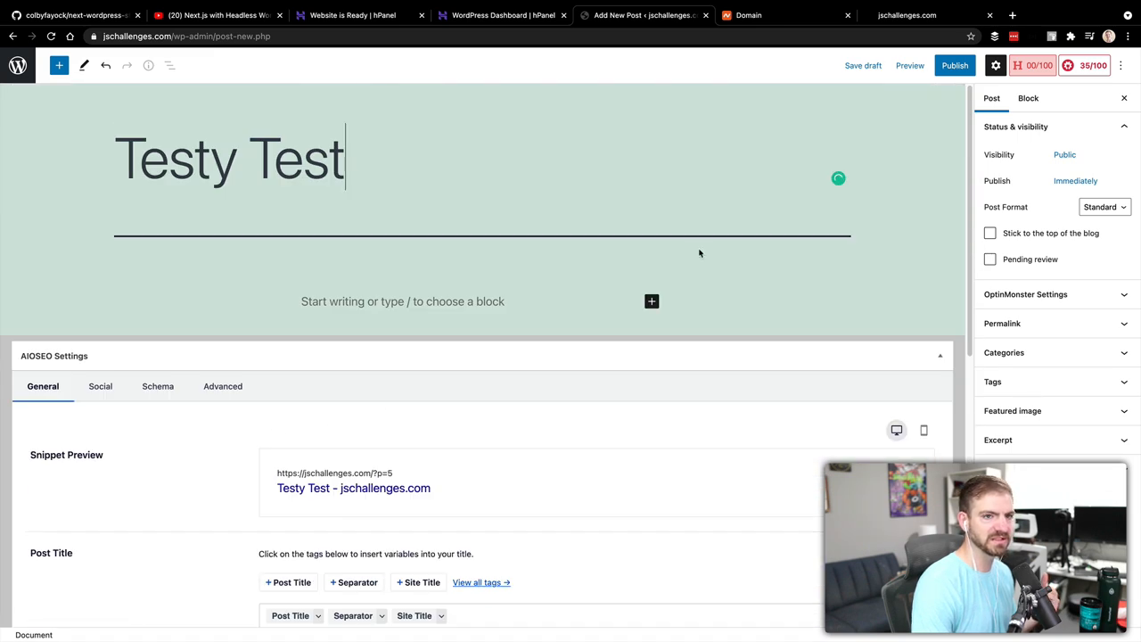
pyautogui.click(650, 301)
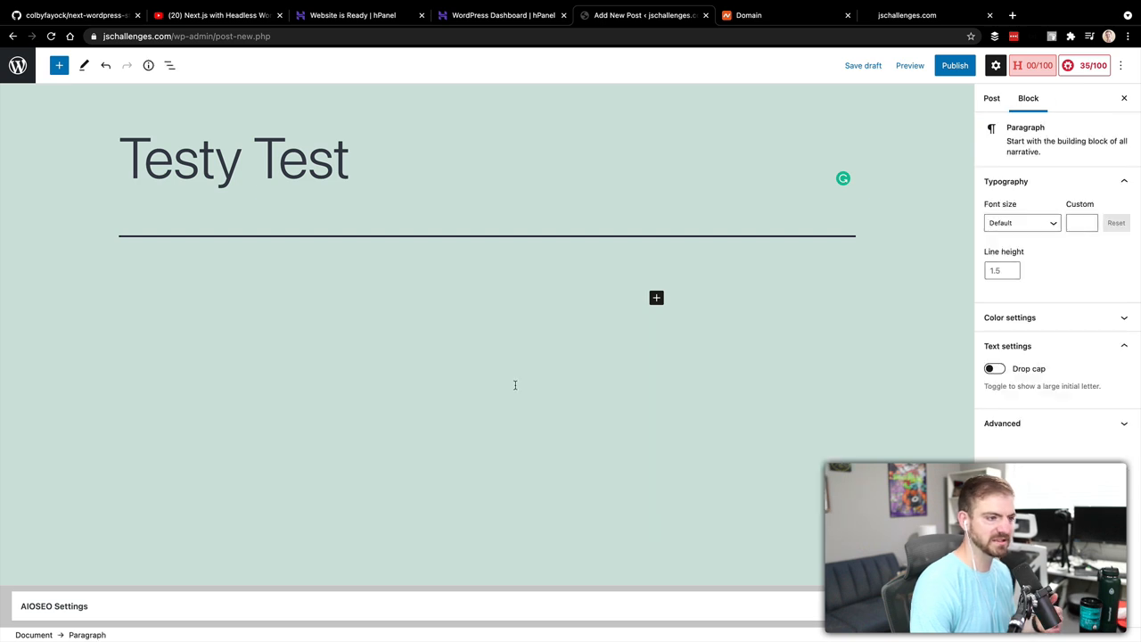
pyautogui.write('Hey this is')
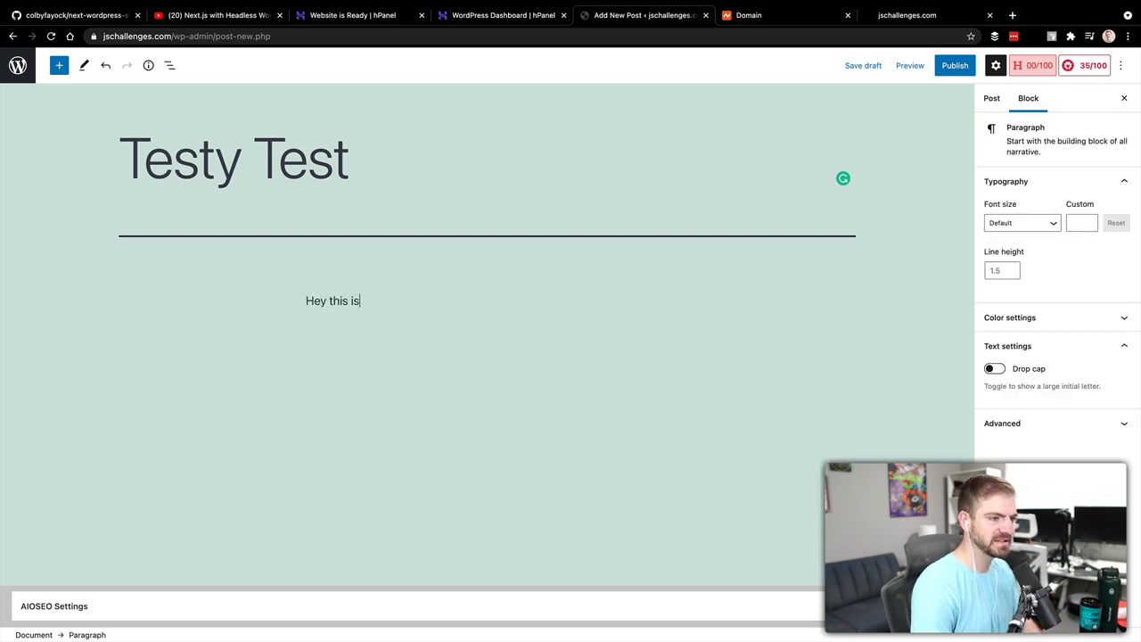
pyautogui.write('a really good poi')
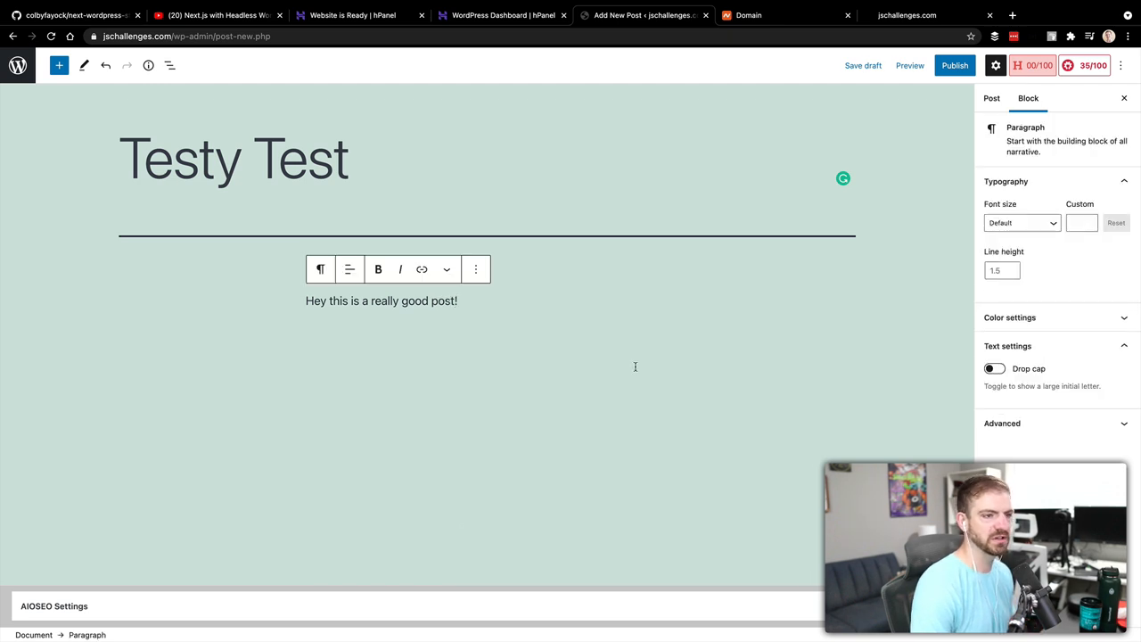
pyautogui.click(955, 65)
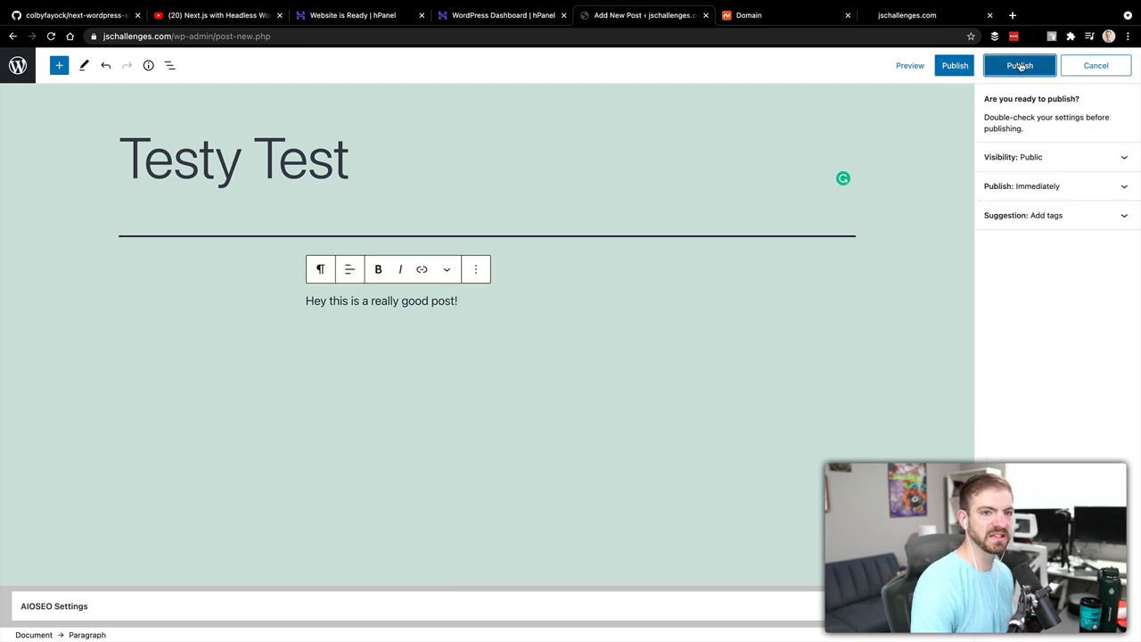
pyautogui.click(1019, 65)
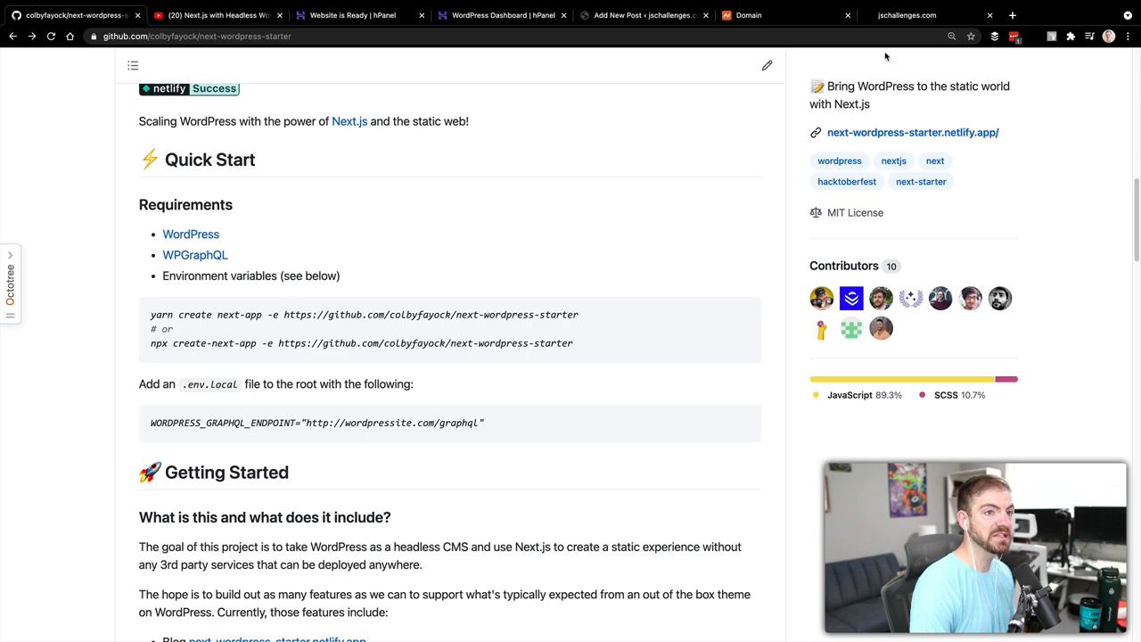
# Reload the localhost:3000 site so 'Testy Test' appears above 'Hello world'.
pyautogui.click(906, 15)
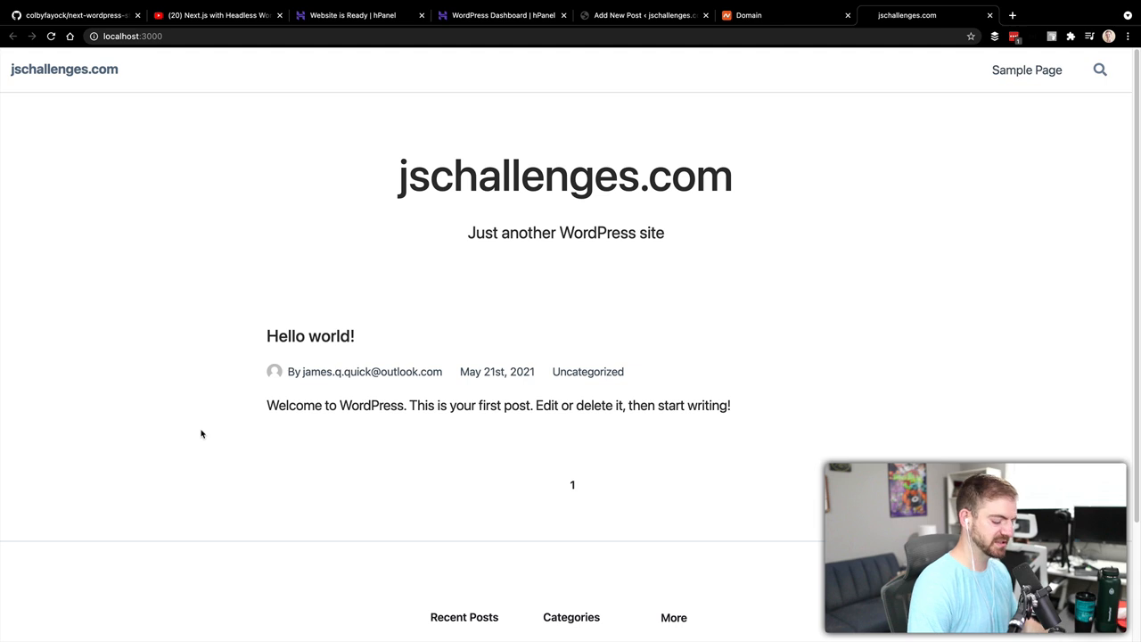
pyautogui.click(51, 36)
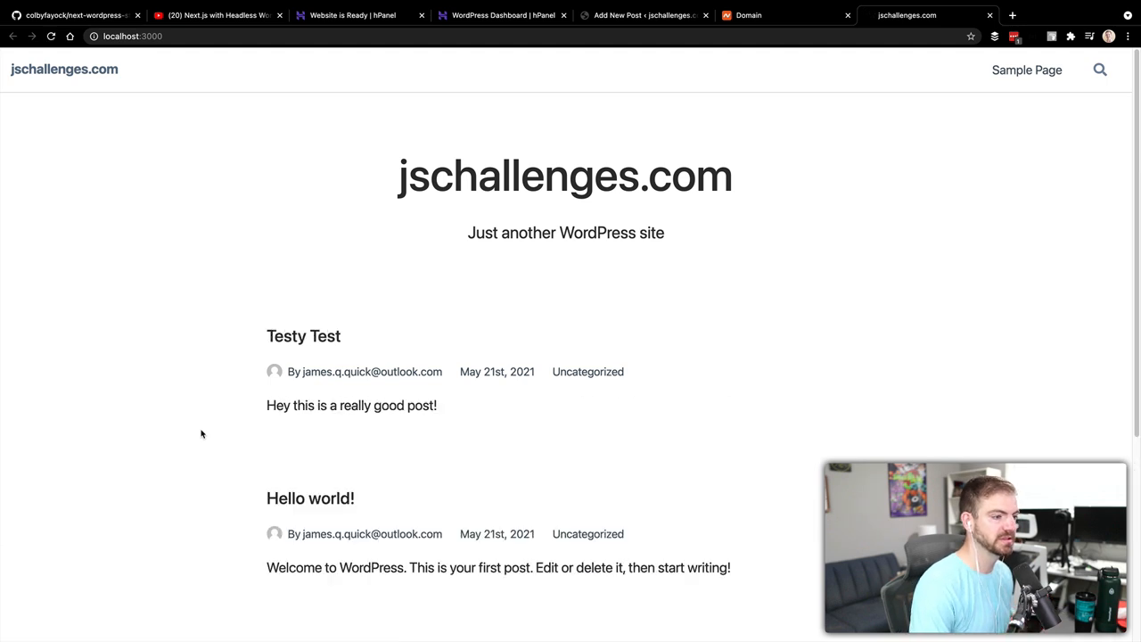
pyautogui.moveTo(311, 497)
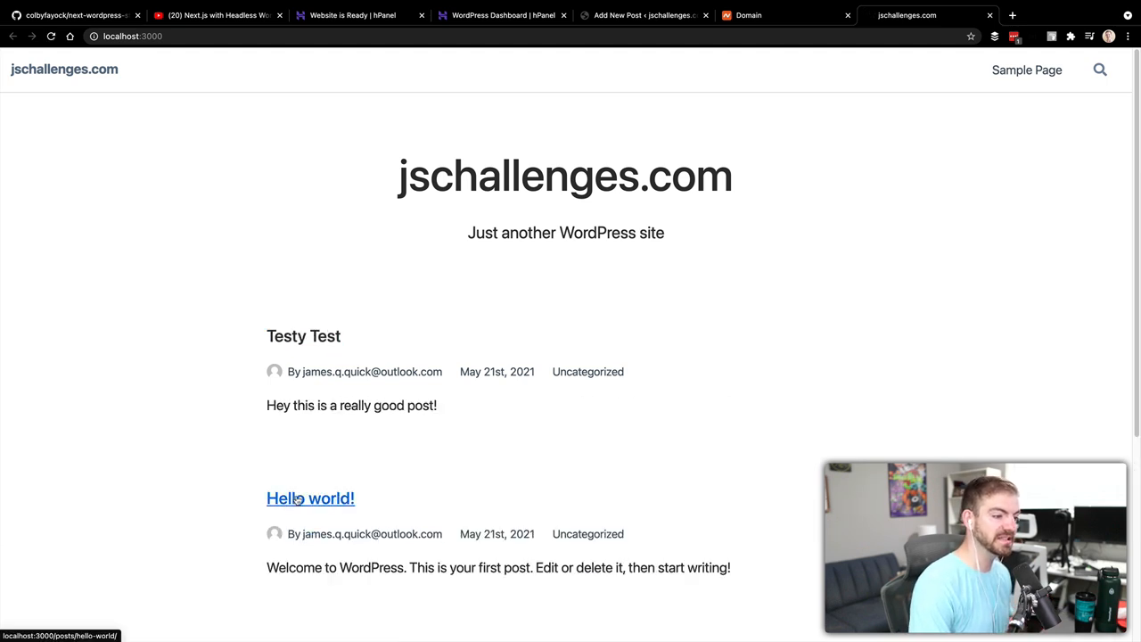
pyautogui.moveTo(174, 489)
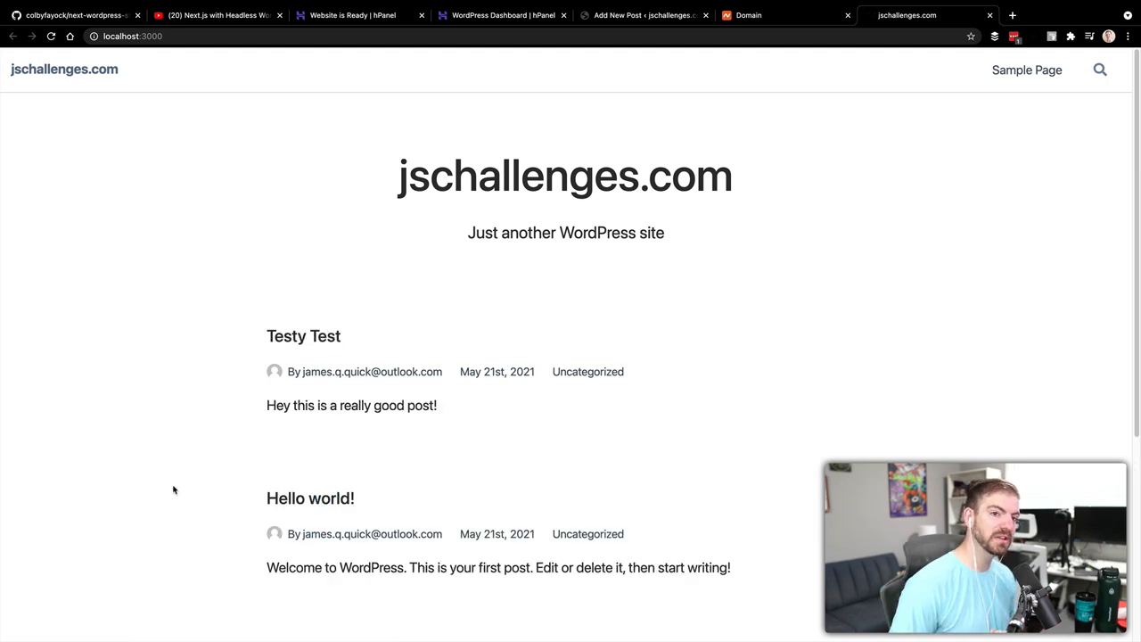